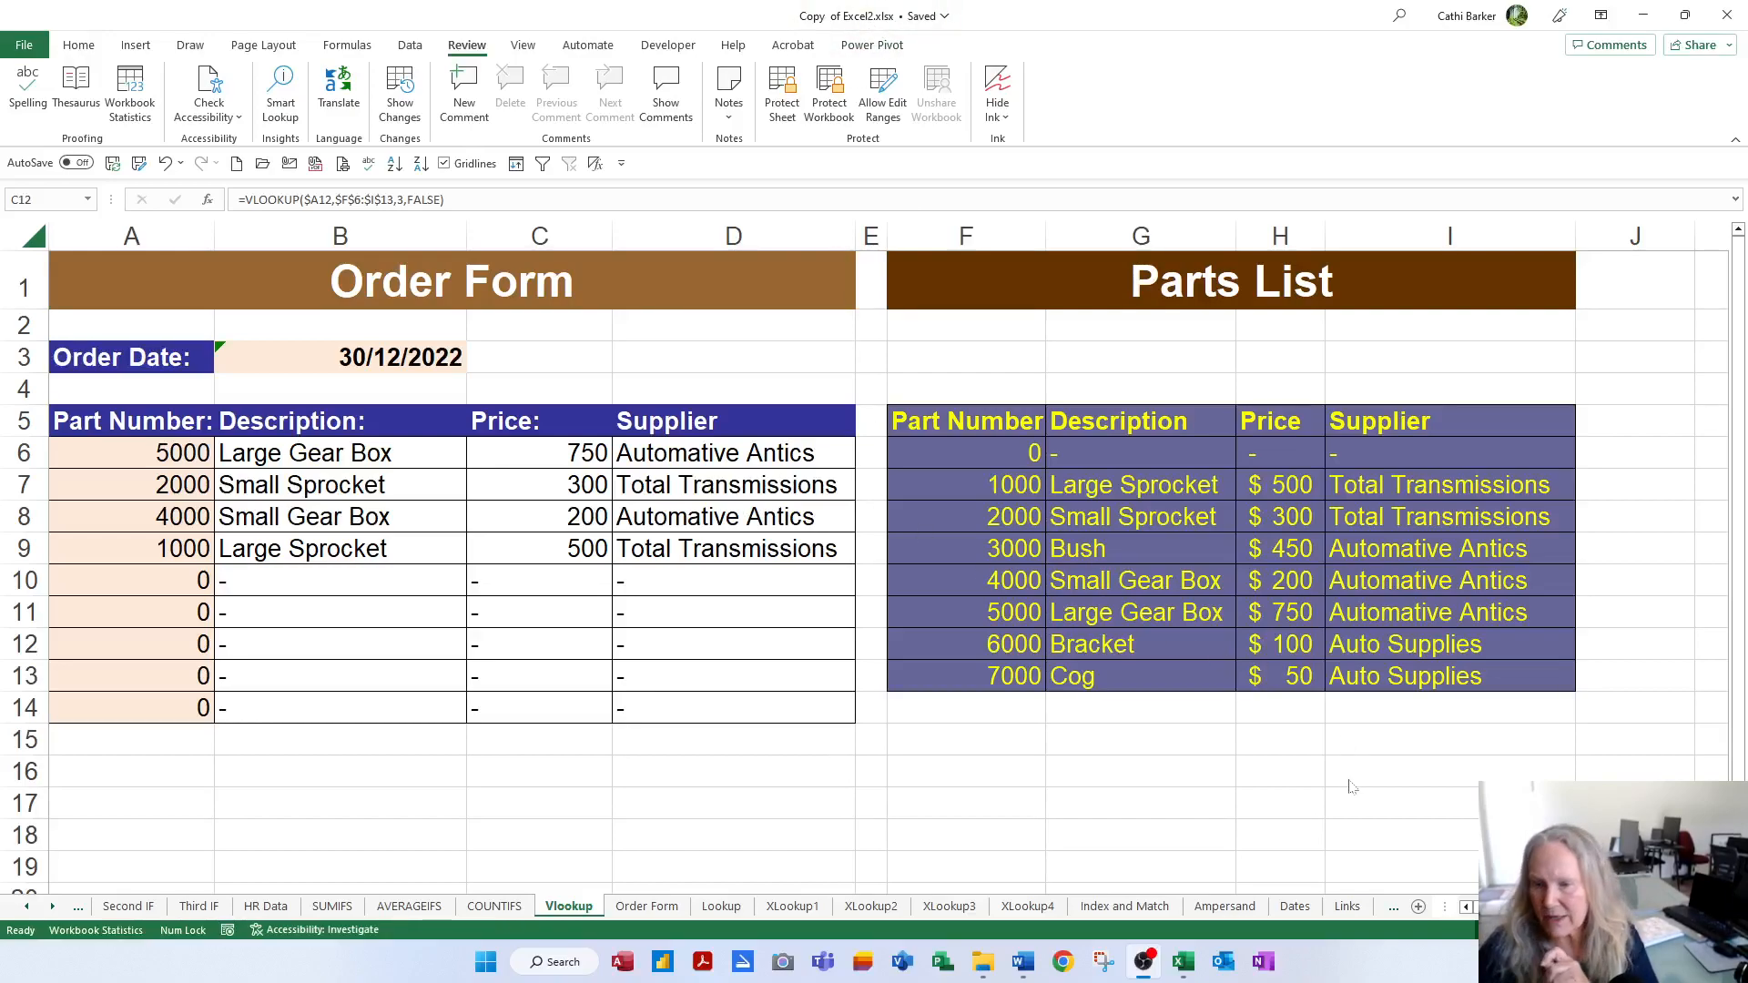
Switch to the Links sheet and select cell B3 for the first link
{"action": "left_click", "coordinate": [1347, 906]}
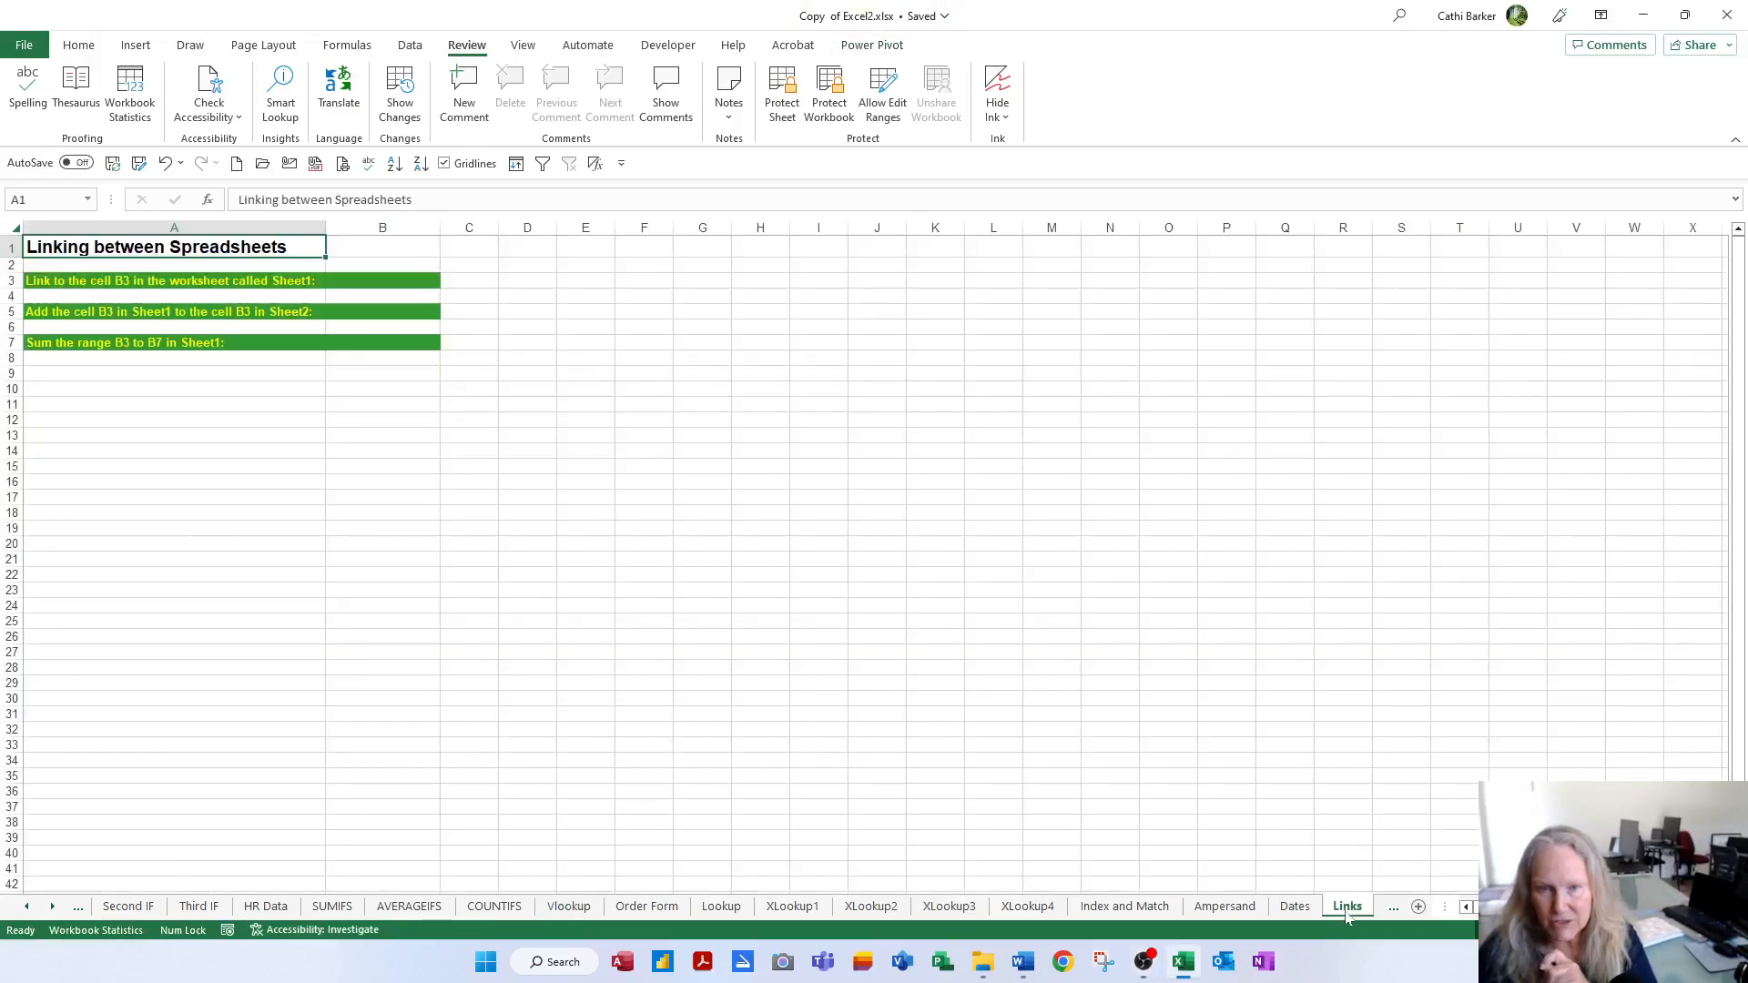
{"action": "mouse_move", "coordinate": [1027, 688]}
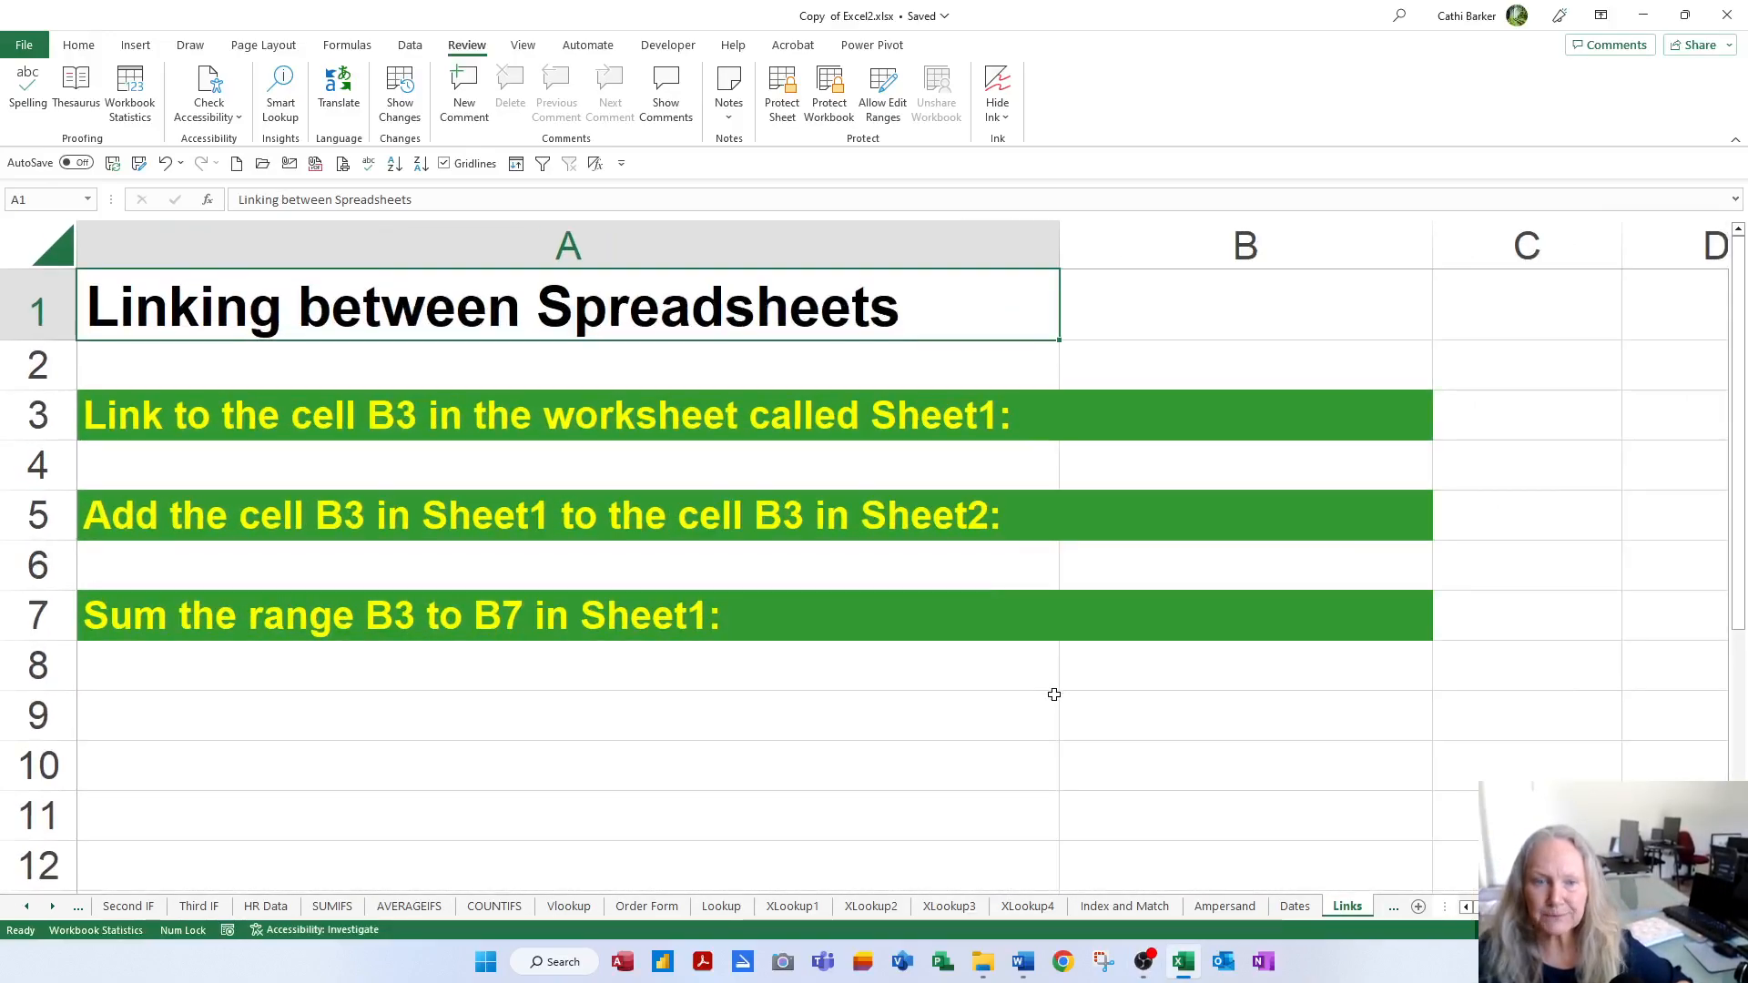
{"action": "left_click", "coordinate": [1260, 442]}
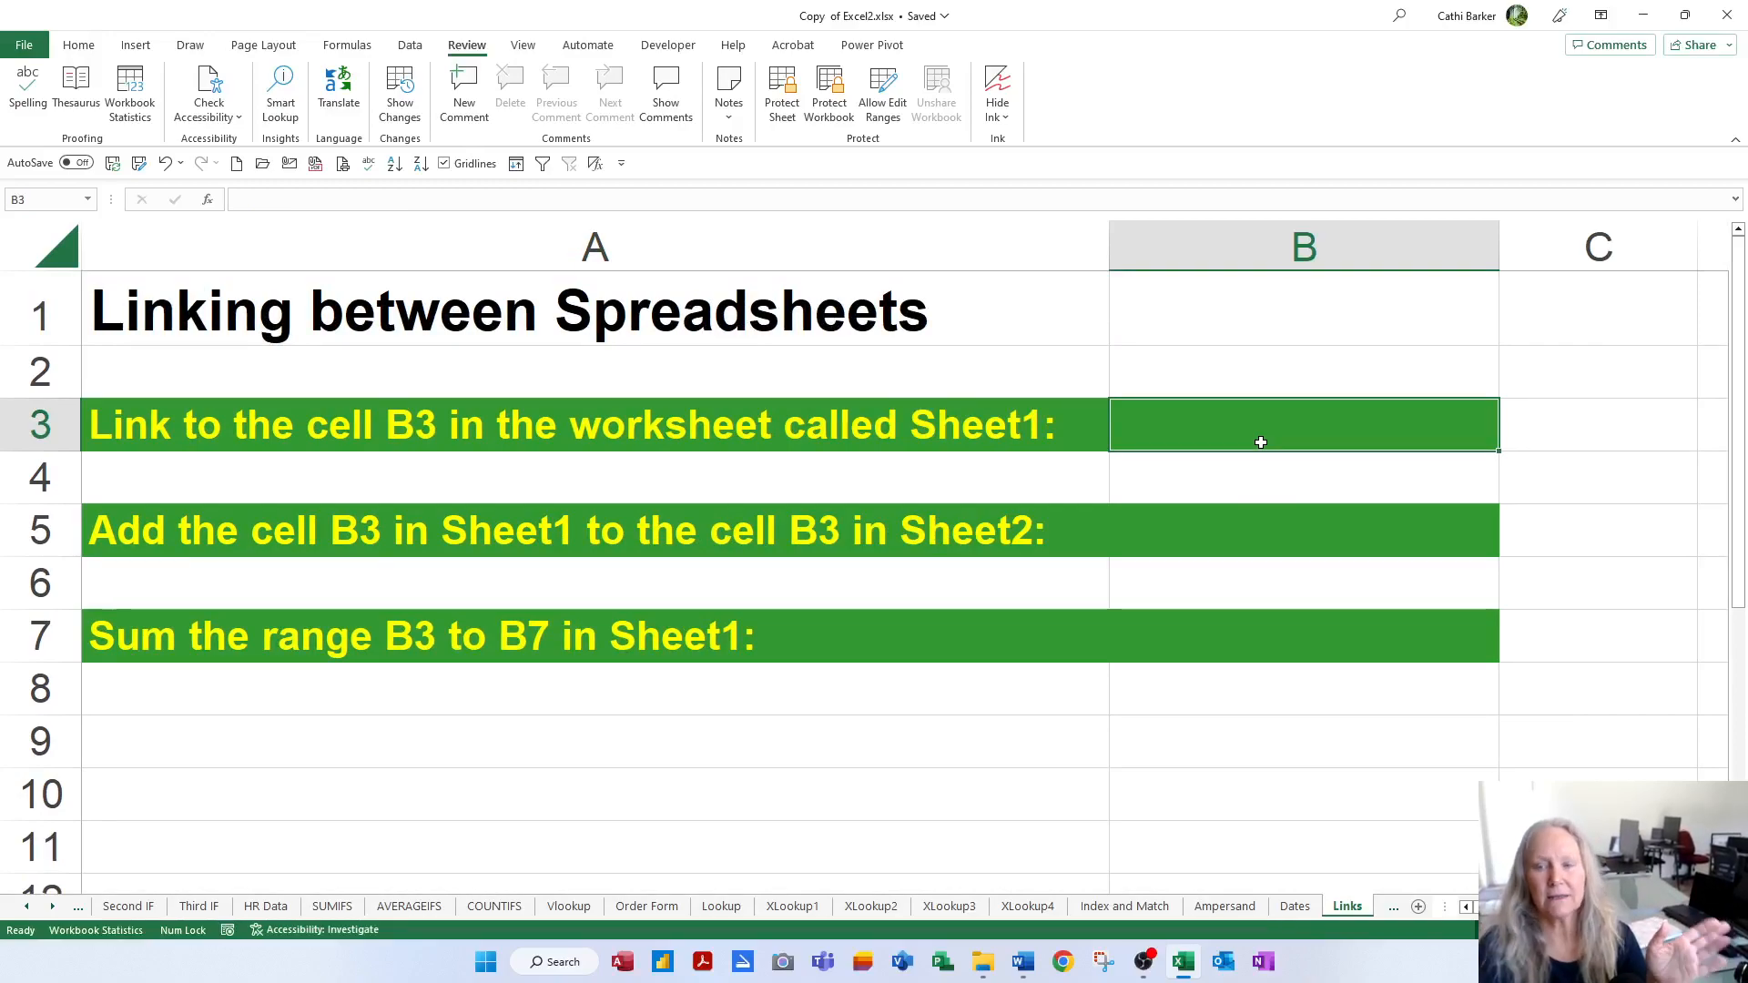
Link Links B3 to Sheet1's B3, showing 100, and verify the =Sheet1!B3 formula
{"action": "type", "text": "="}
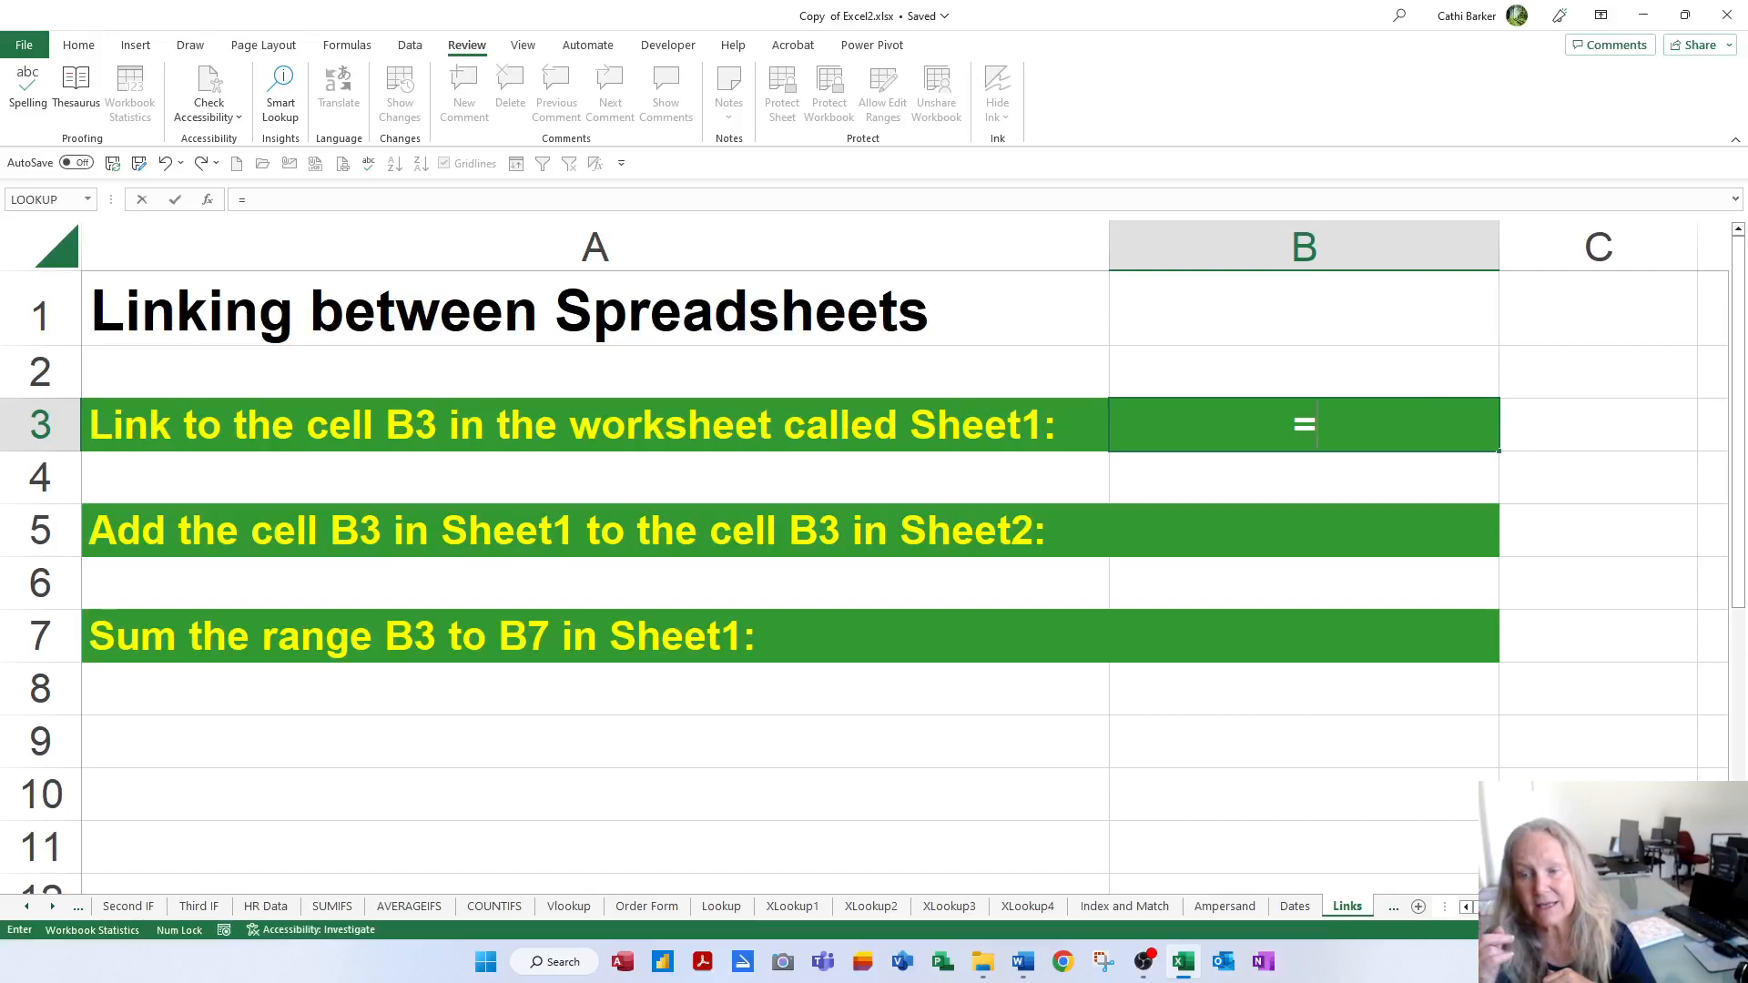
{"action": "mouse_move", "coordinate": [673, 717]}
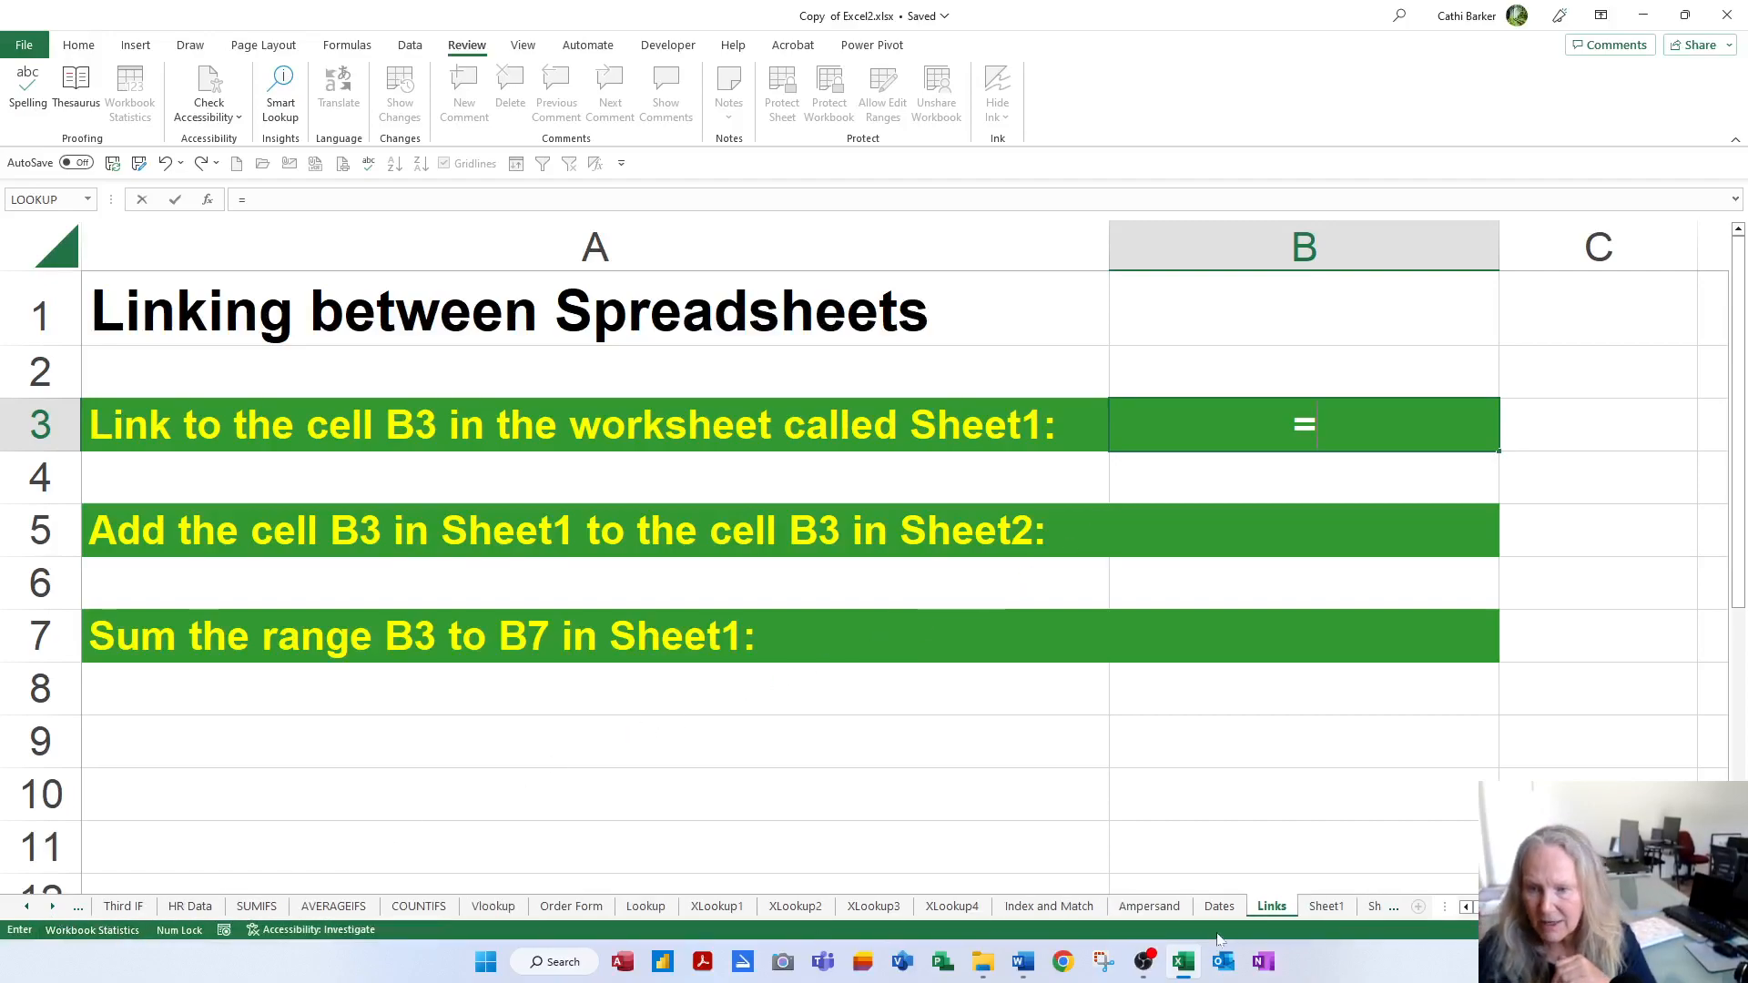
{"action": "left_click", "coordinate": [1327, 906]}
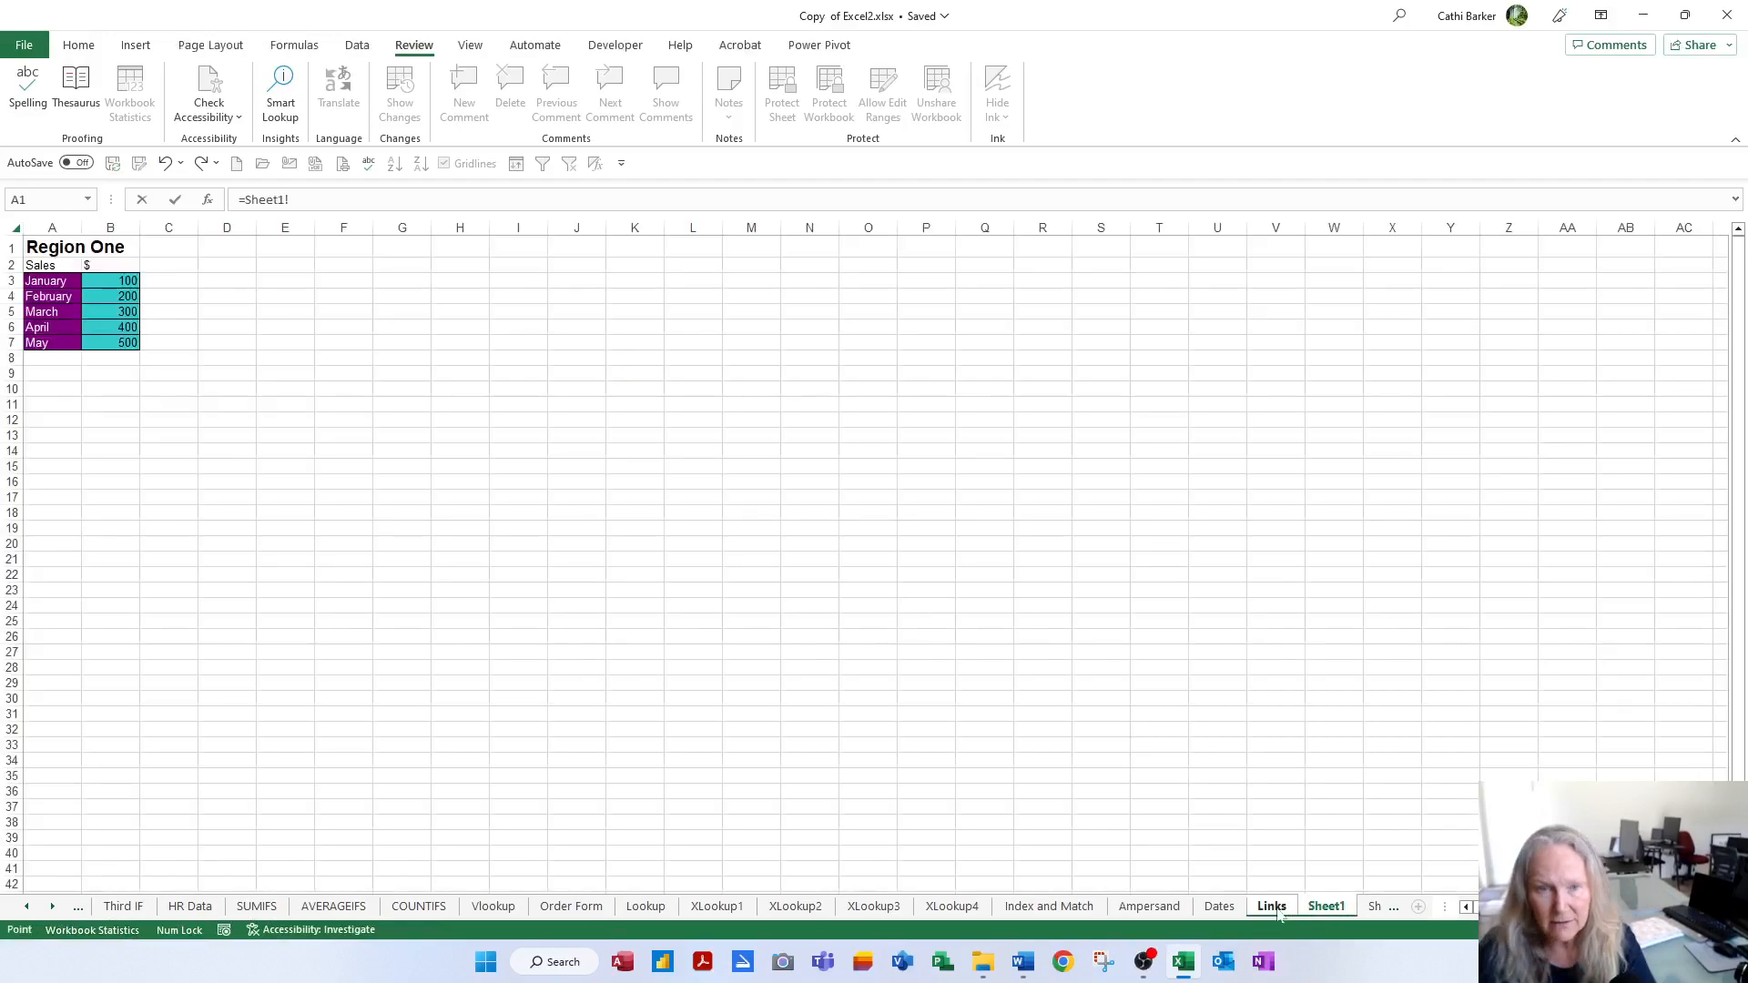
{"action": "left_click", "coordinate": [110, 280]}
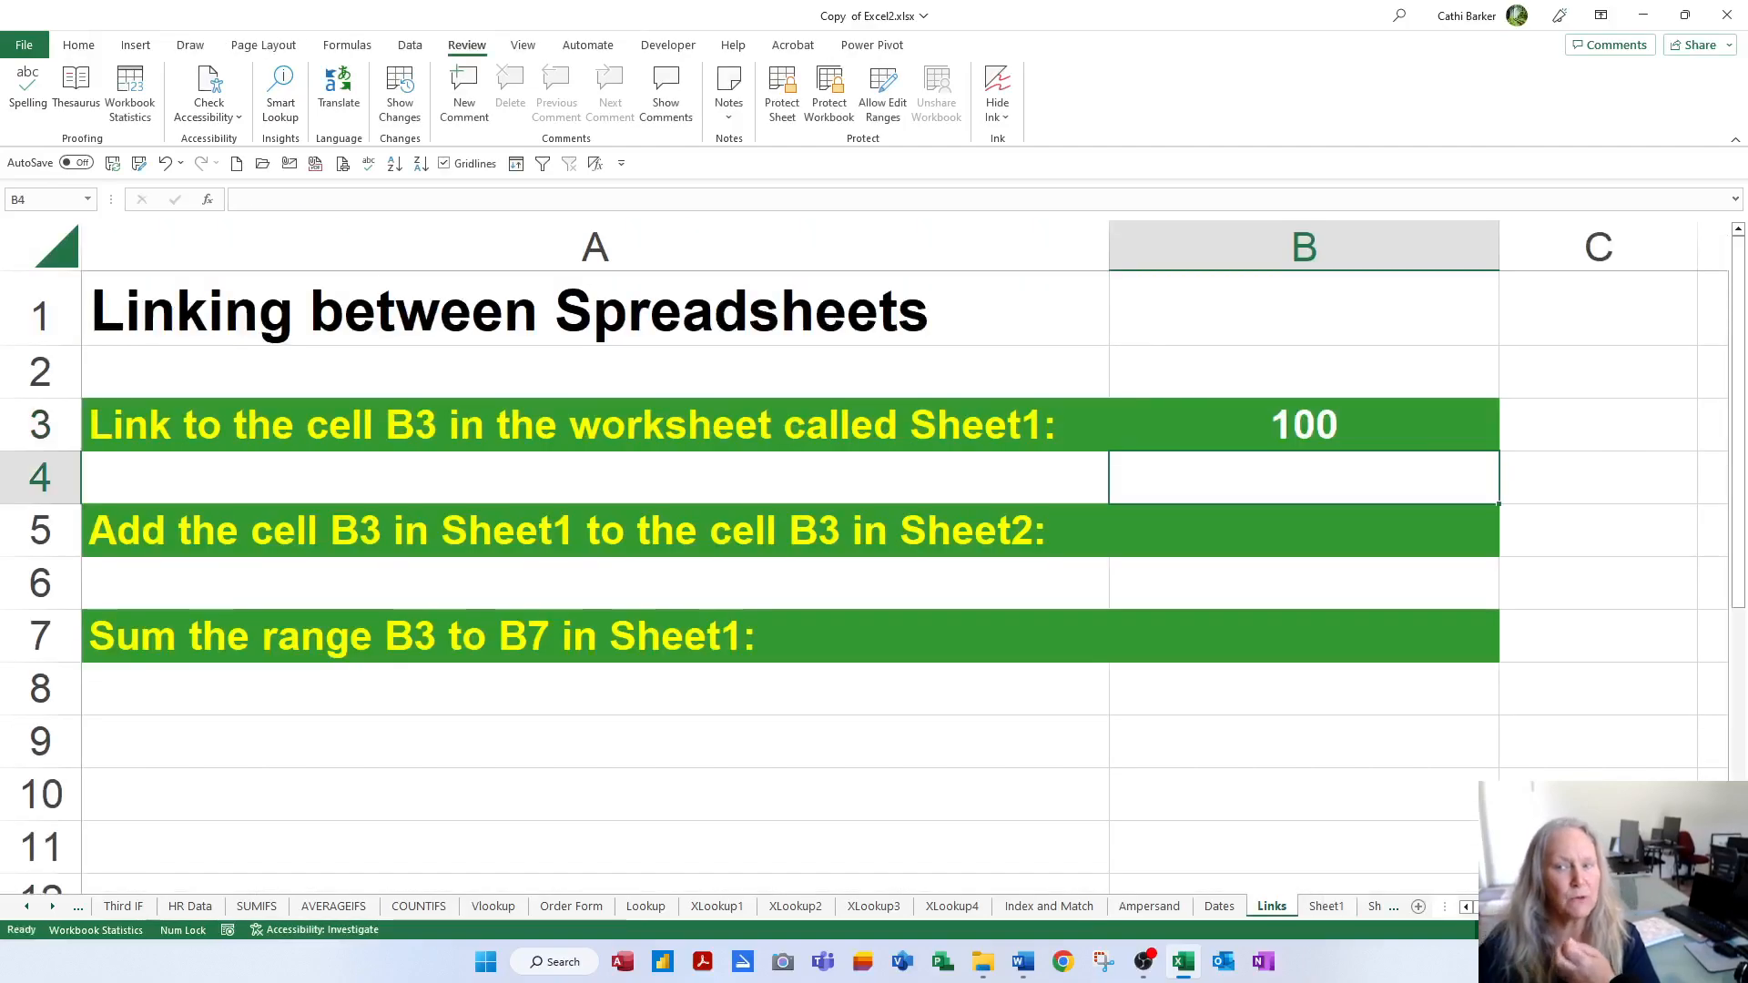
{"action": "left_click", "coordinate": [1304, 424]}
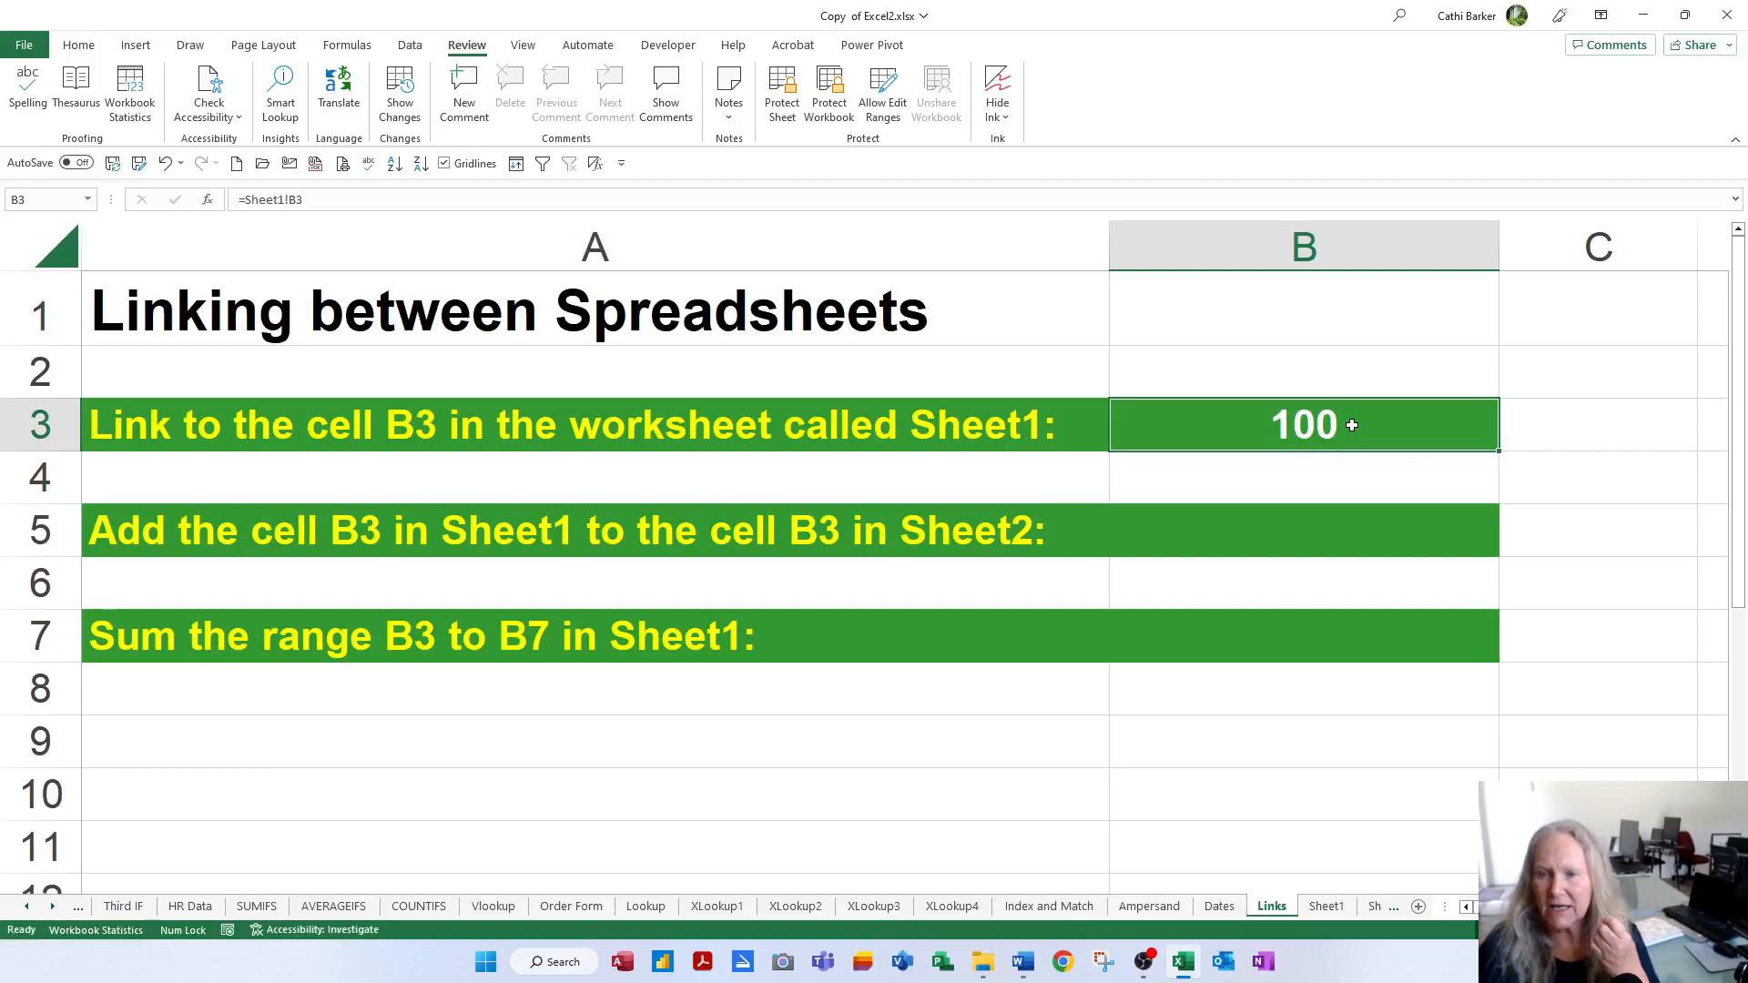
{"action": "double_click", "coordinate": [1303, 425]}
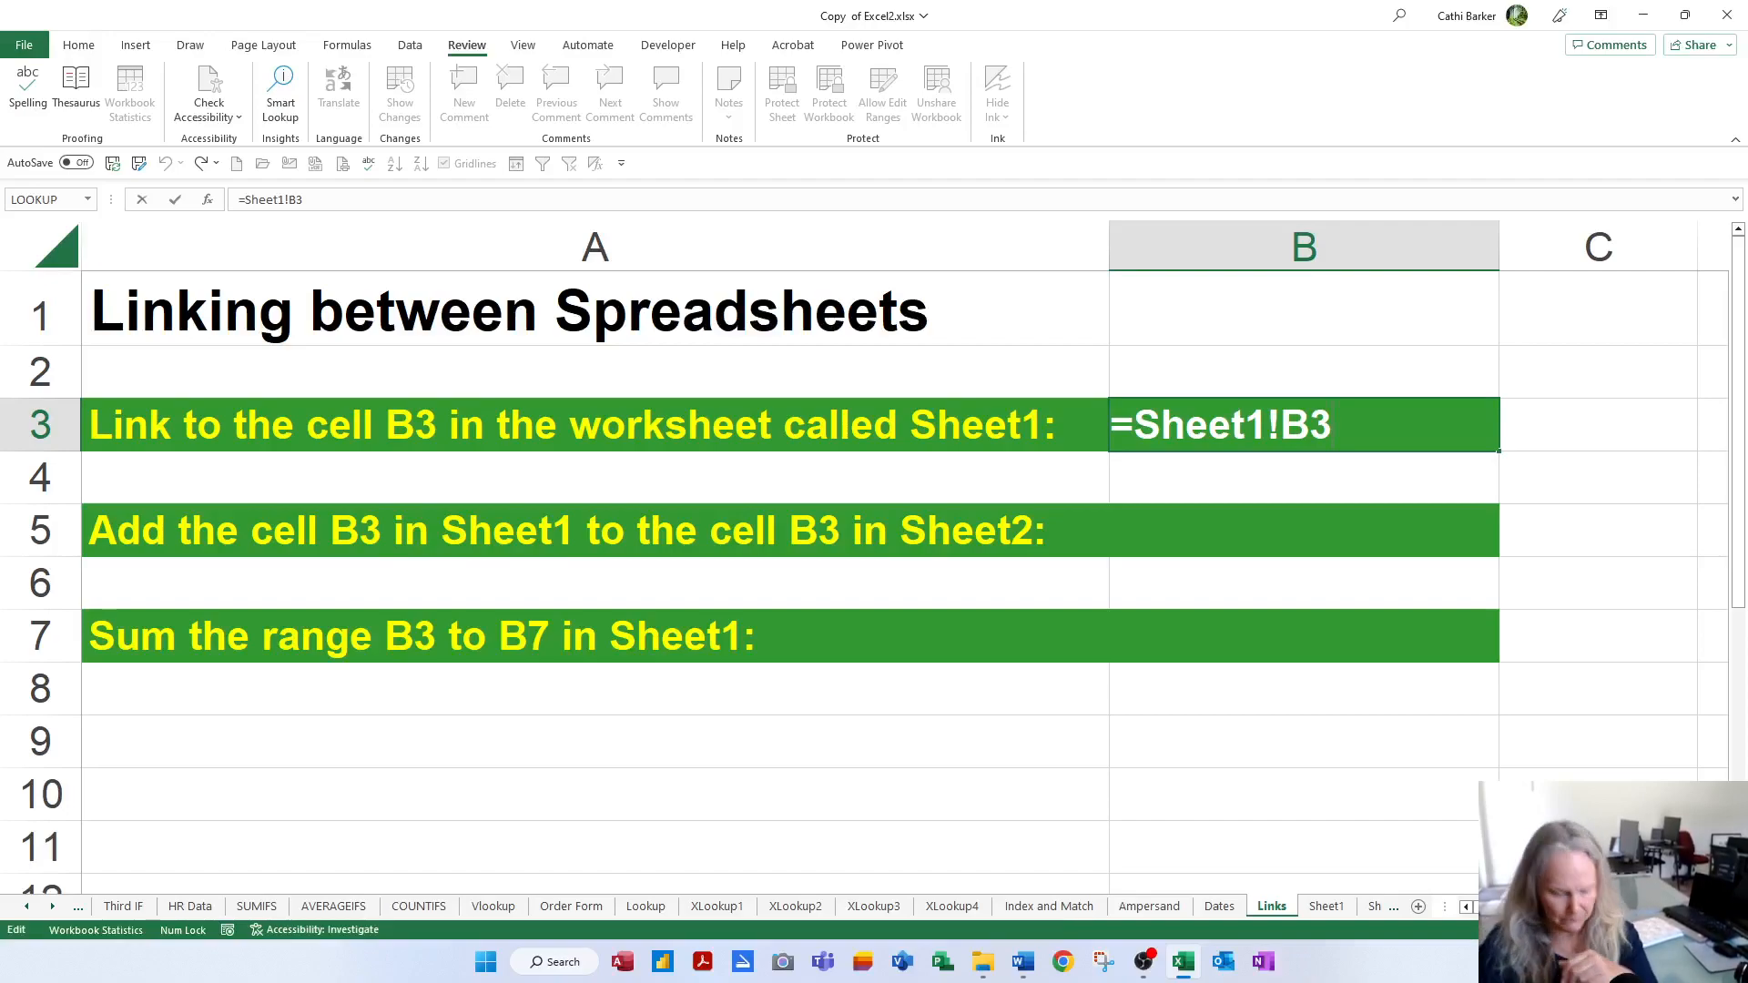
{"action": "key", "text": "Enter"}
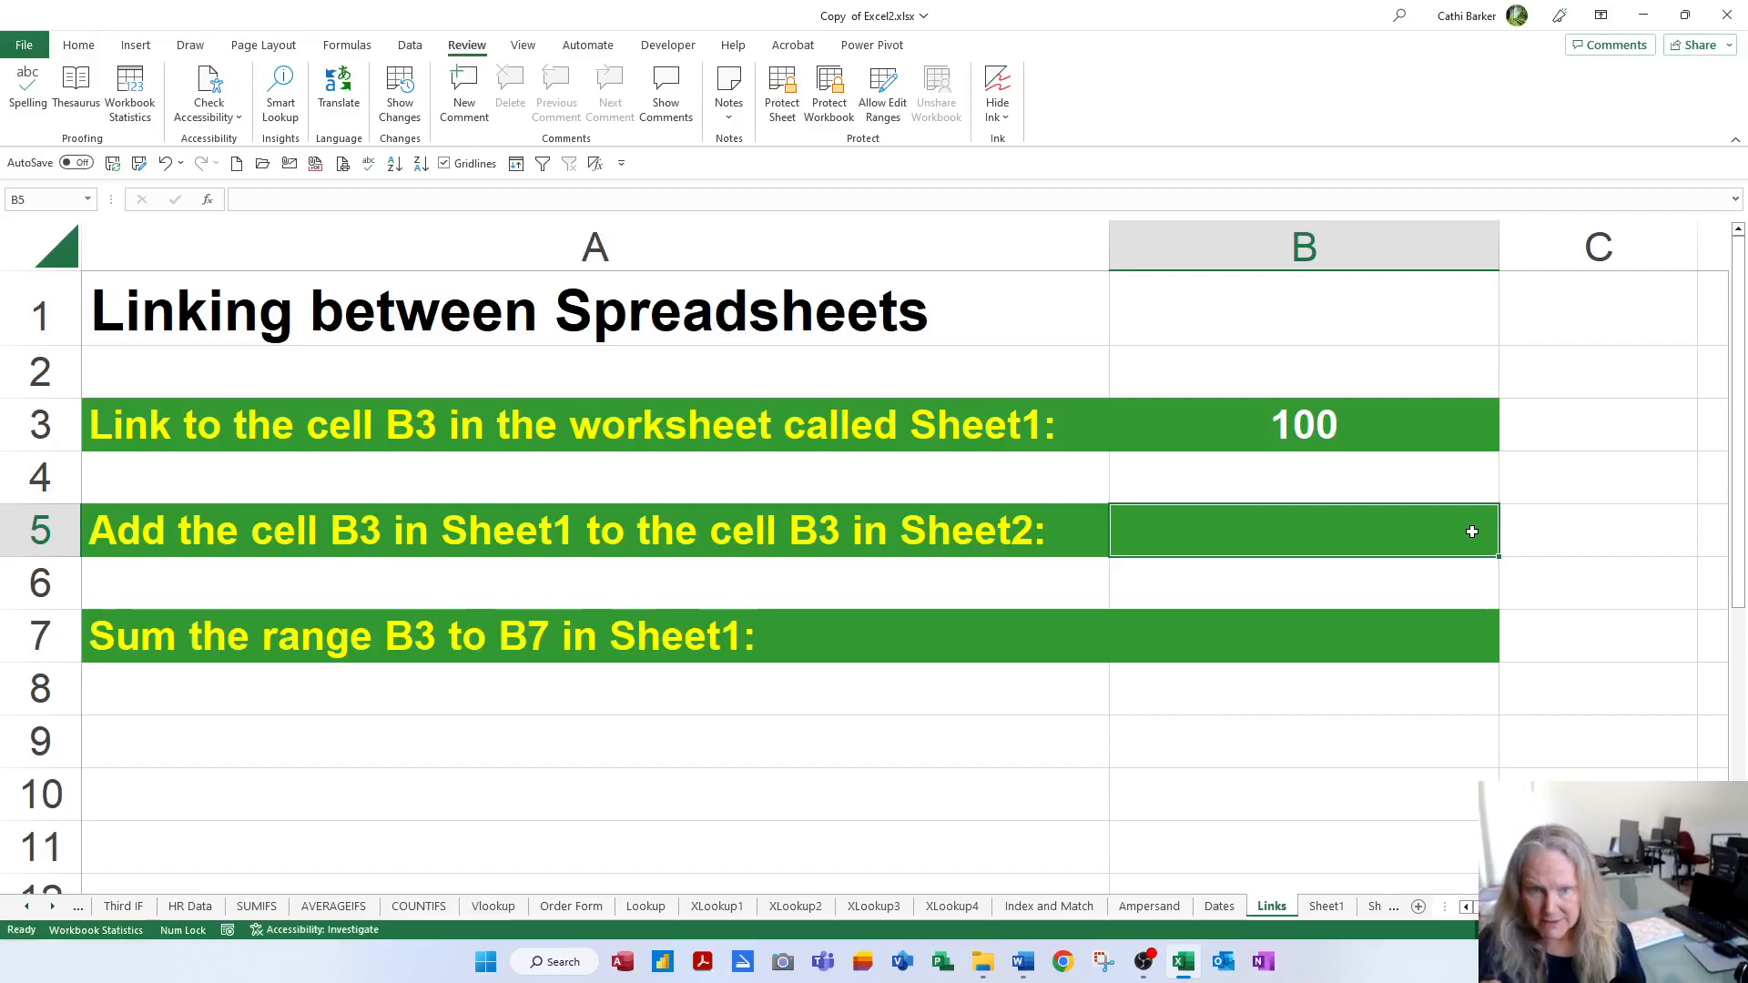
Enter =Sheet1!B3+Sheet2!B3 in B5, giving 300, and review the formula
{"action": "type", "text": "="}
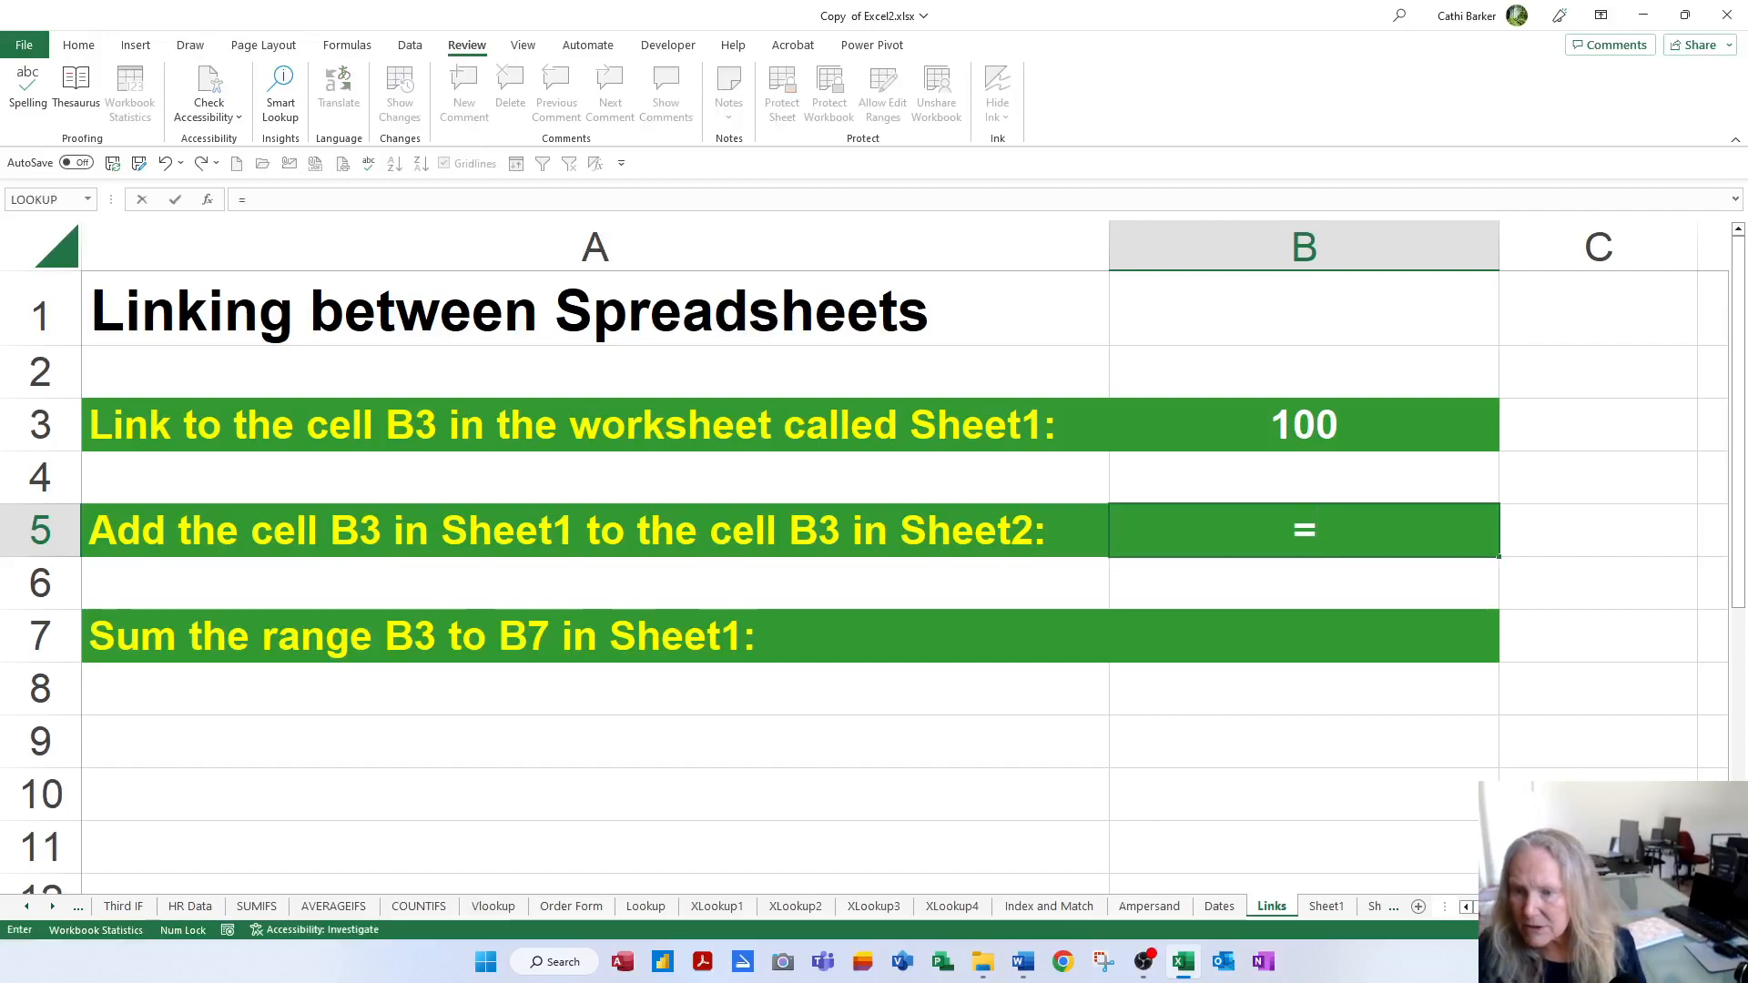
{"action": "left_click", "coordinate": [1327, 906]}
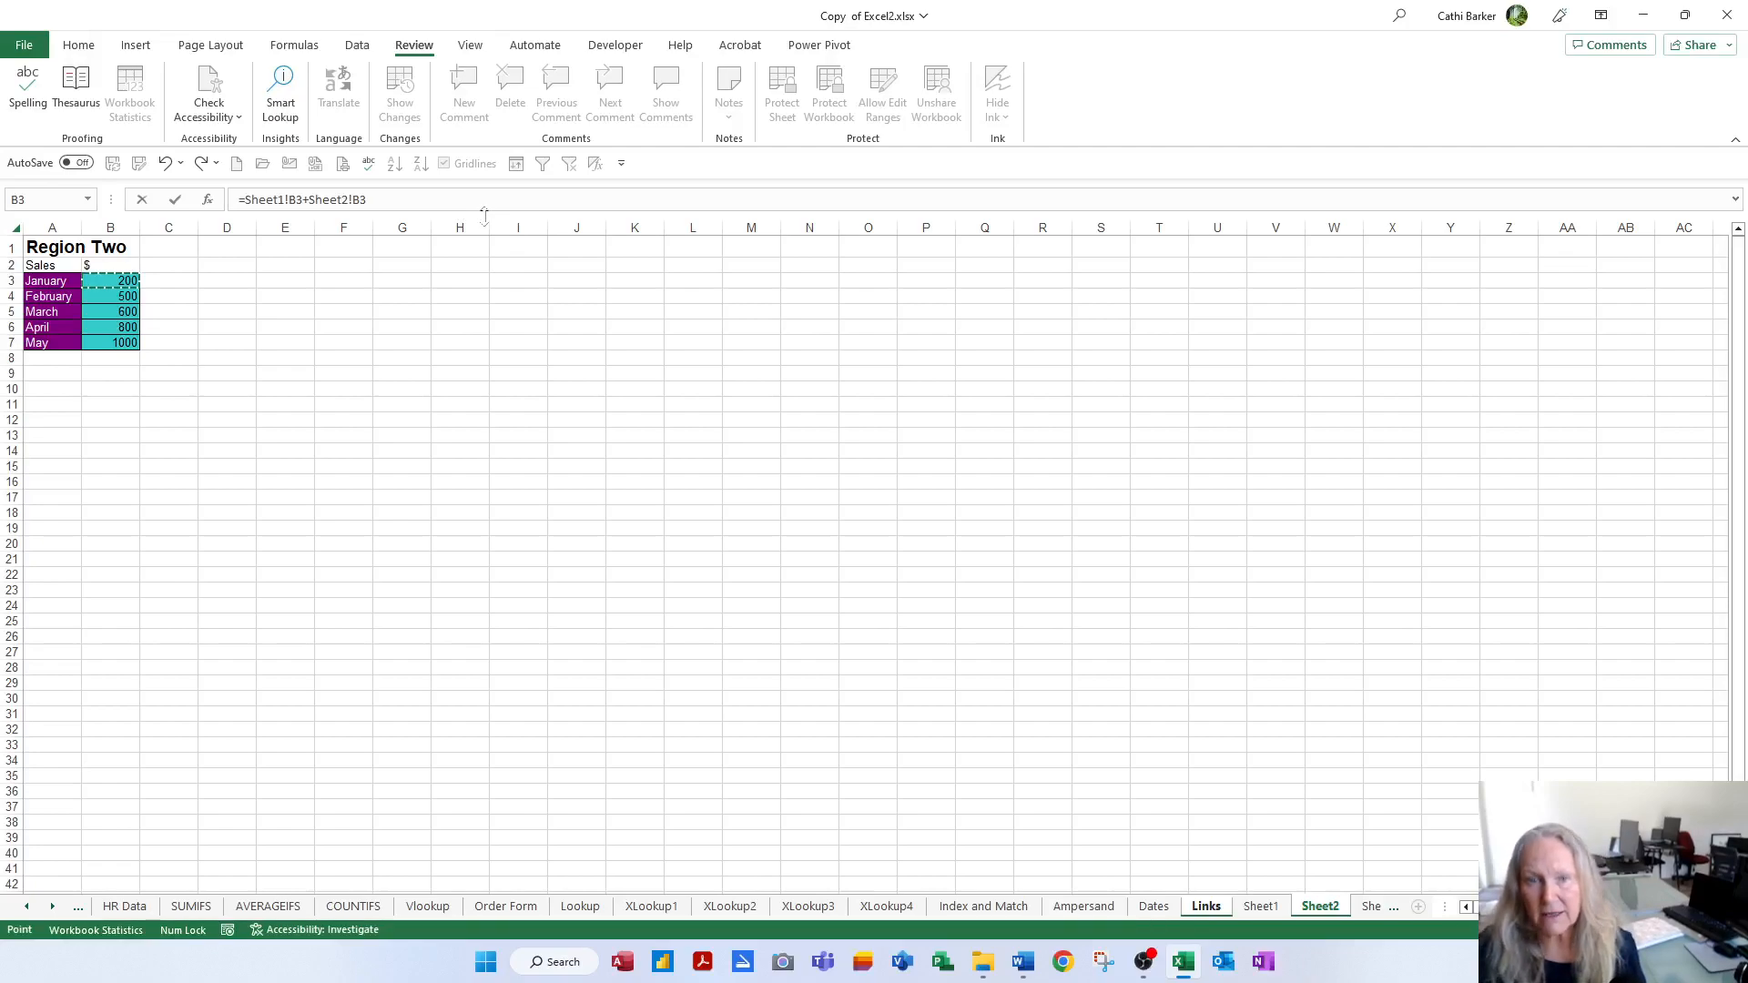
{"action": "left_click", "coordinate": [1205, 906]}
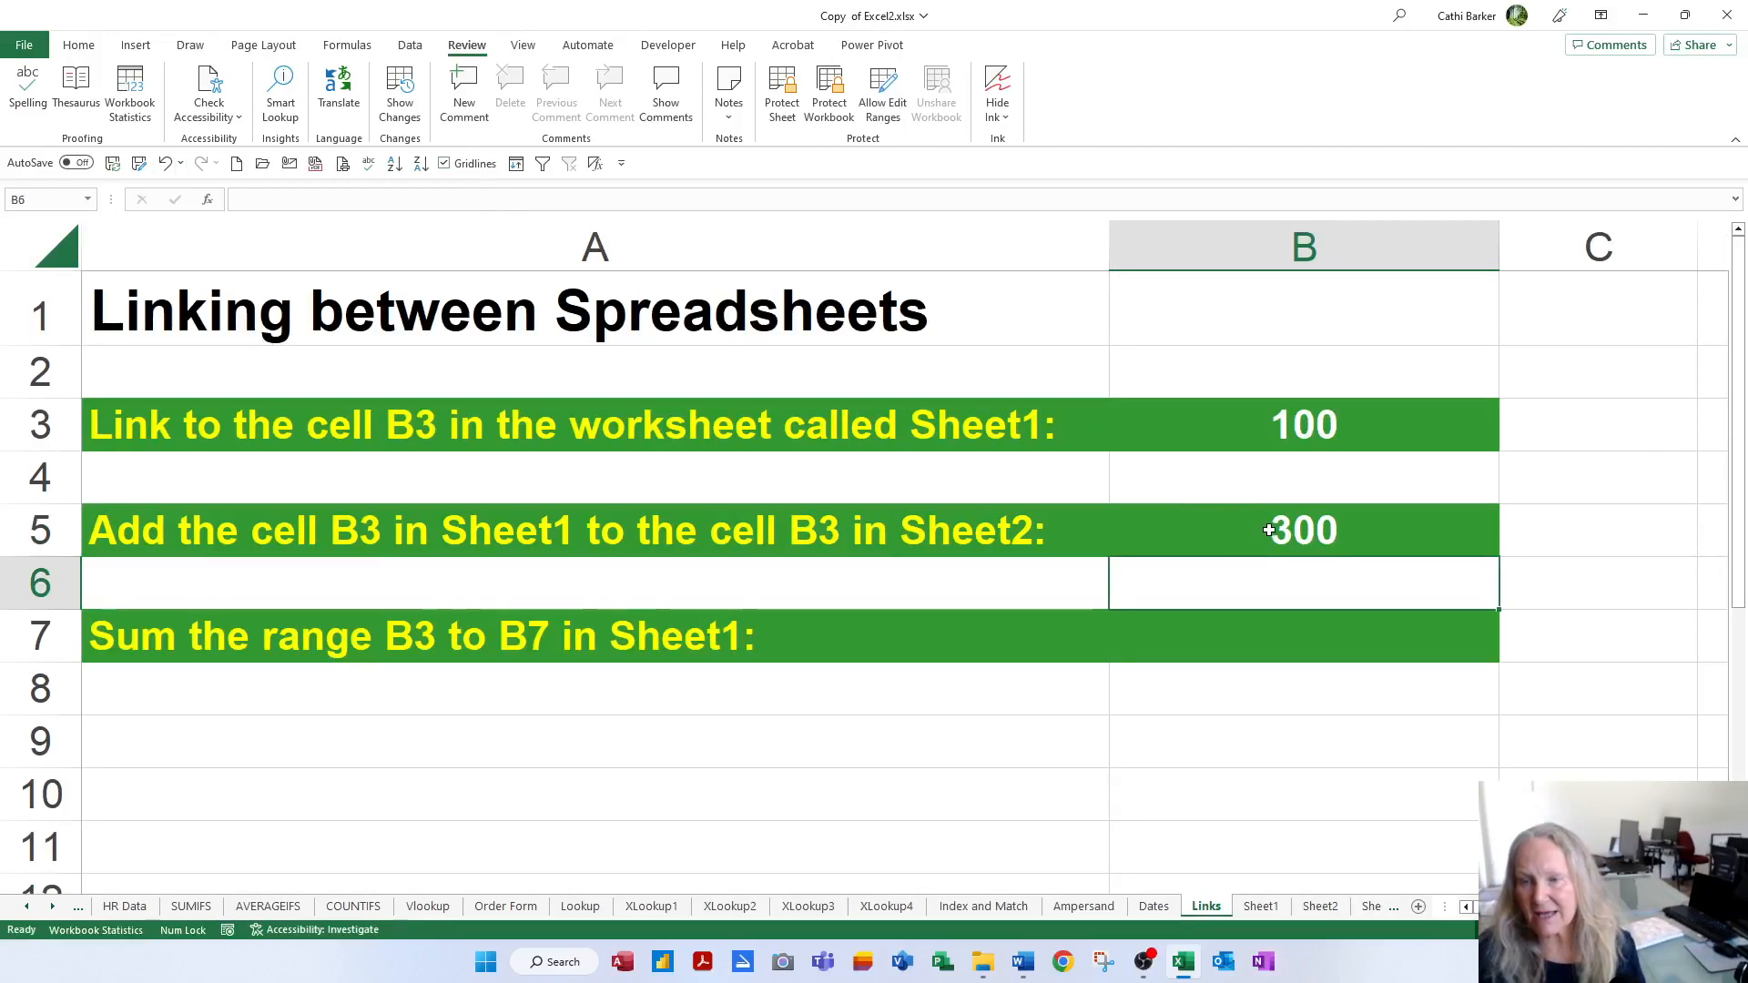
{"action": "type", "text": "=Sheet1!B3+Sheet2!B3"}
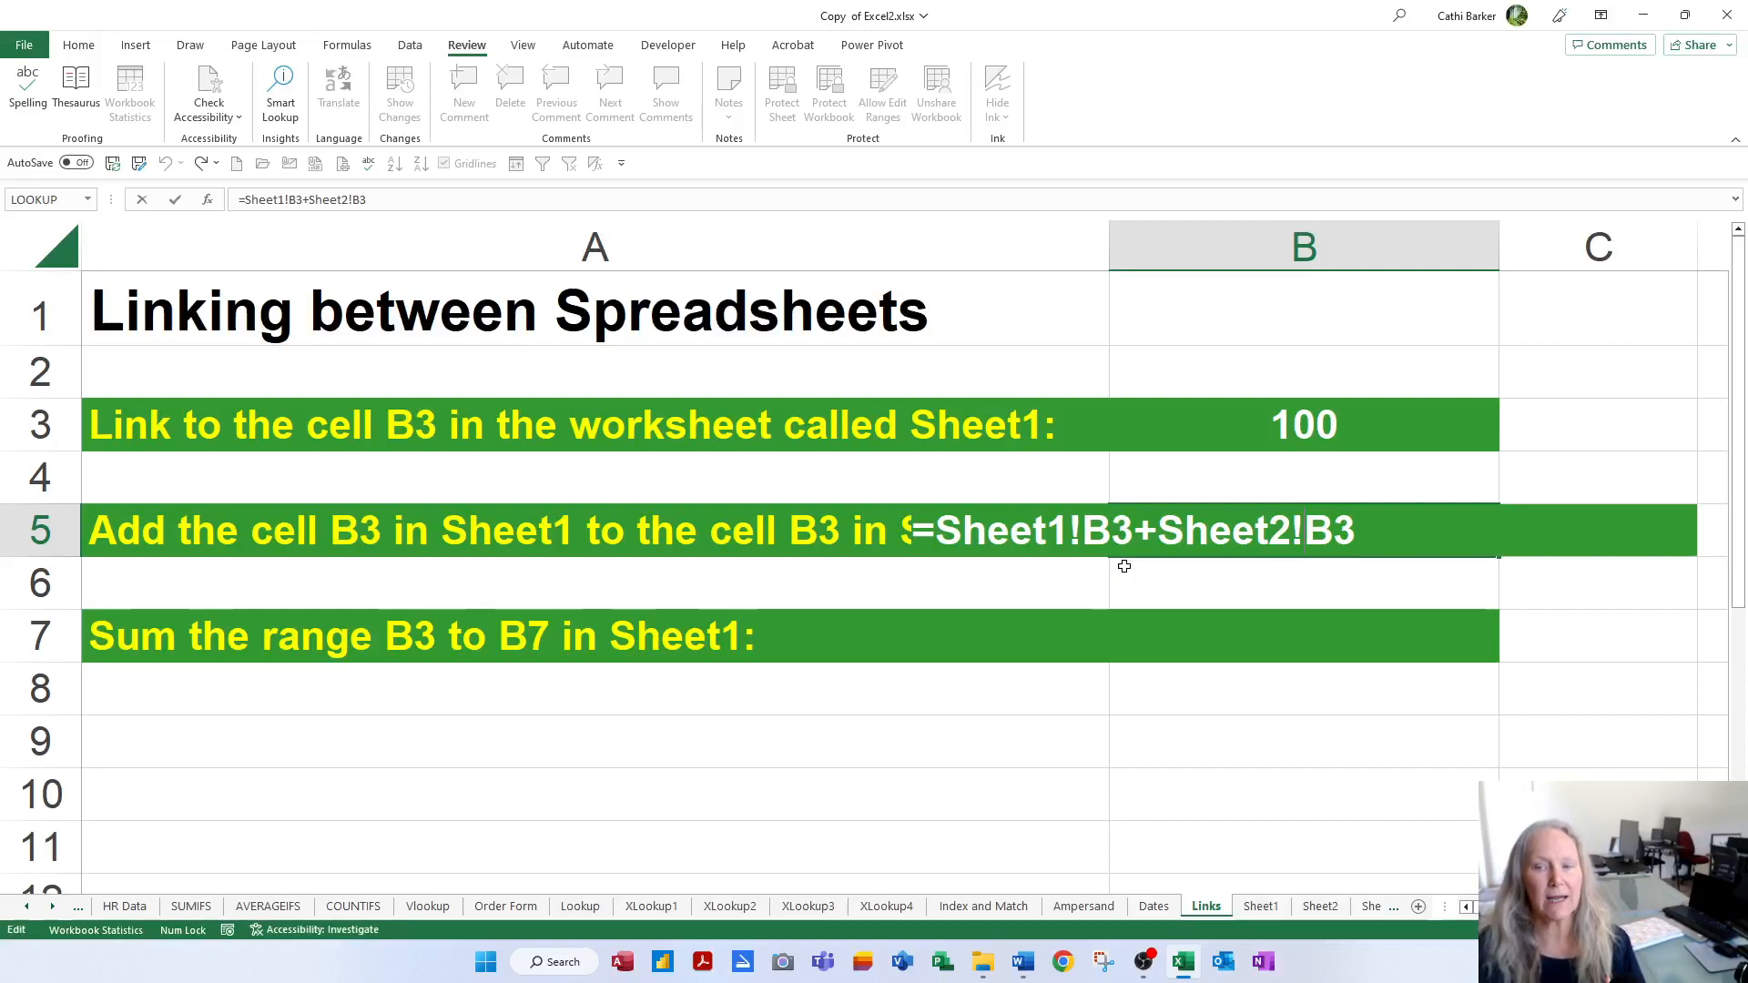
{"action": "key", "text": "Enter"}
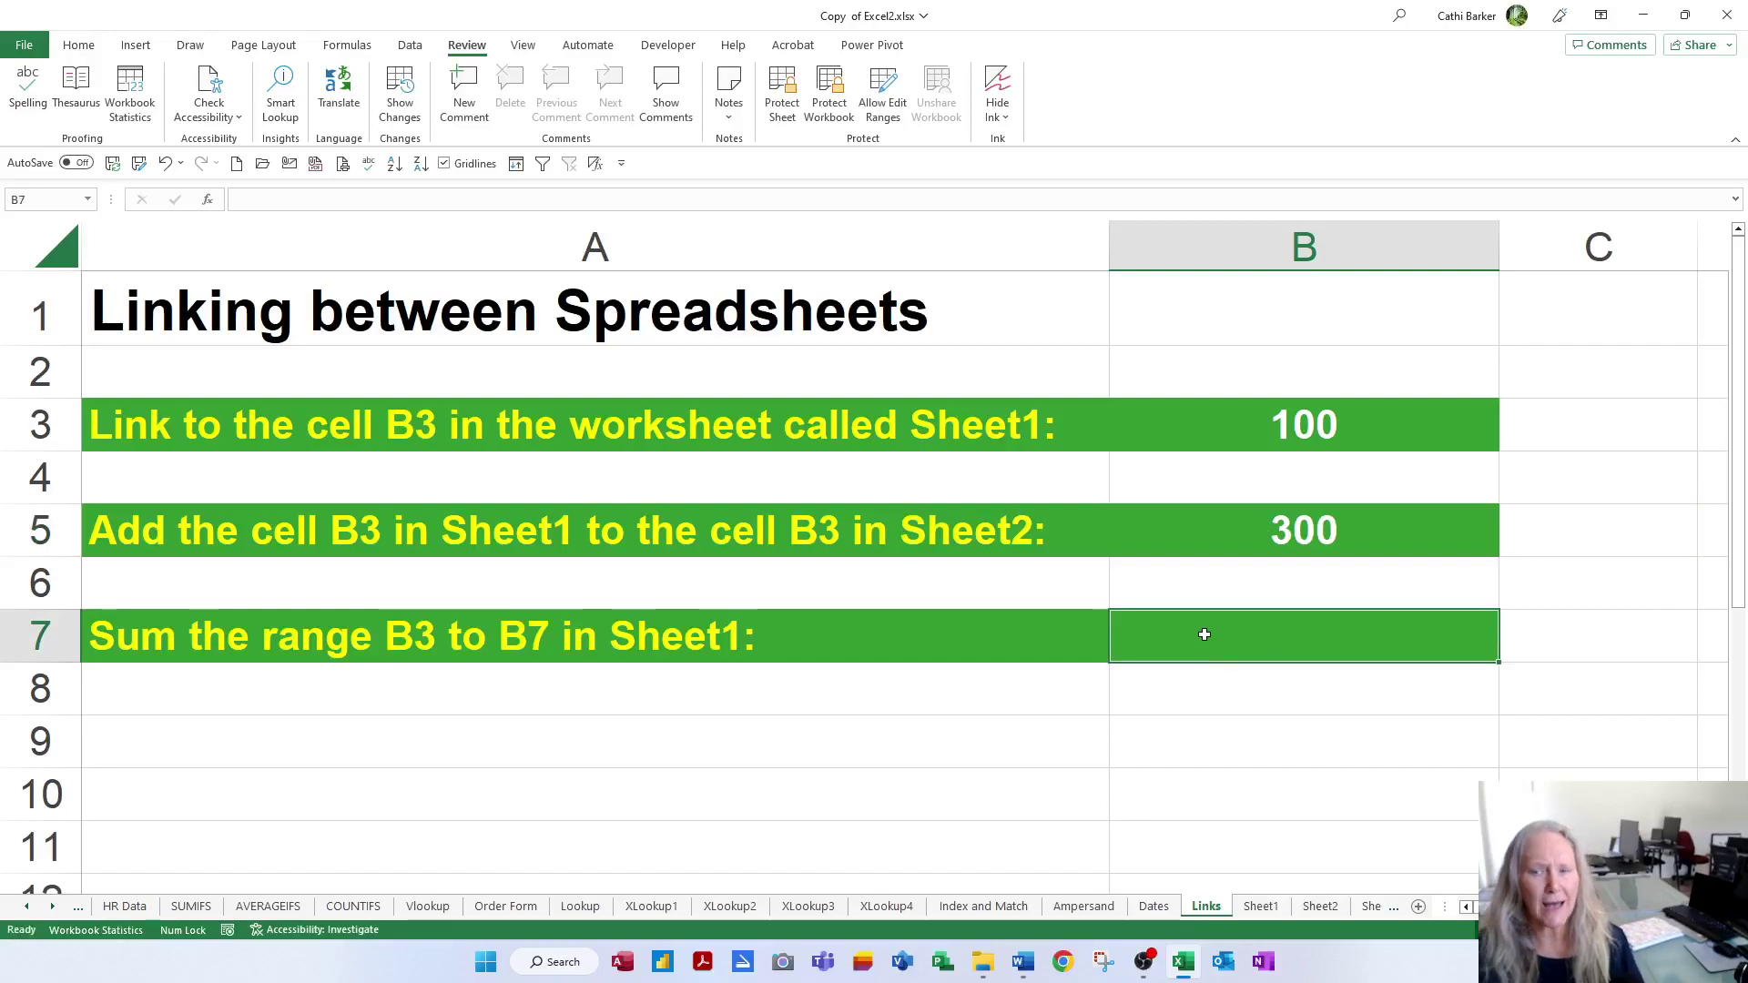
{"action": "type", "text": "="}
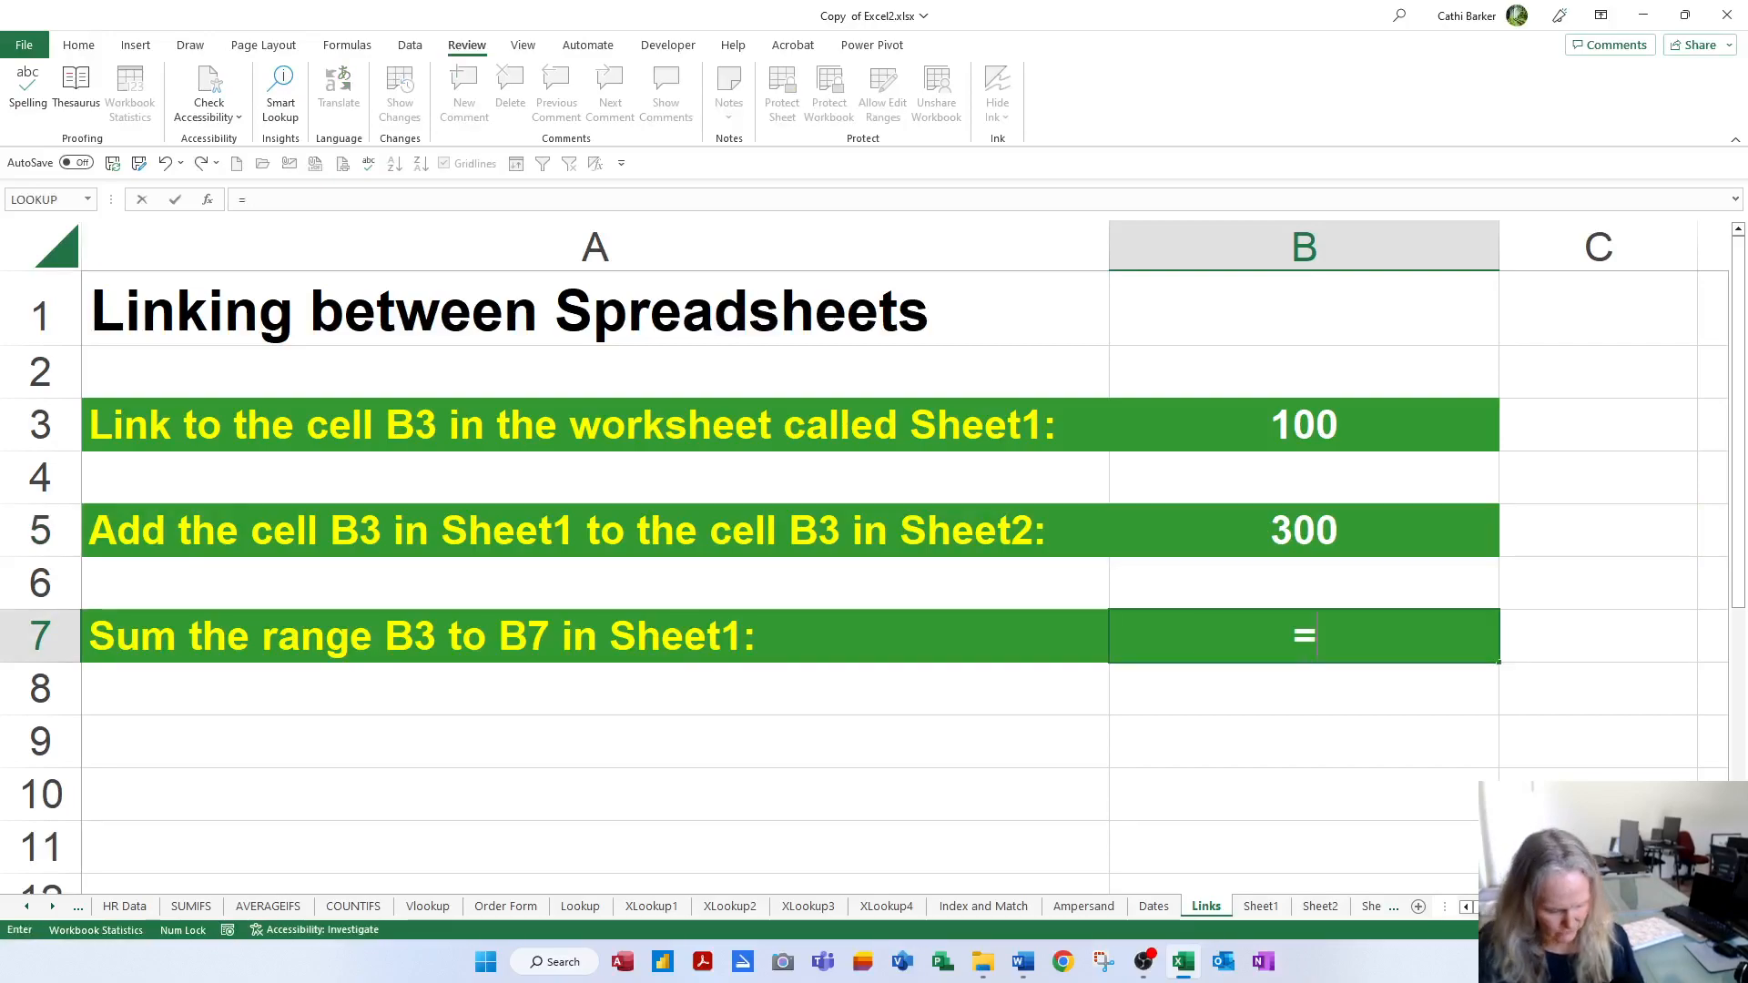
{"action": "type", "text": "su"}
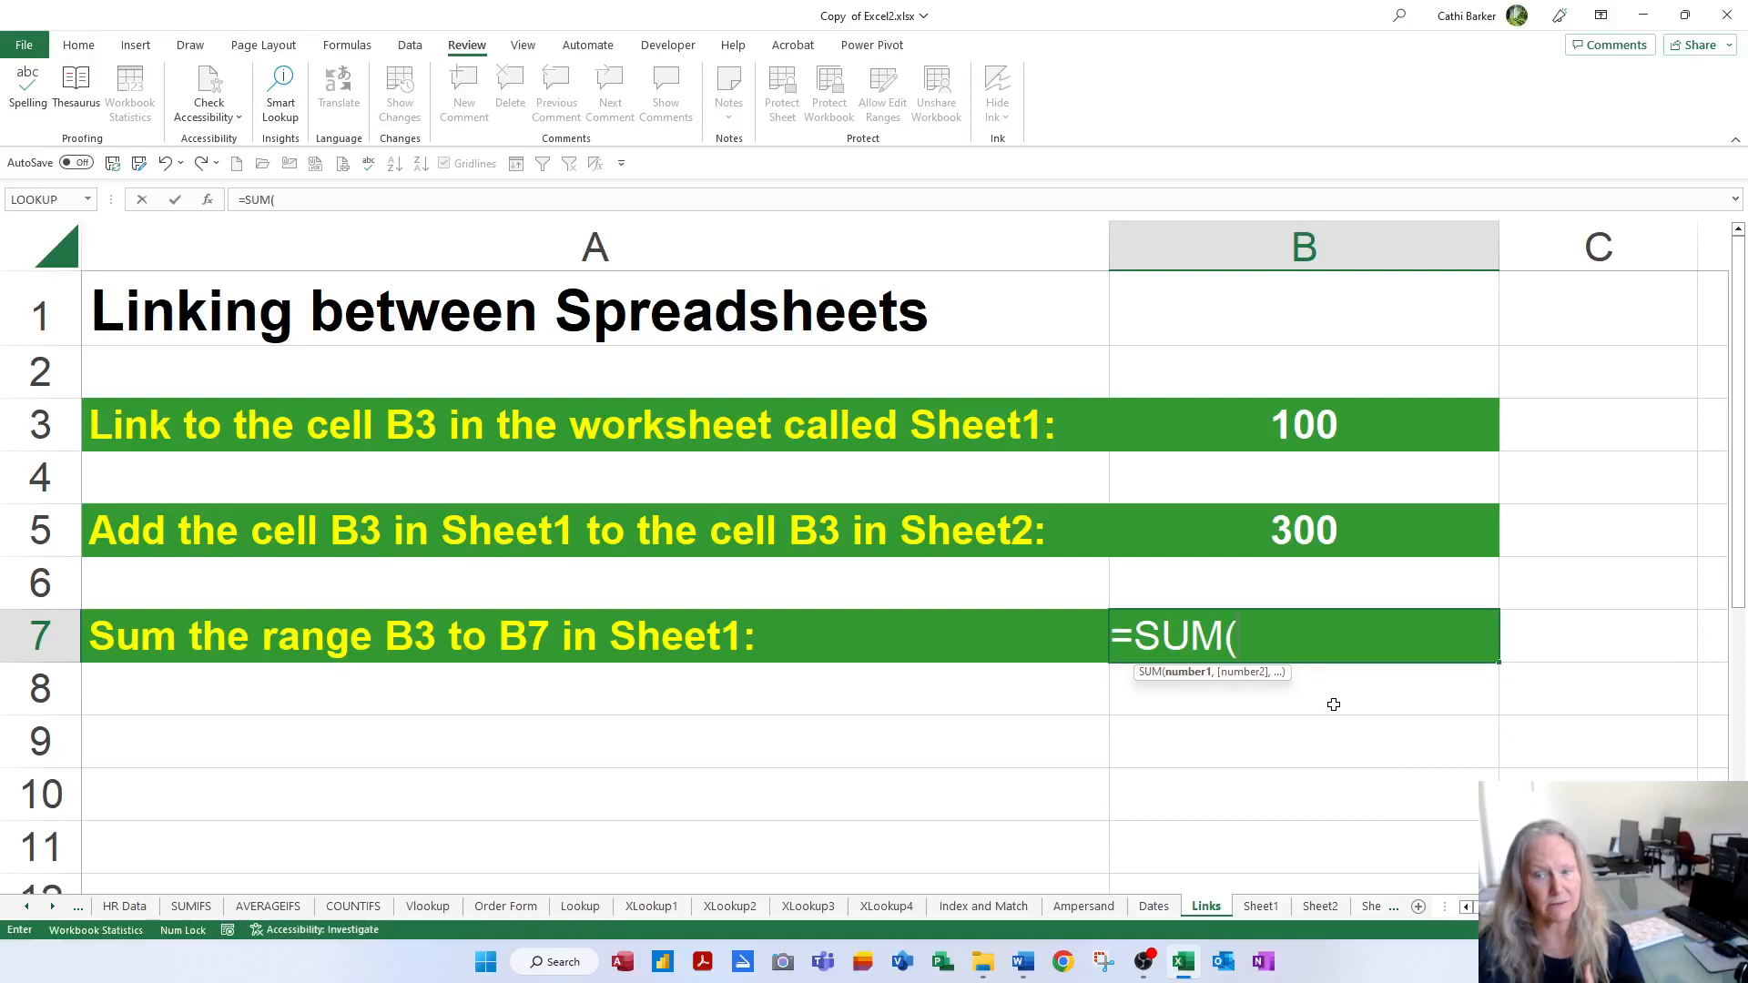
{"action": "mouse_move", "coordinate": [1281, 841]}
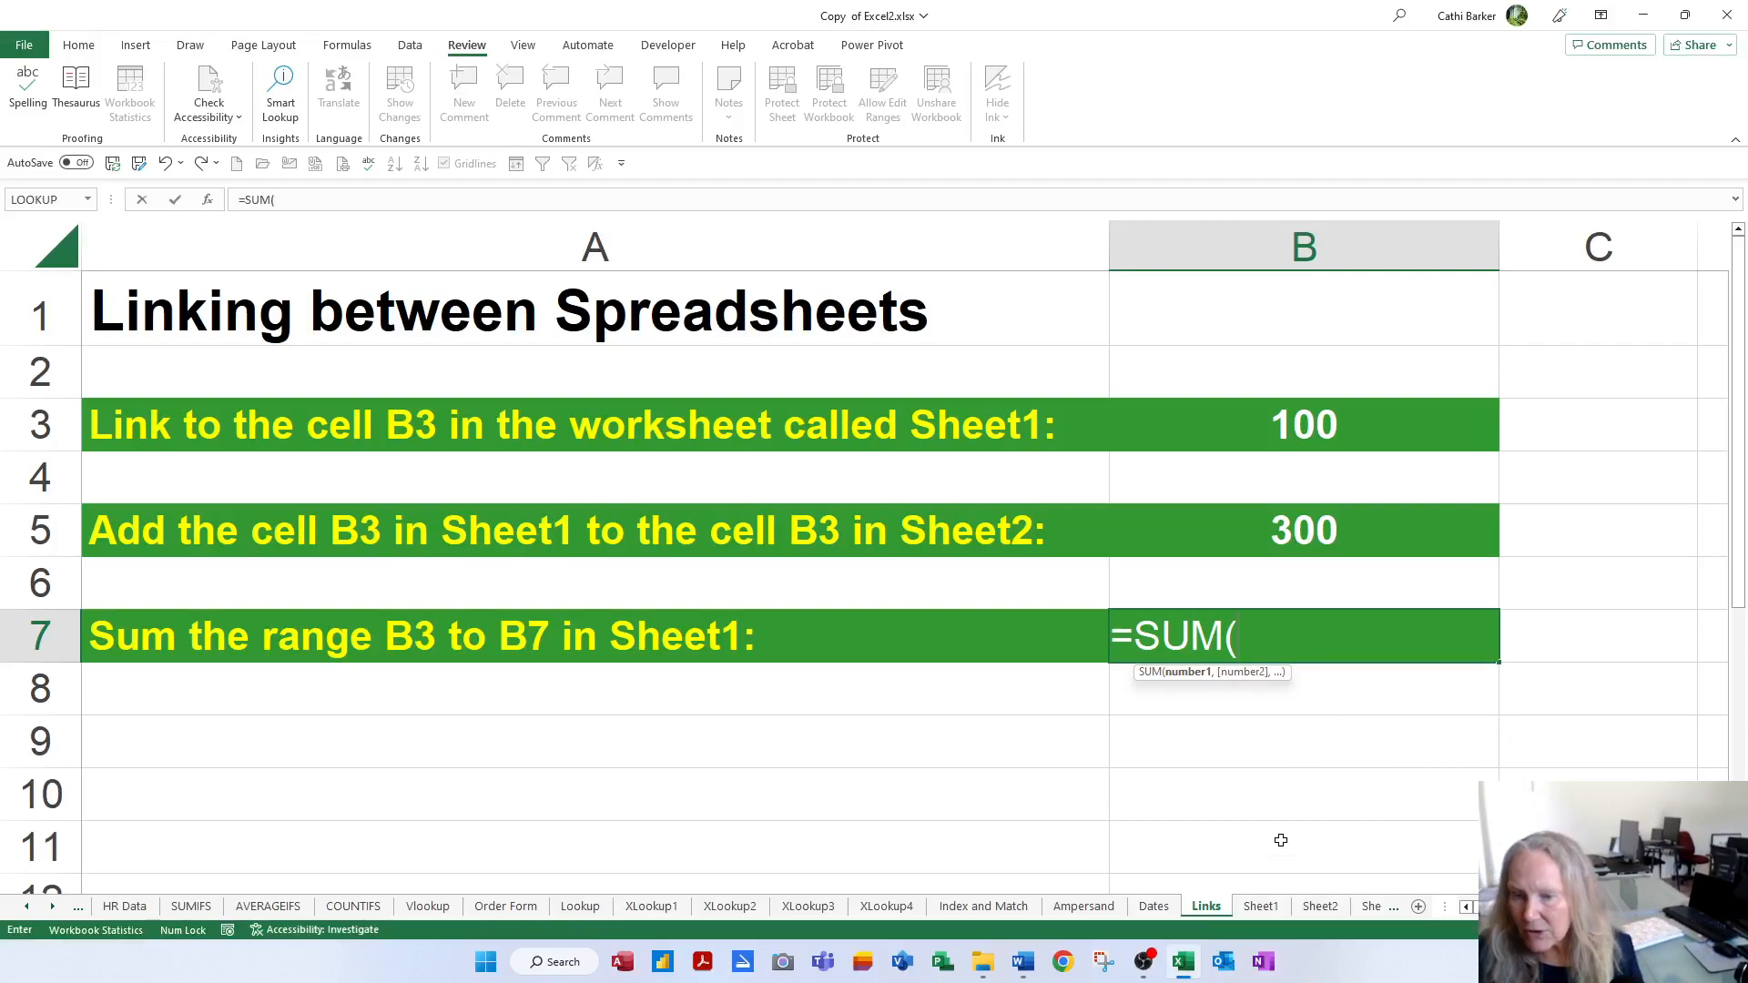
{"action": "left_click", "coordinate": [1261, 906]}
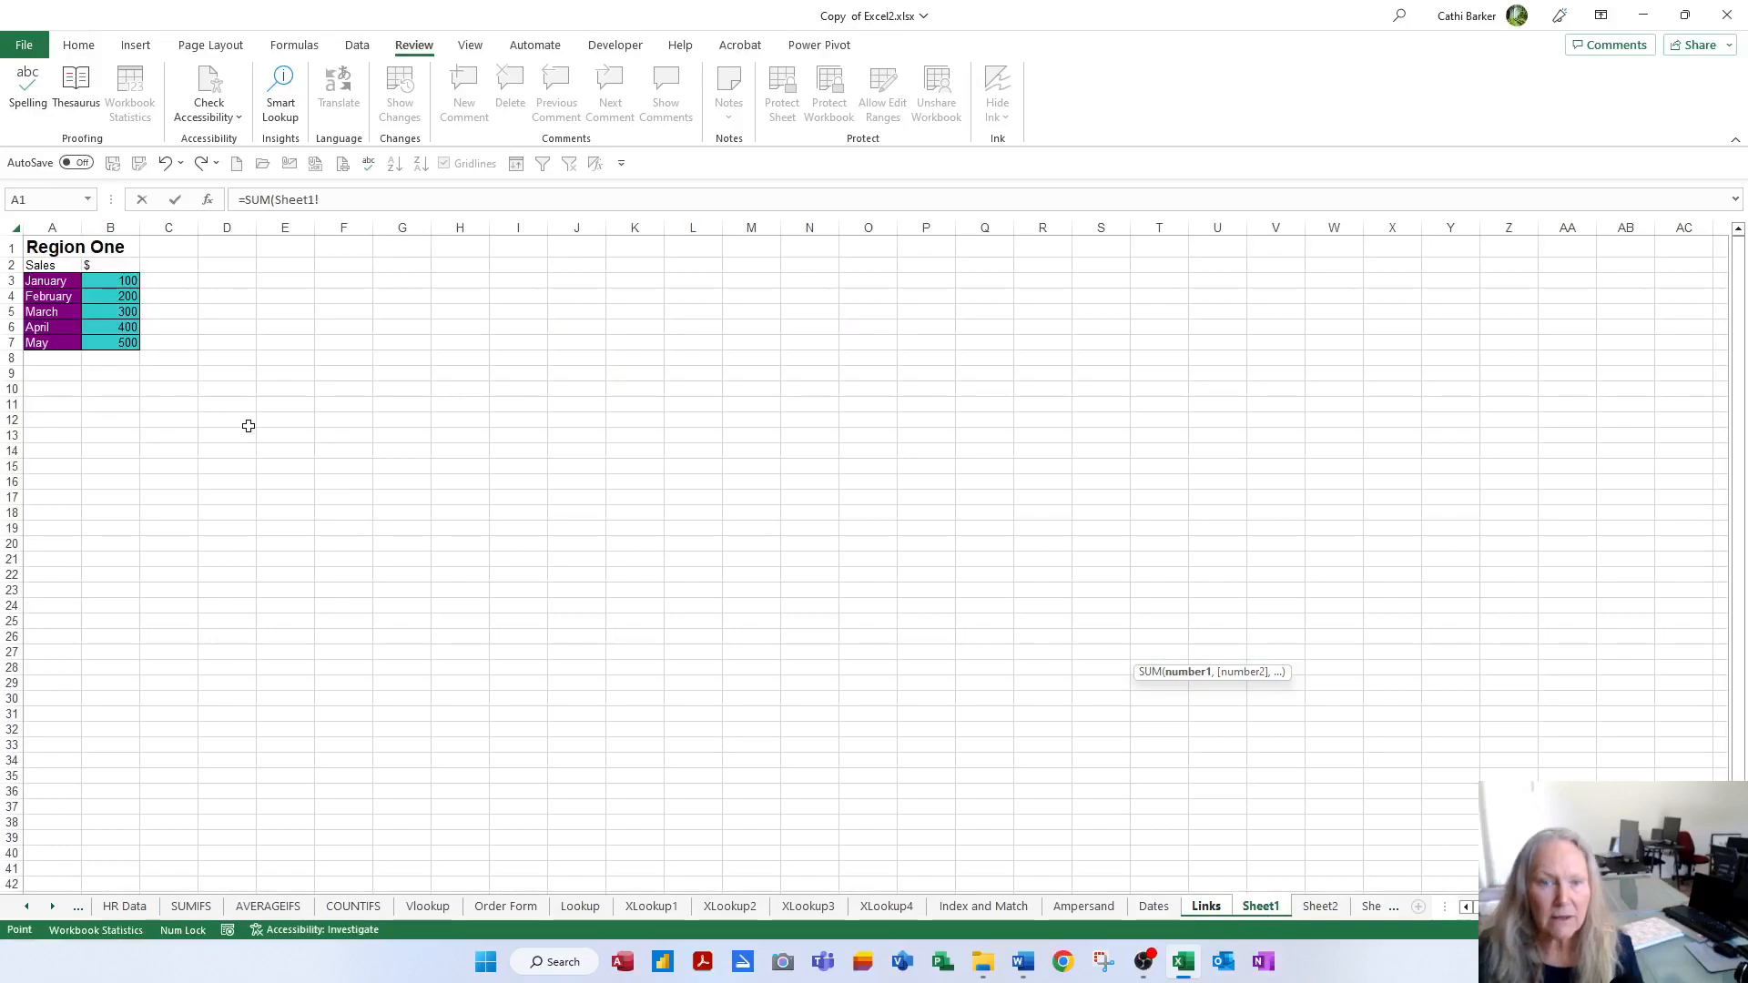
{"action": "left_click_drag", "start_coordinate": [109, 279], "coordinate": [110, 342]}
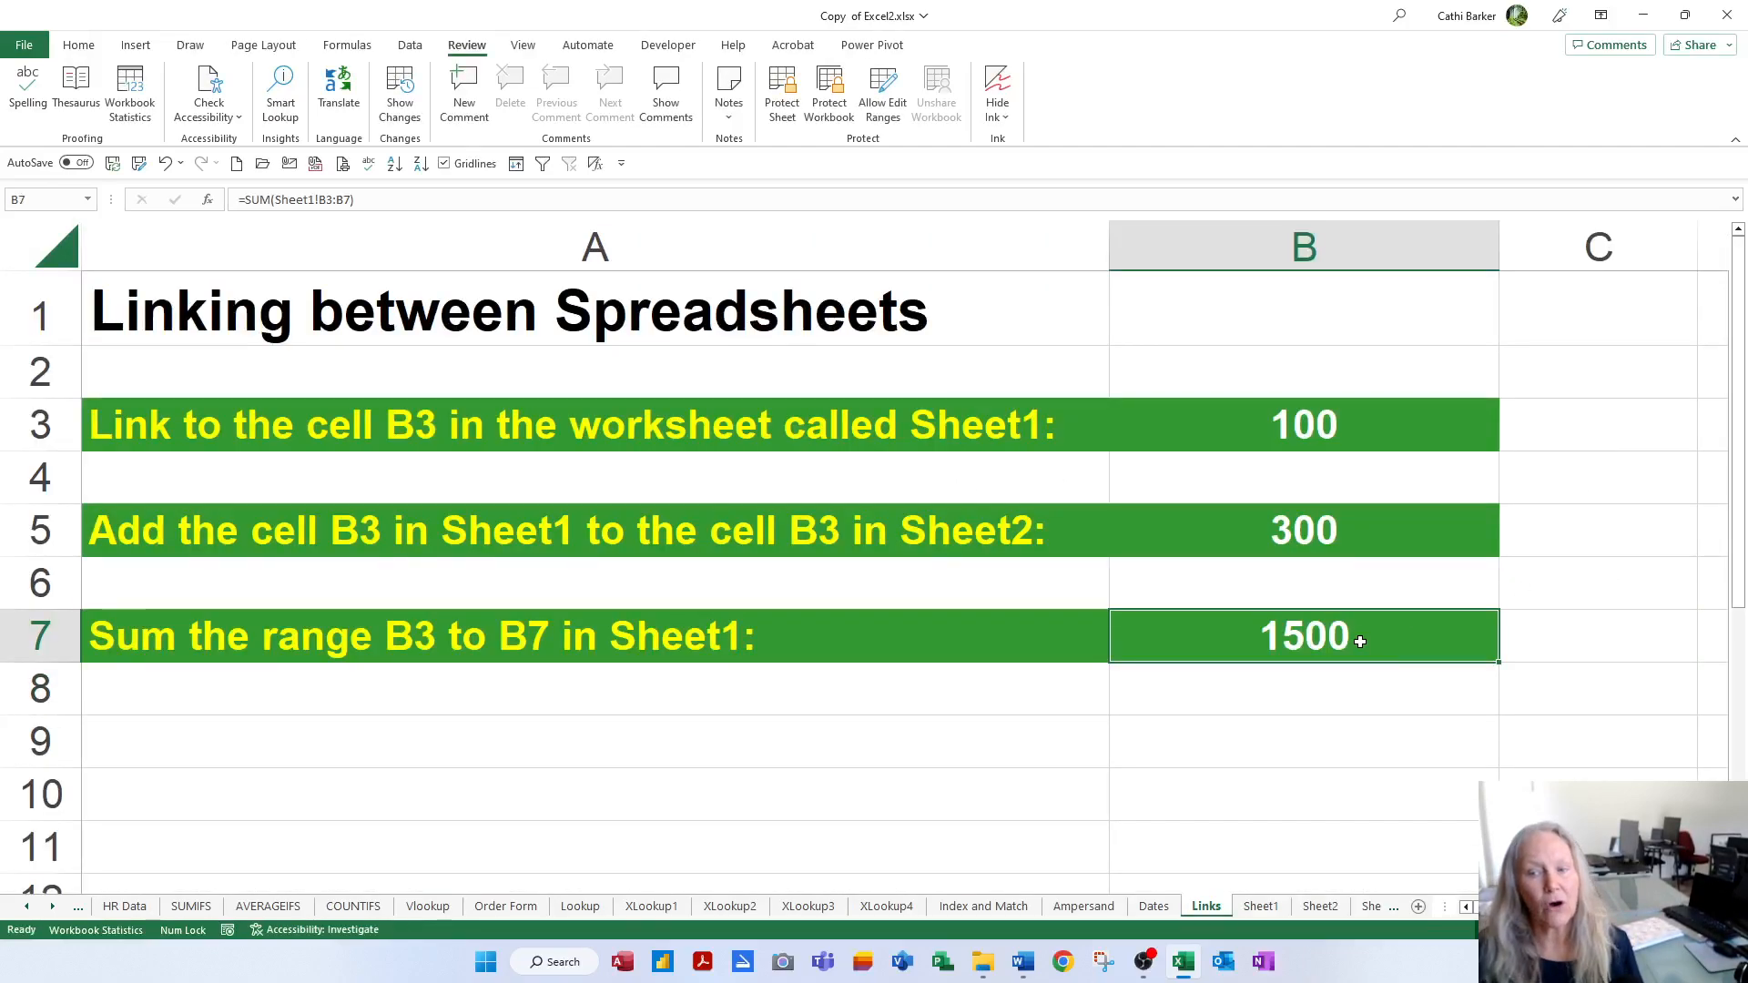
{"action": "double_click", "coordinate": [1304, 636]}
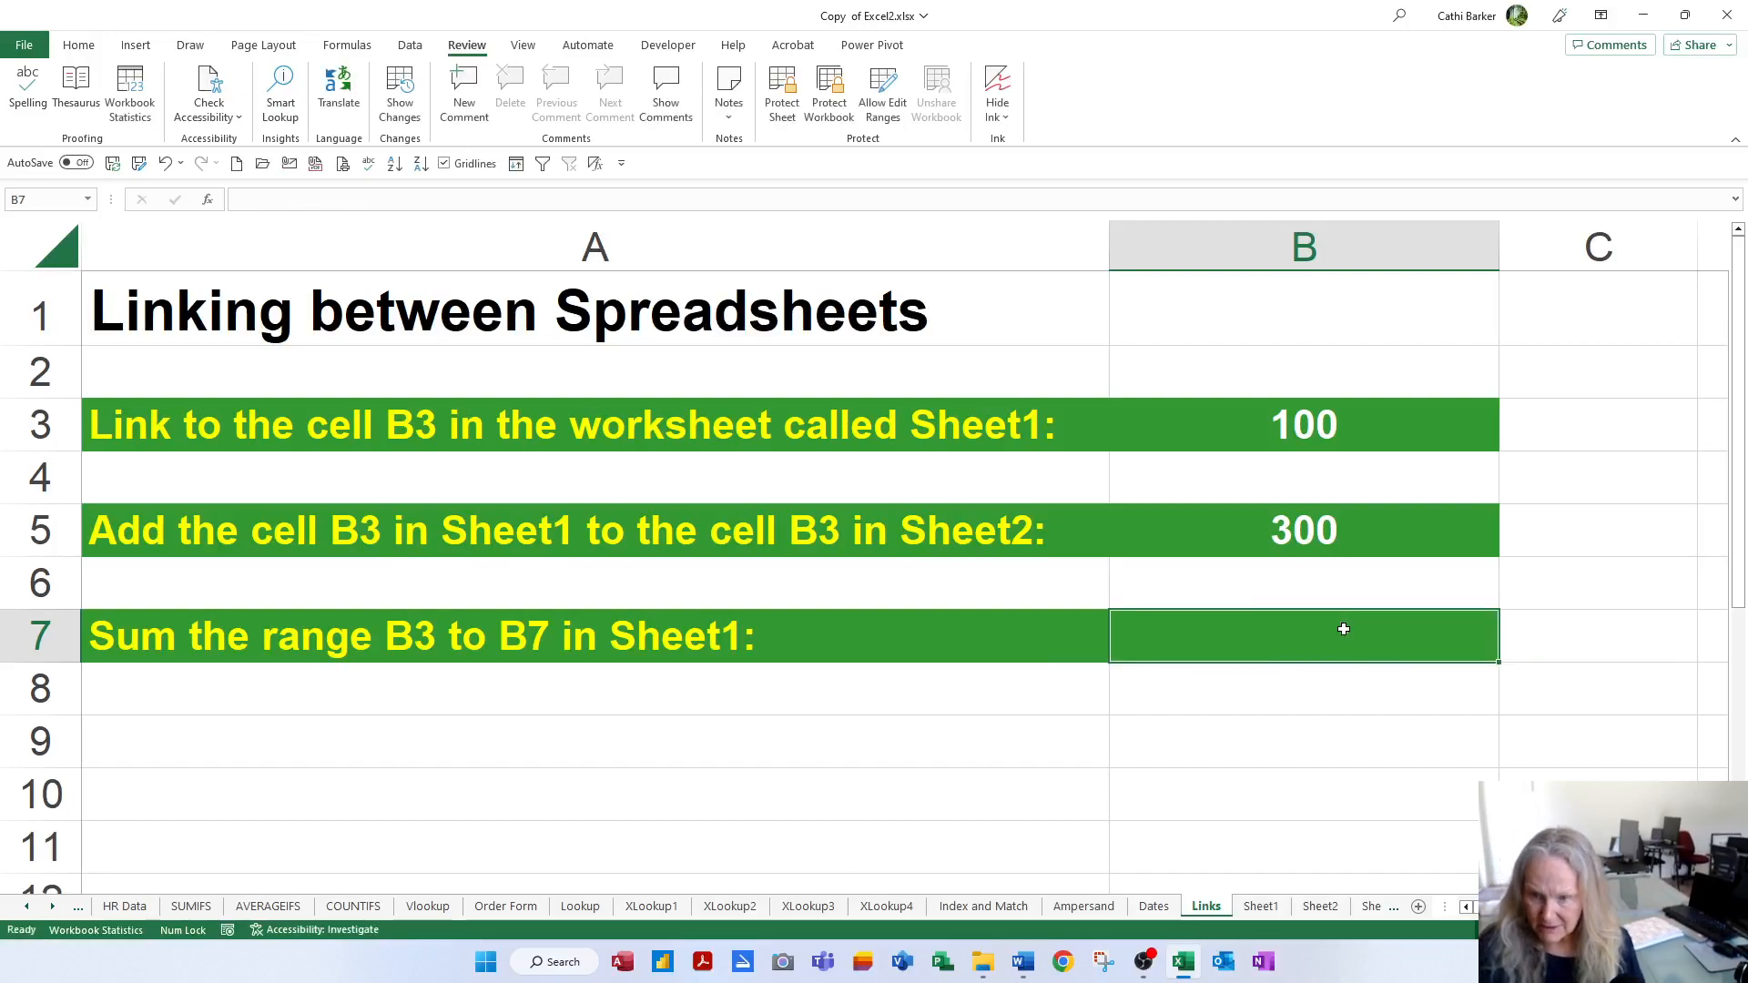
Enter a SUM in B7 of B3:B7 on Sheet1, Sheet2 and Sheet3, then open Summary
{"action": "type", "text": "=su"}
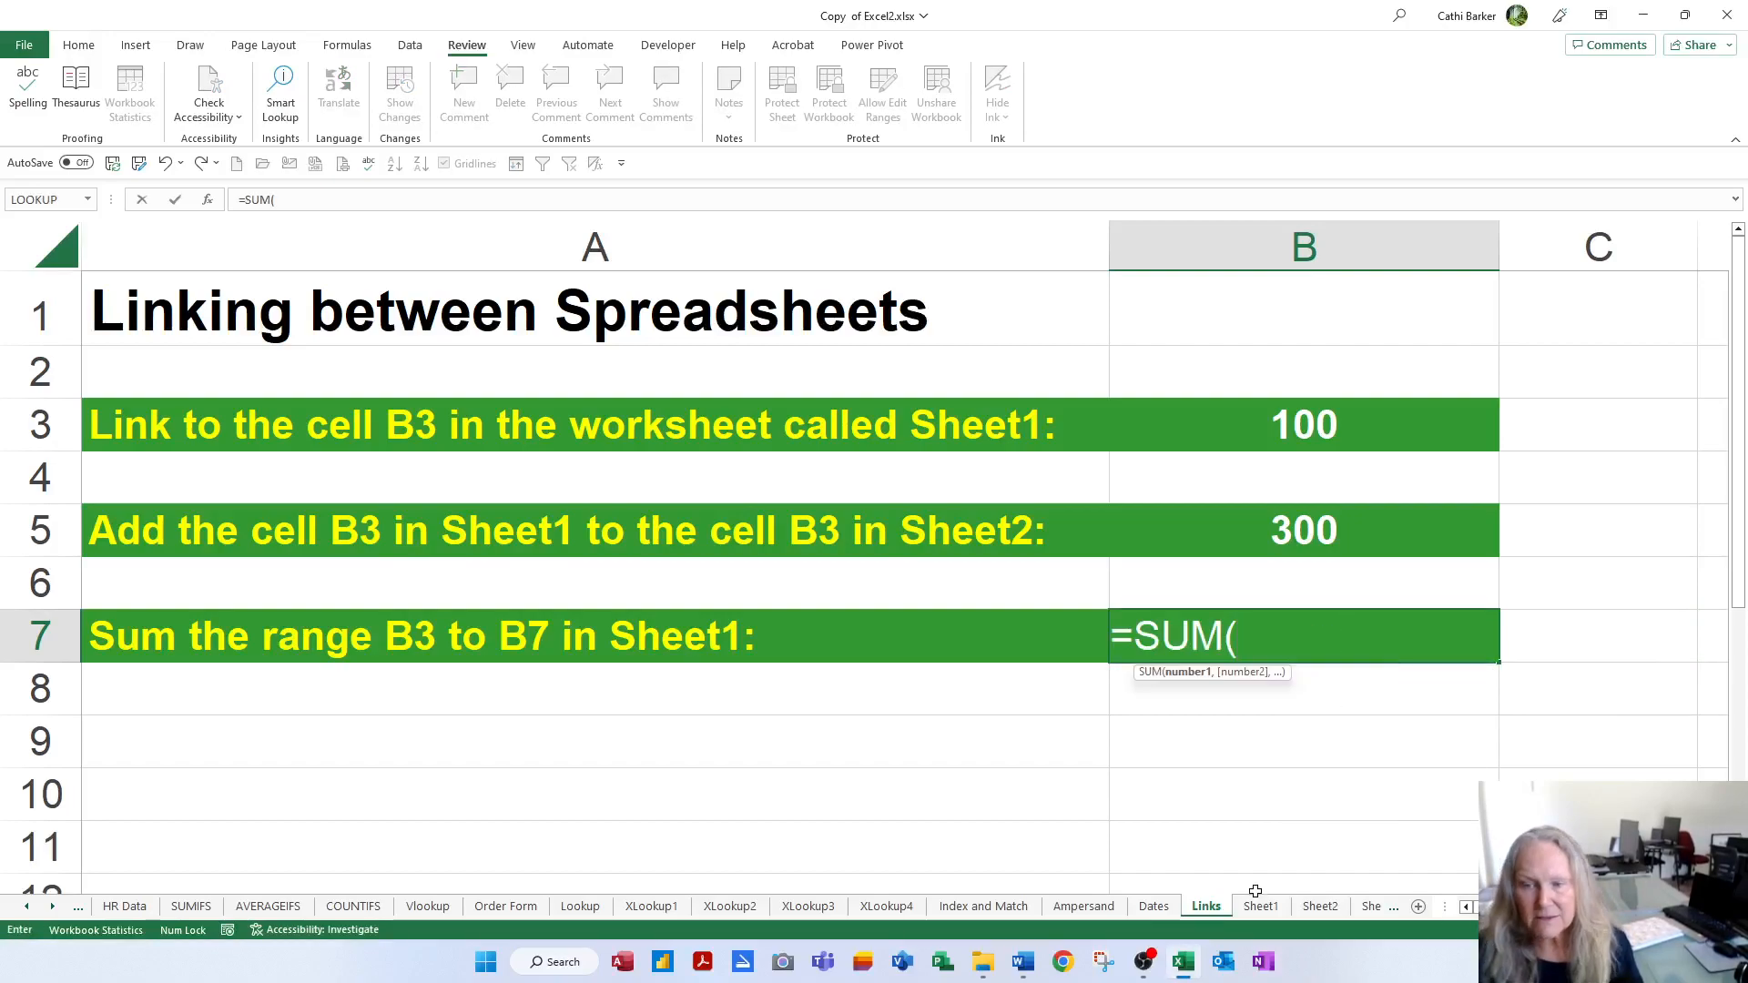
{"action": "left_click", "coordinate": [1261, 906]}
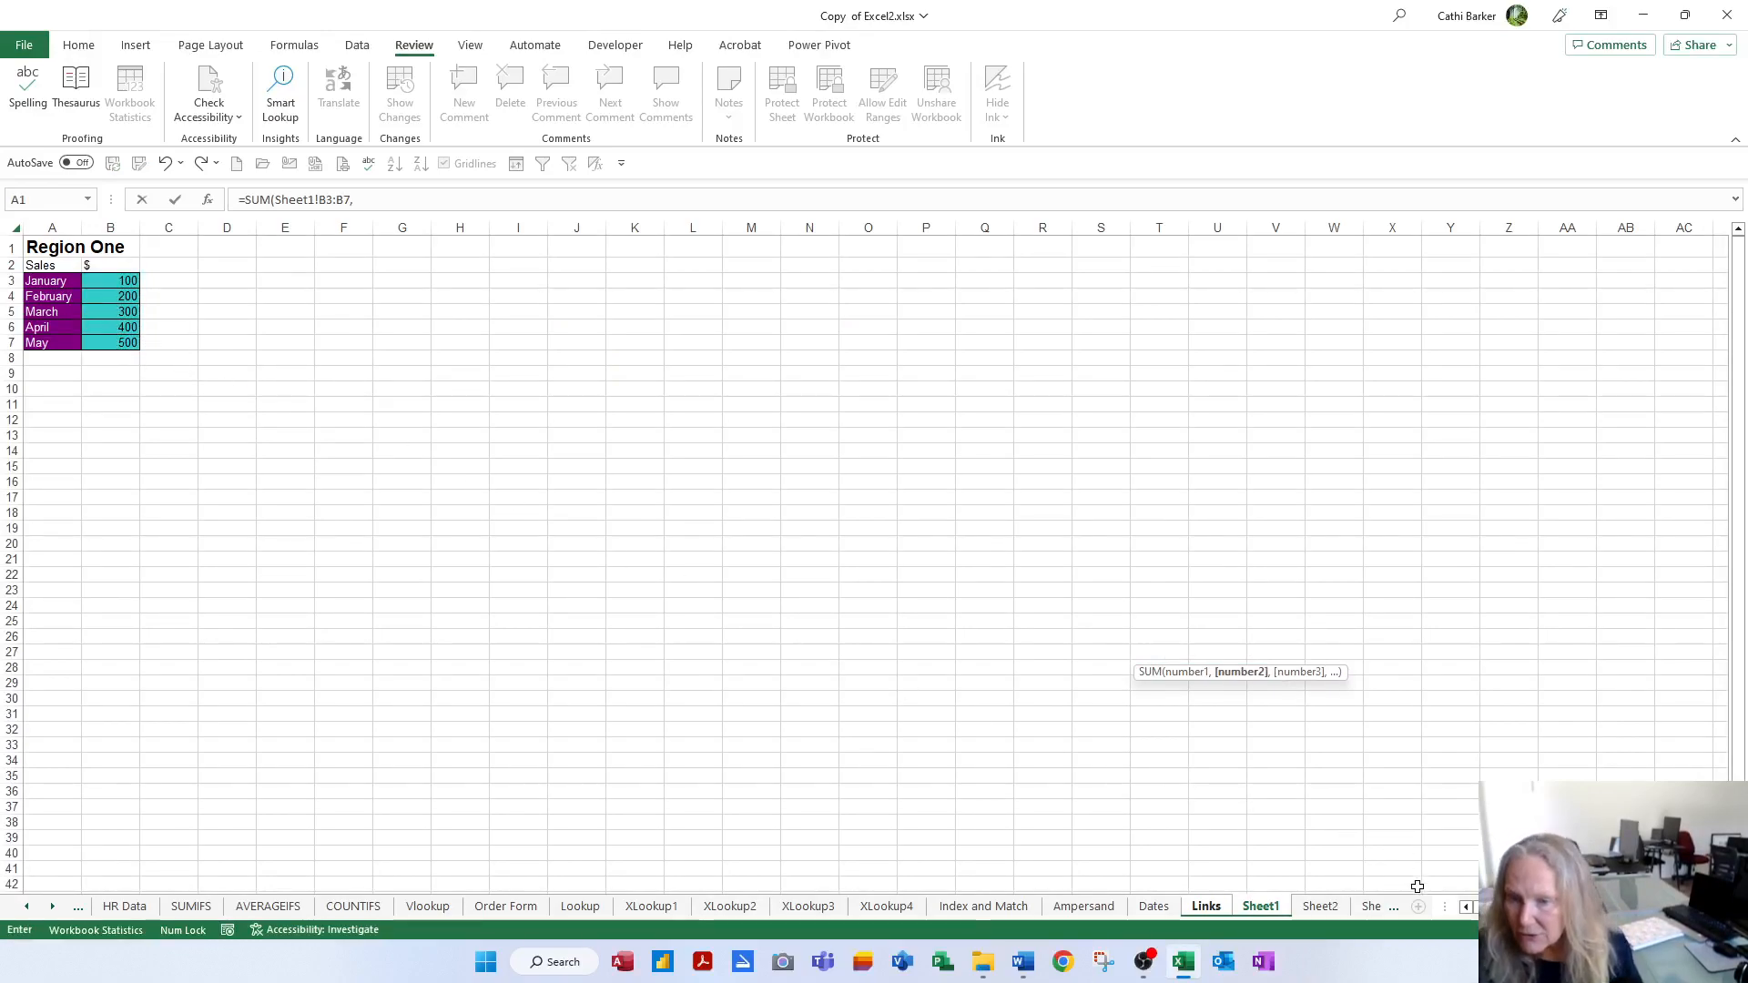
{"action": "left_click", "coordinate": [1321, 906]}
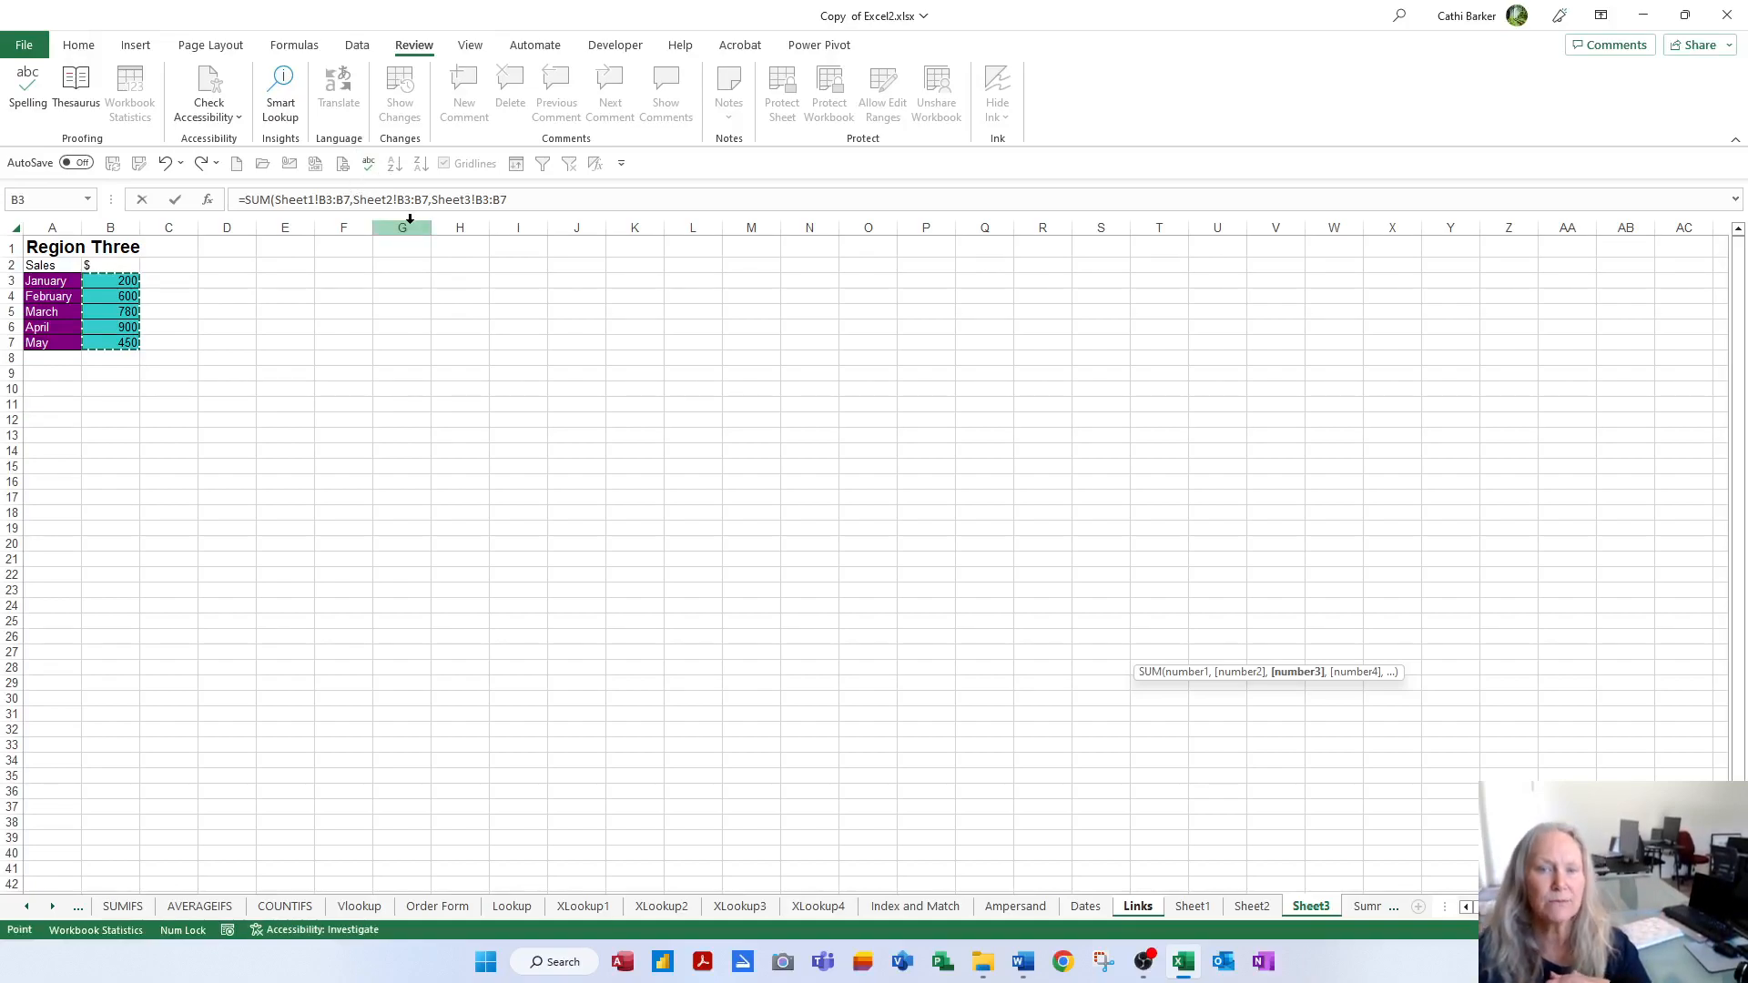
{"action": "left_click", "coordinate": [1137, 905]}
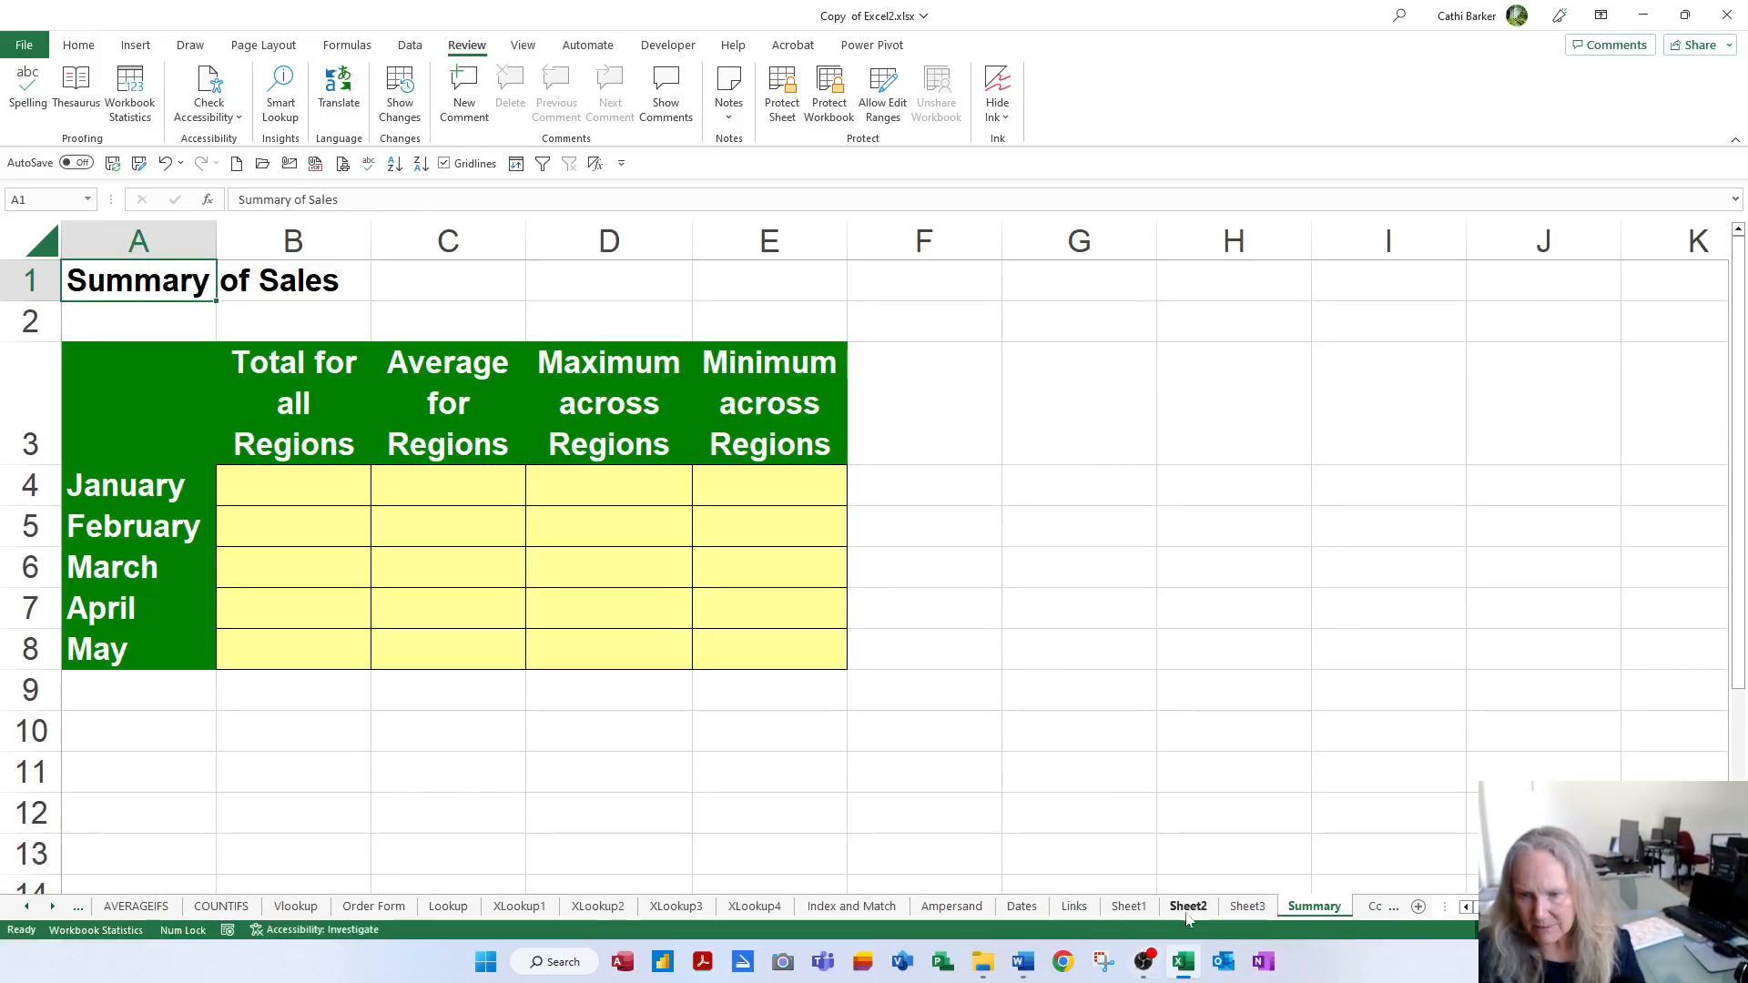
Rename the sheet tabs Sheet1, Sheet2 and Sheet3 to Region 1, Region 2 and Region 3
{"action": "left_click", "coordinate": [1128, 906]}
{"action": "type", "text": "Region 1"}
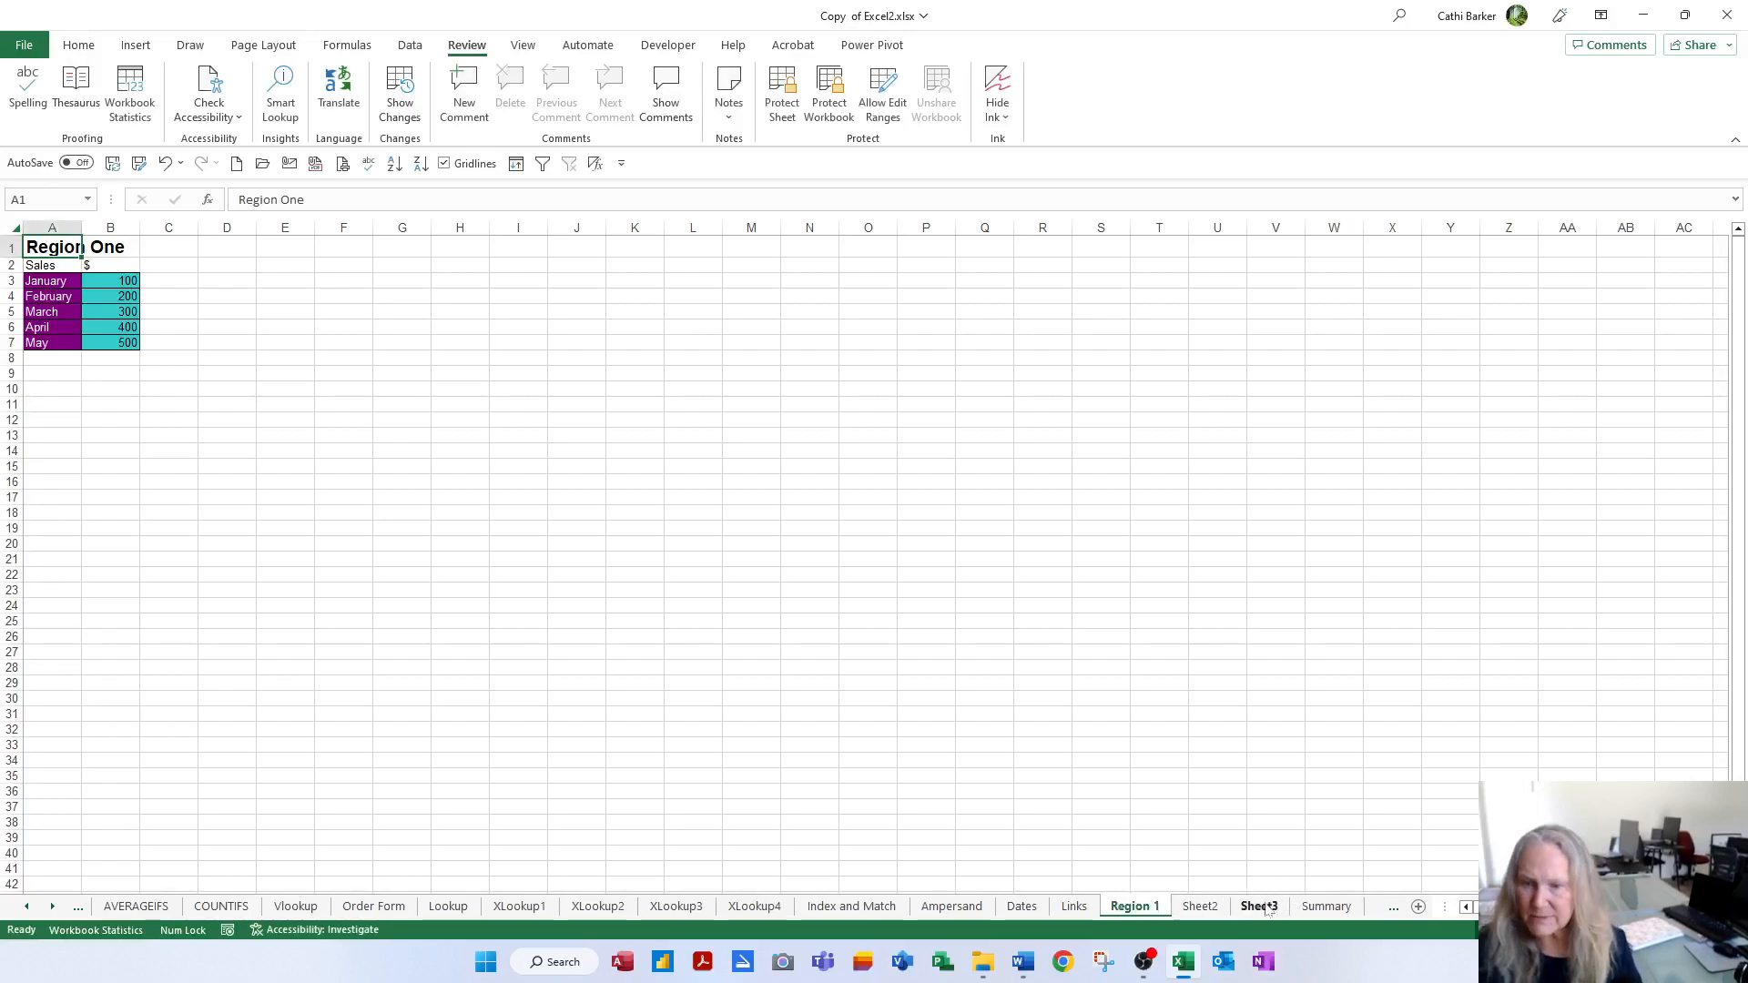
{"action": "left_click", "coordinate": [1200, 906]}
{"action": "type", "text": "Region 2"}
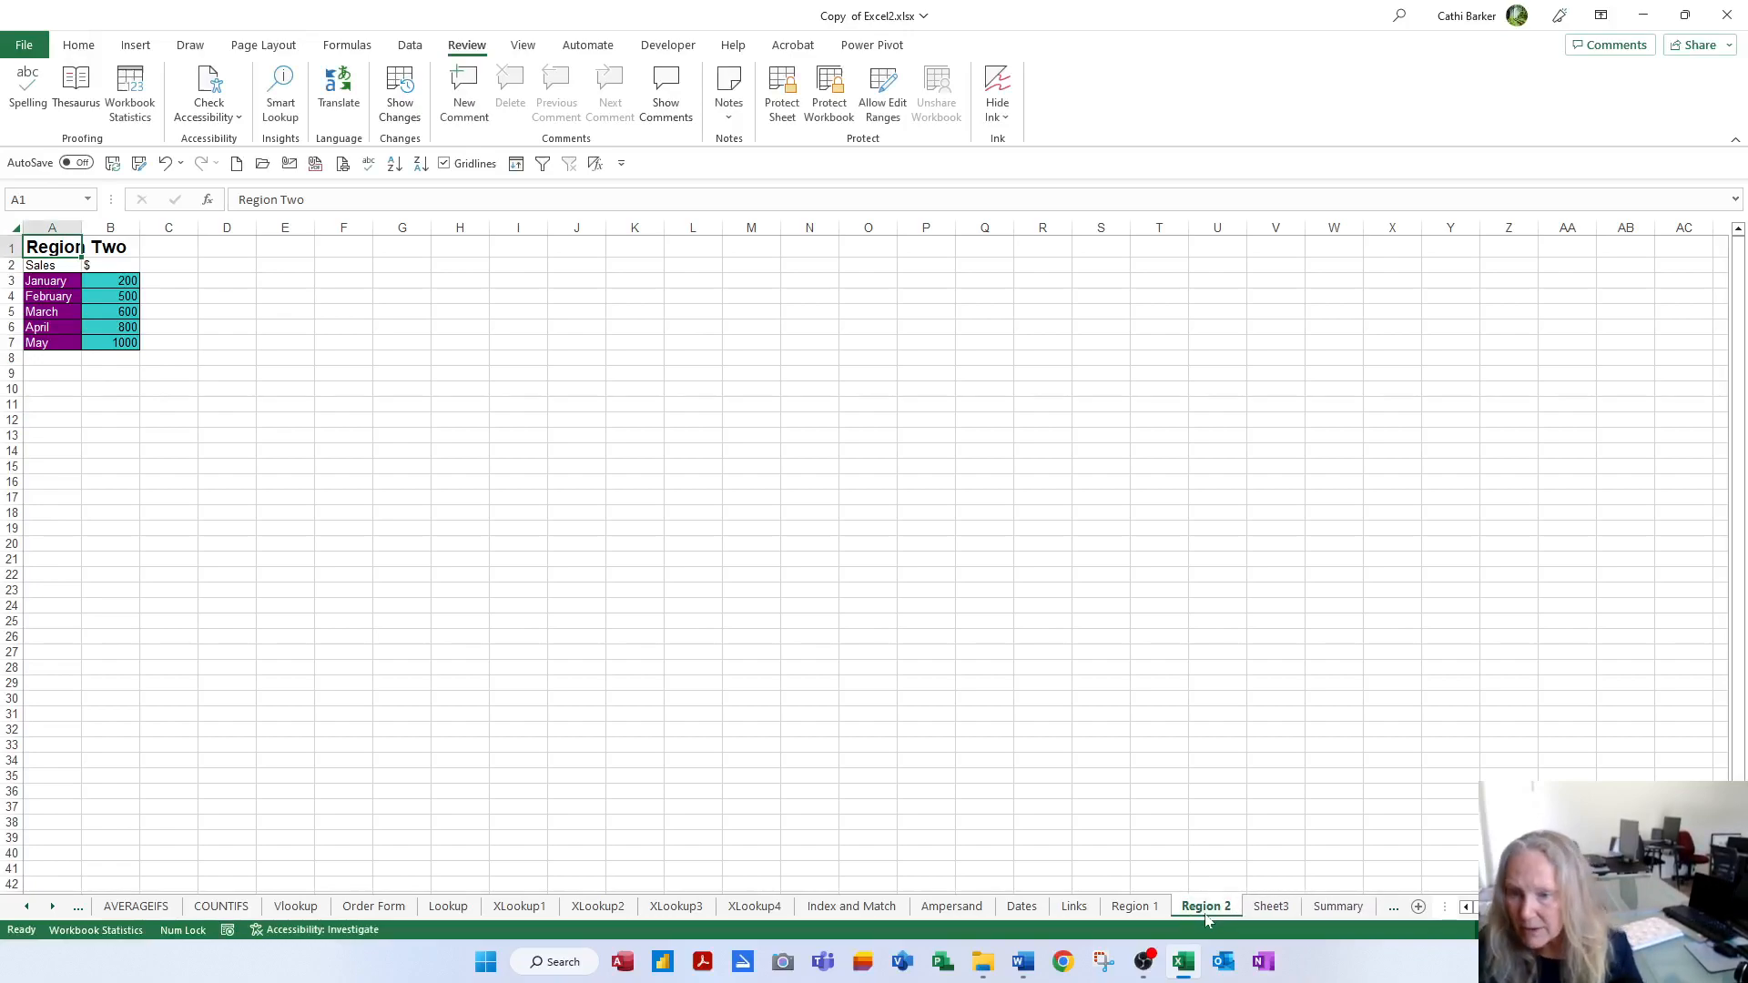
{"action": "left_click", "coordinate": [1271, 906]}
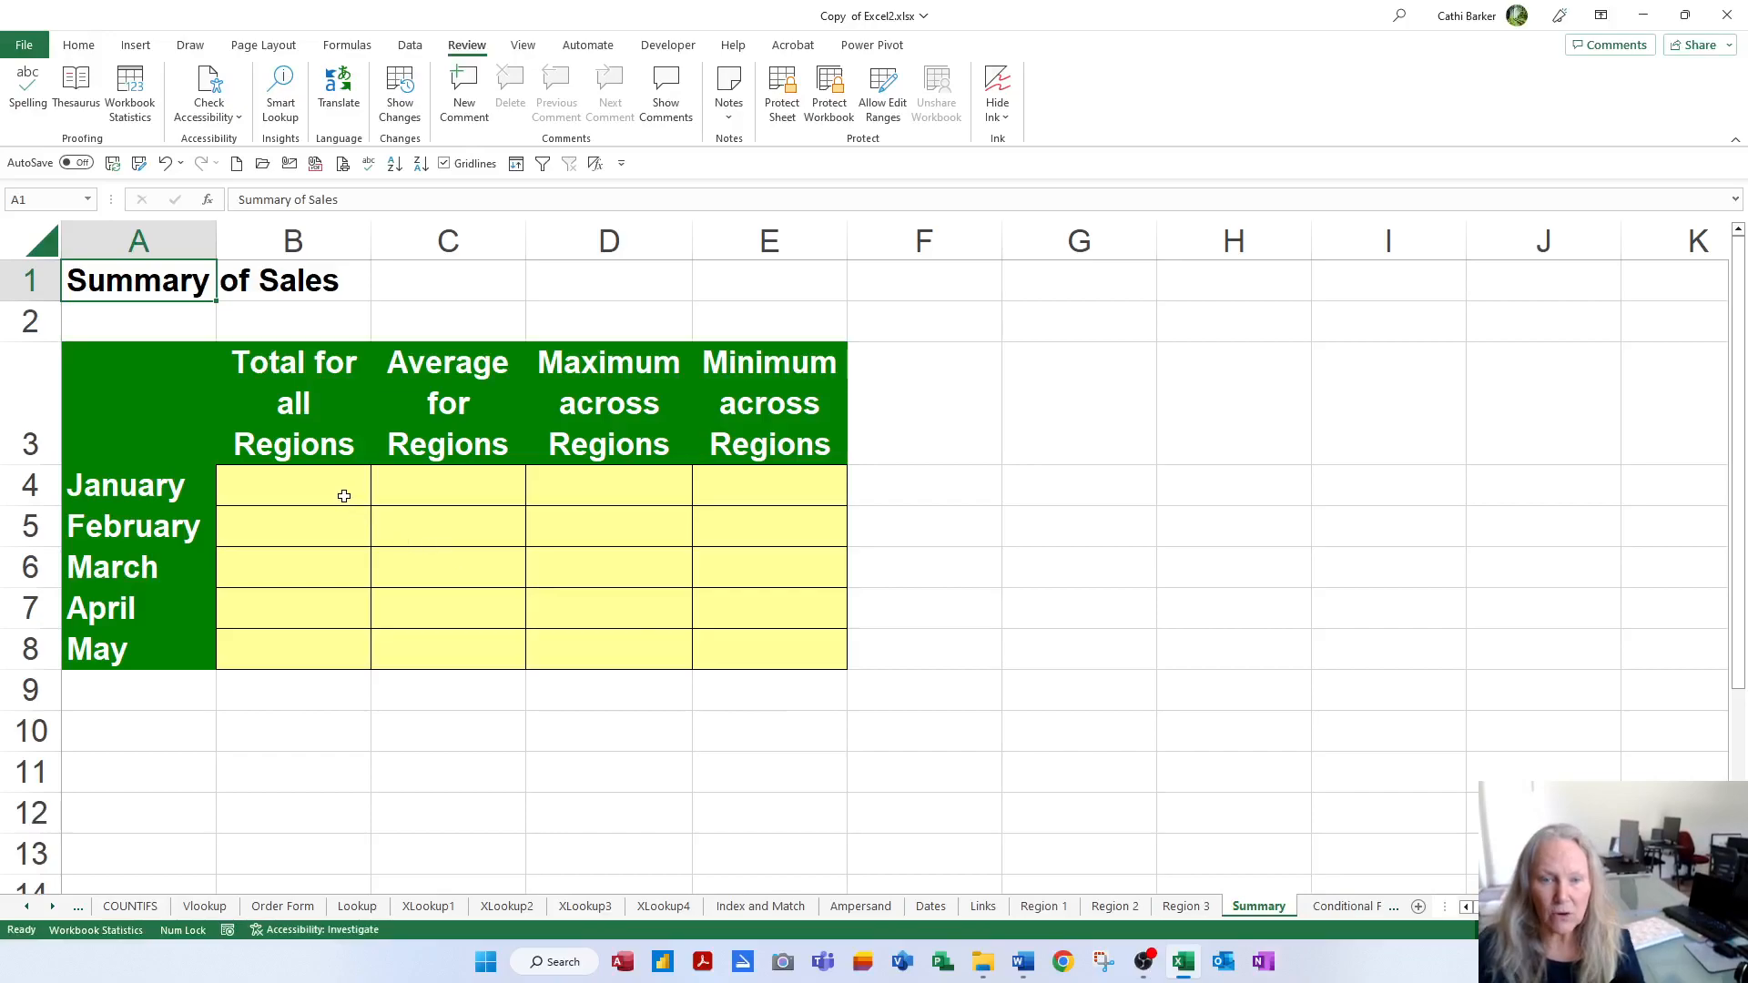
In Summary B4, type =SUM adding B3 from Region 1, Region 2 and Region 3
{"action": "type", "text": "=su"}
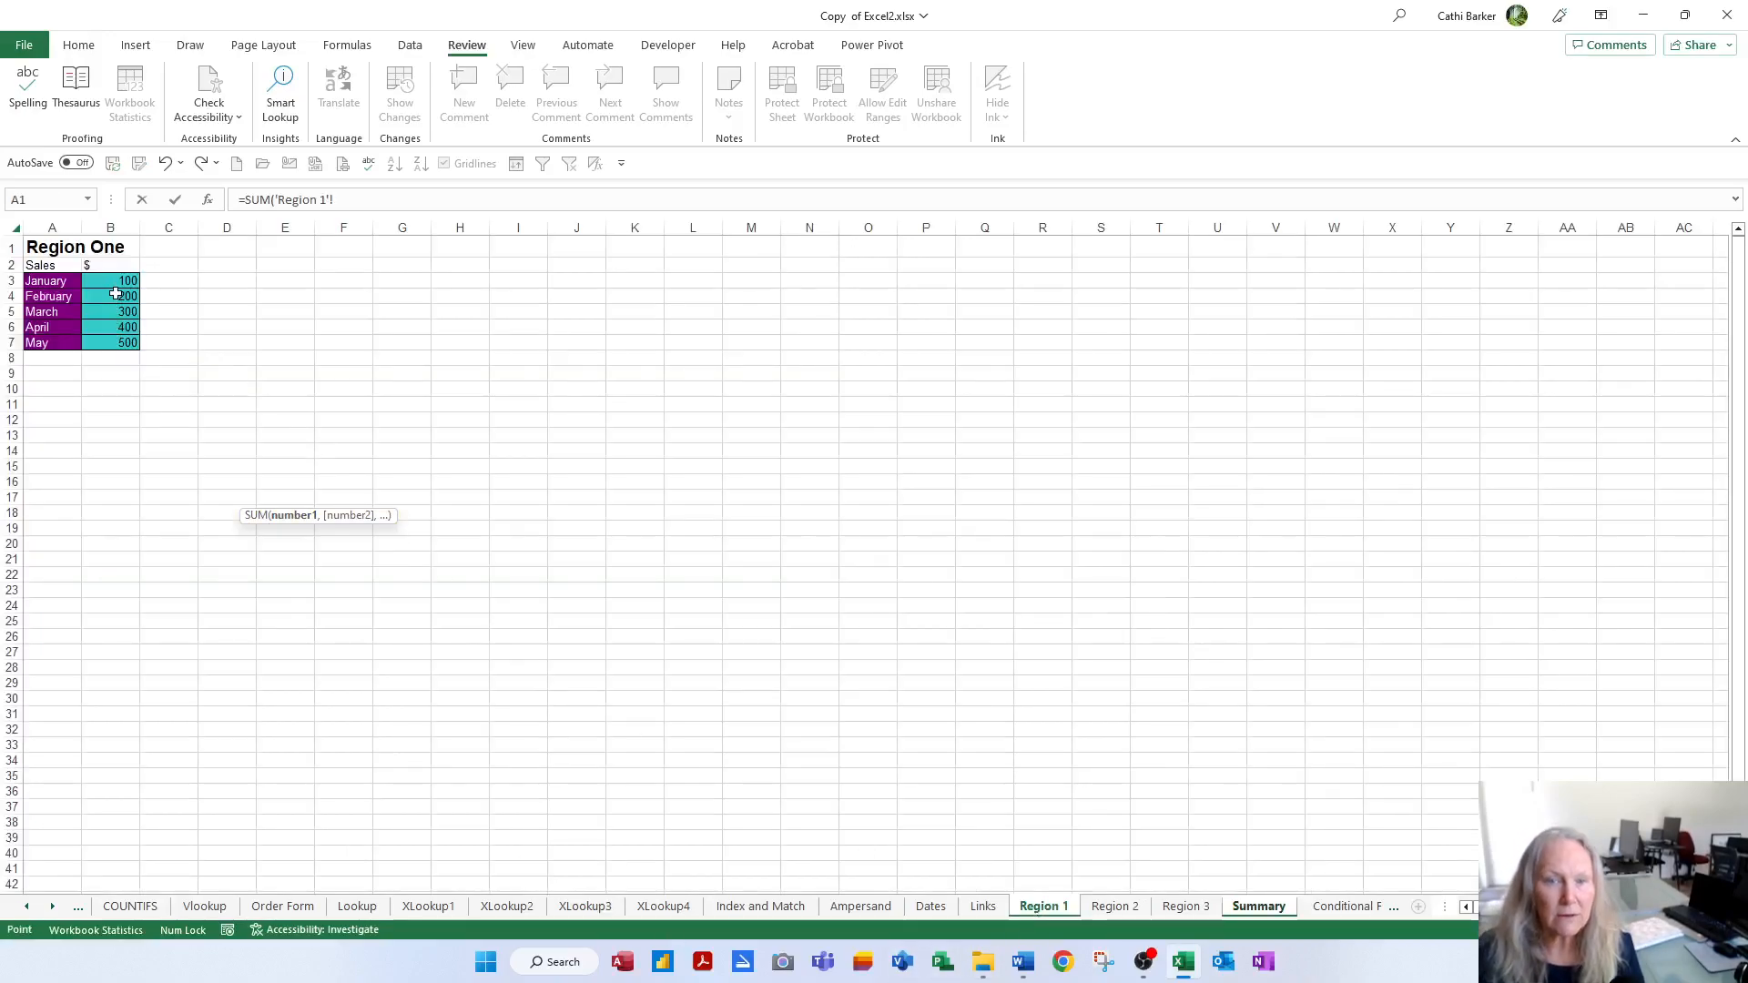
{"action": "left_click", "coordinate": [109, 280]}
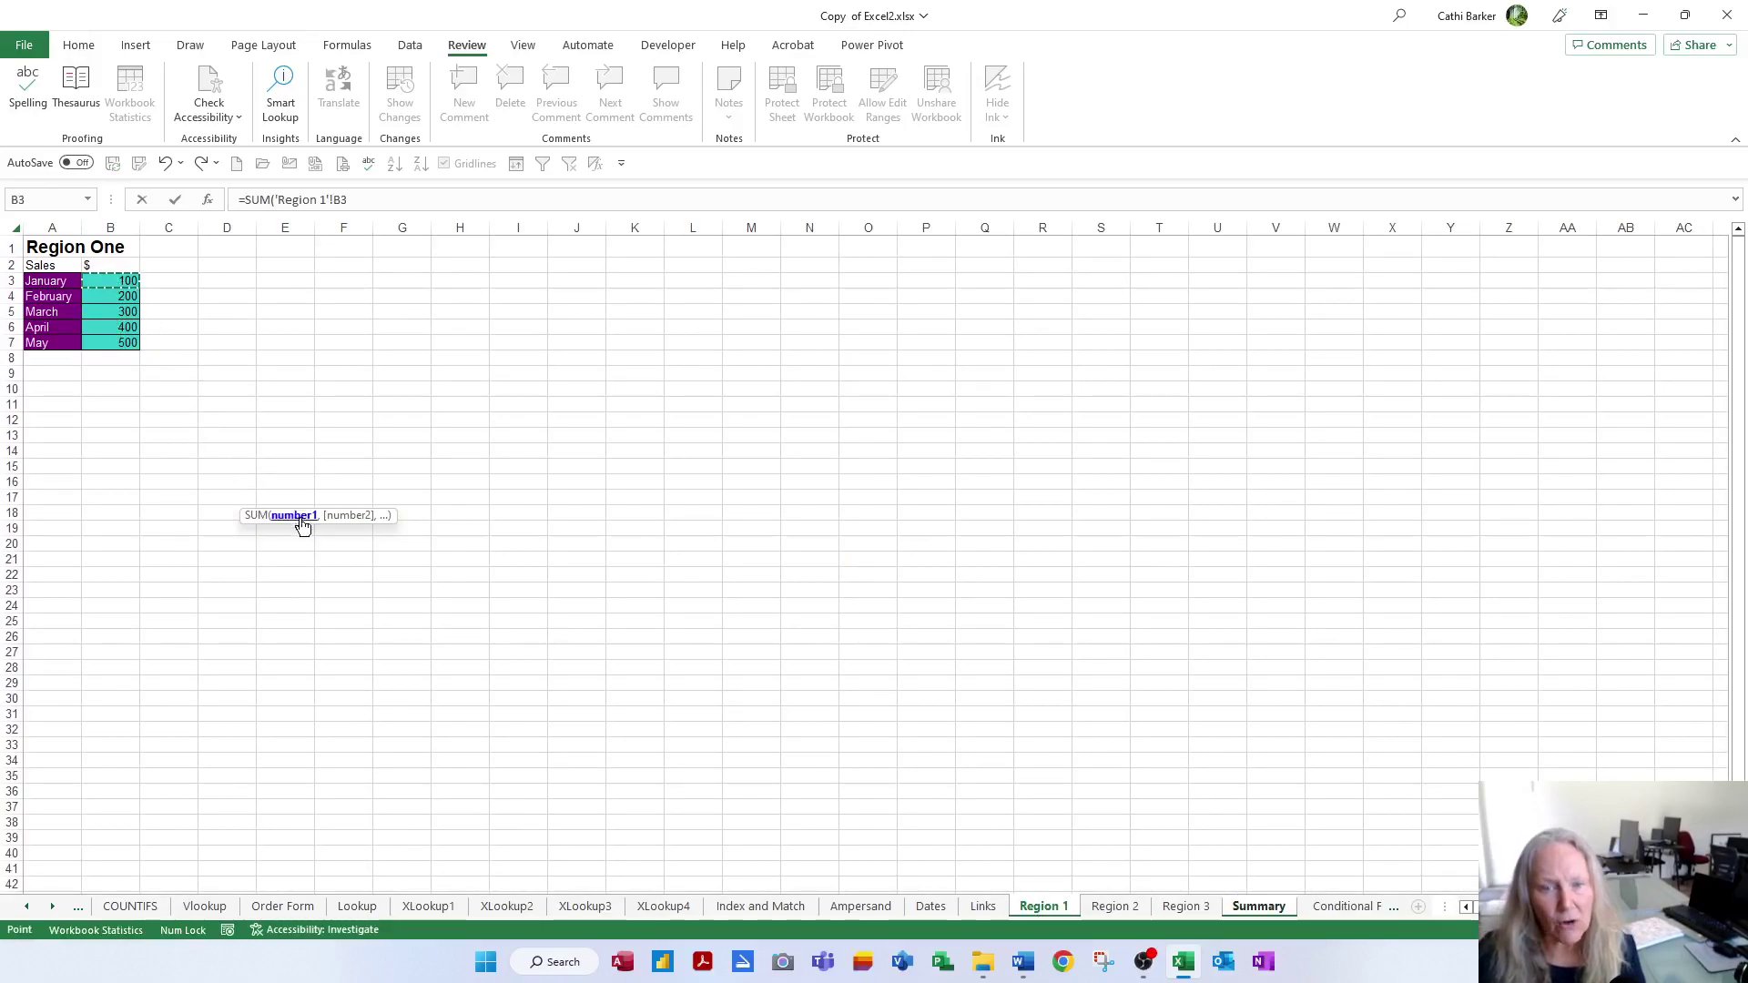
{"action": "mouse_move", "coordinate": [441, 722]}
{"action": "type", "text": ","}
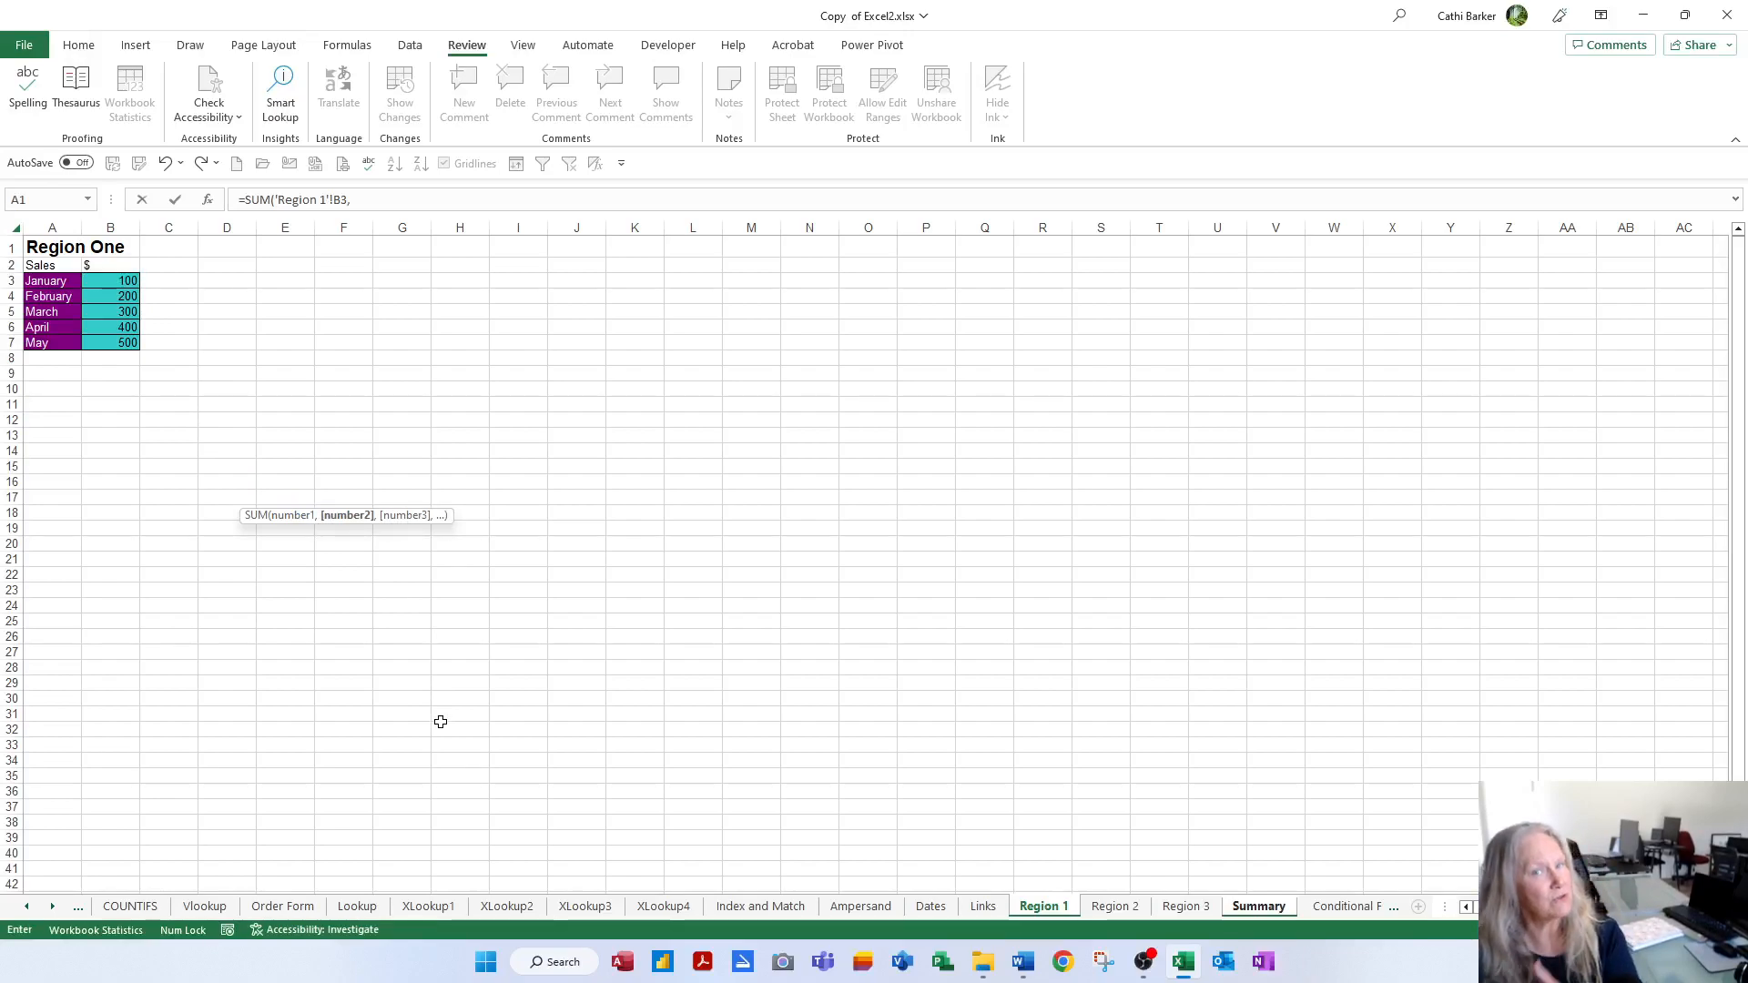
{"action": "mouse_move", "coordinate": [1170, 929]}
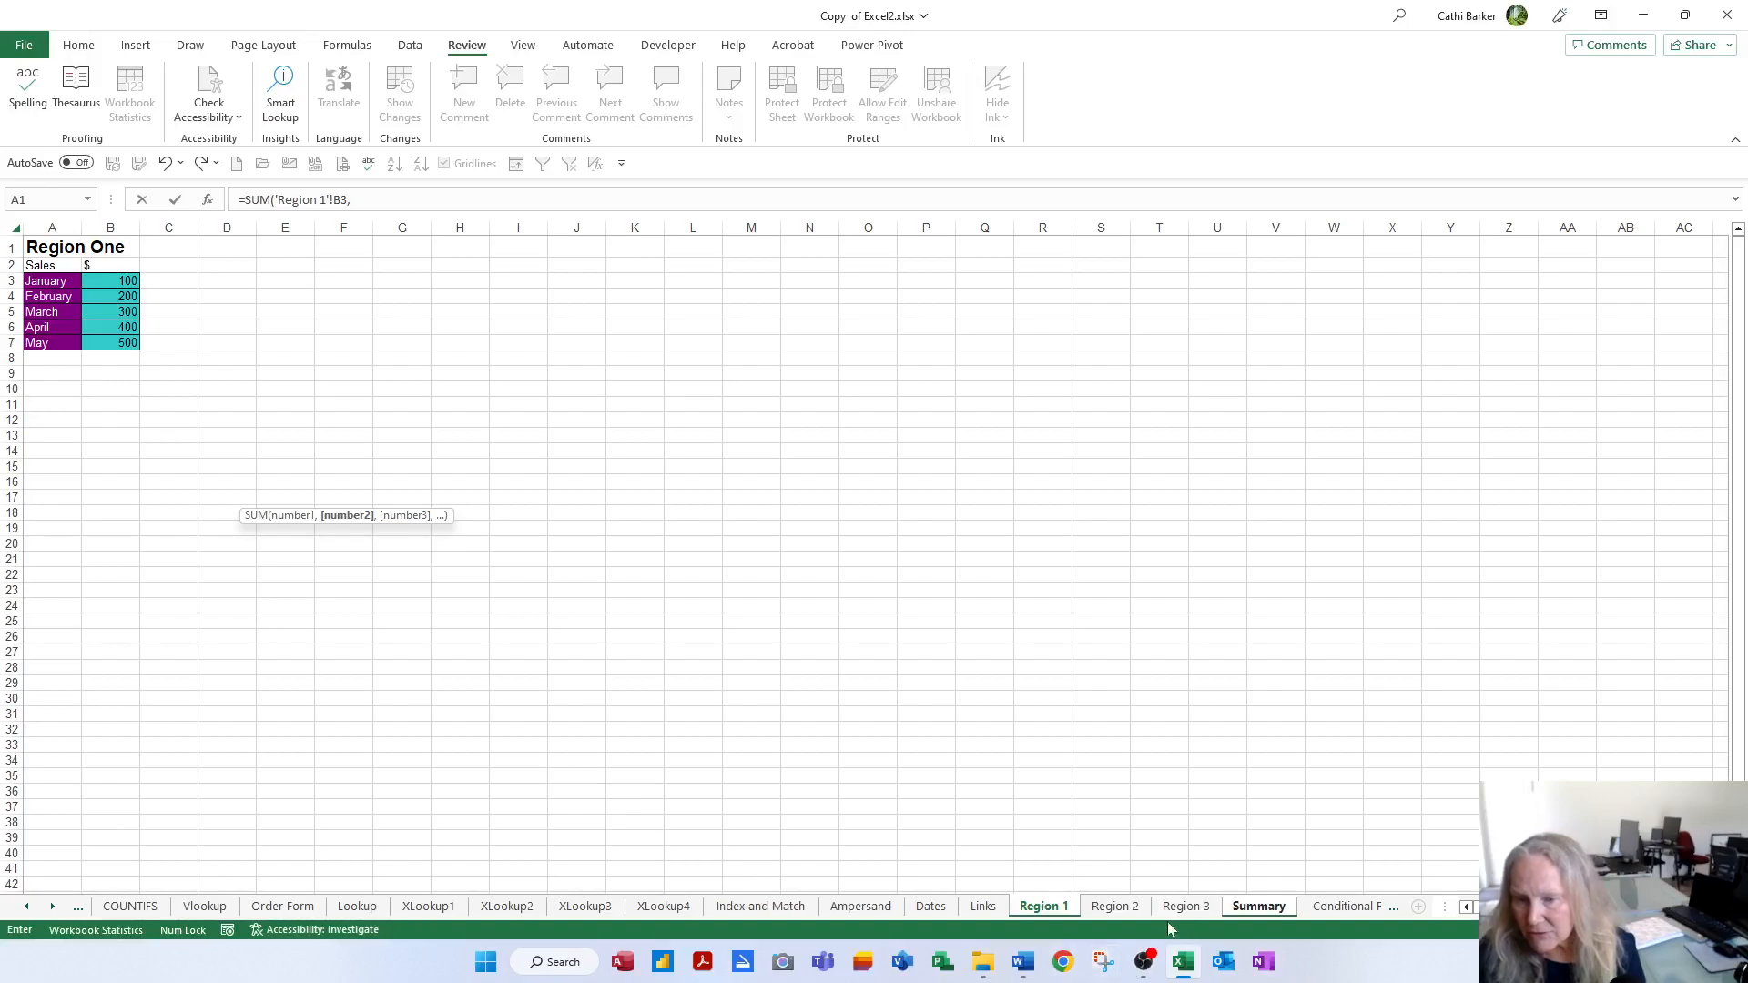
{"action": "left_click", "coordinate": [1115, 906]}
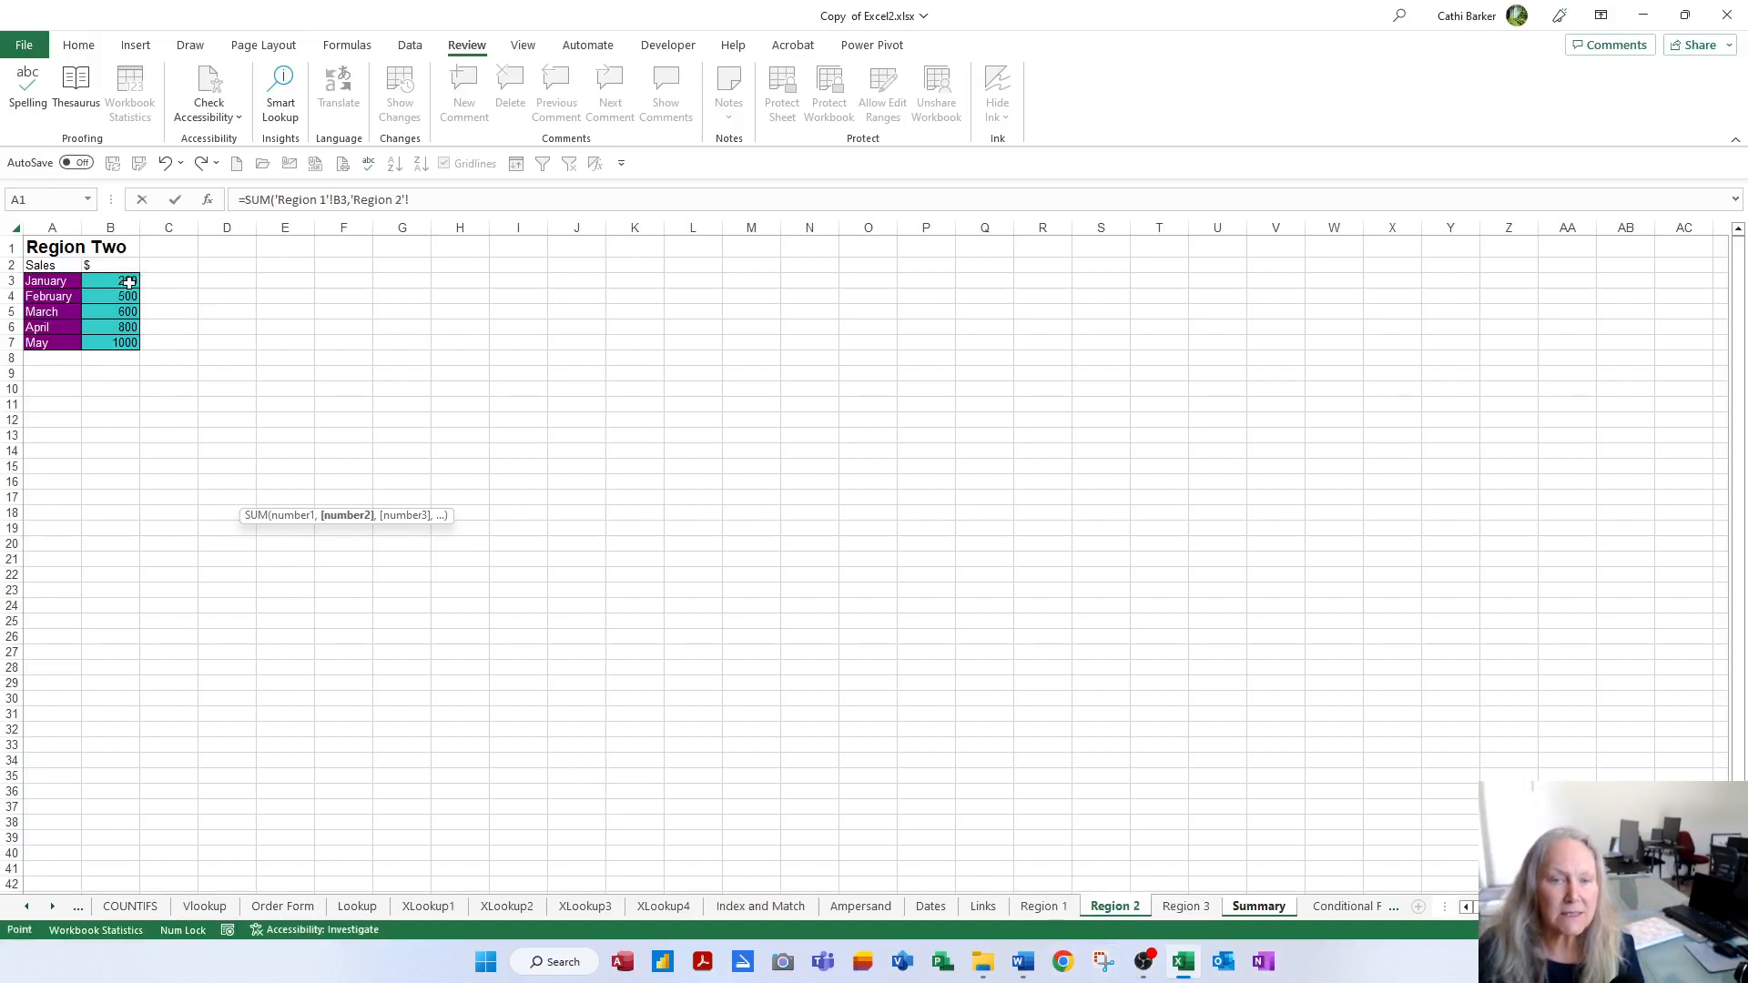
{"action": "left_click", "coordinate": [109, 280]}
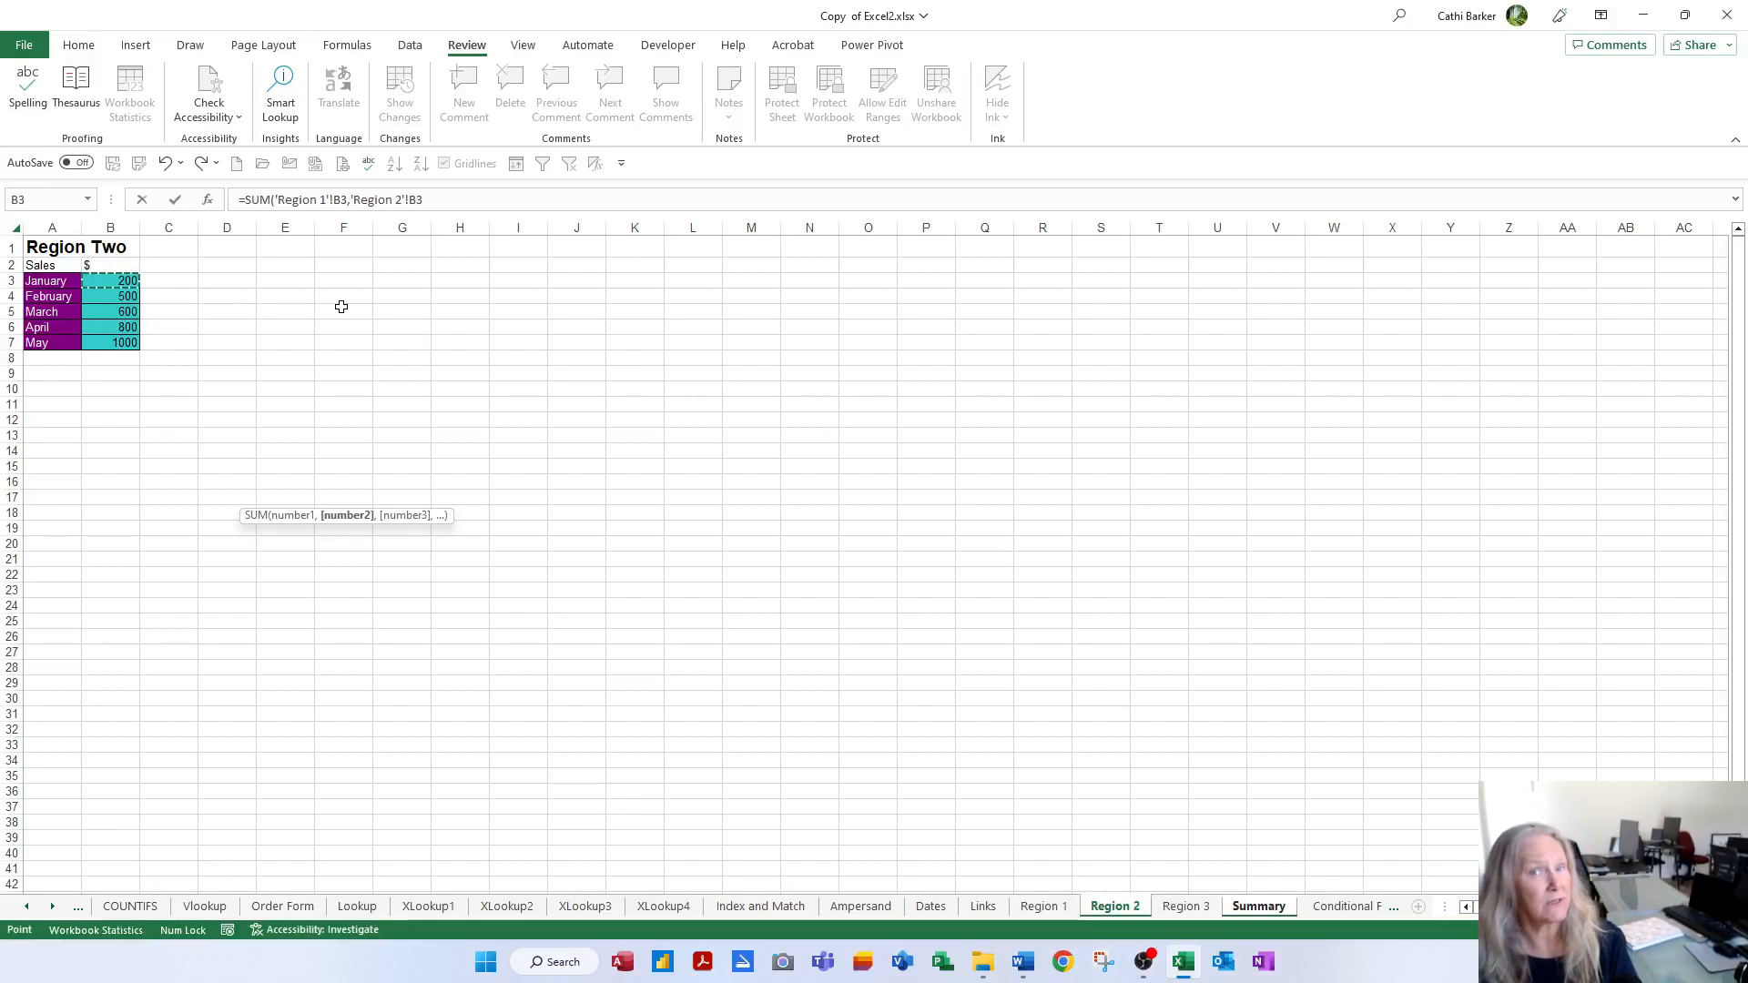
{"action": "type", "text": ","}
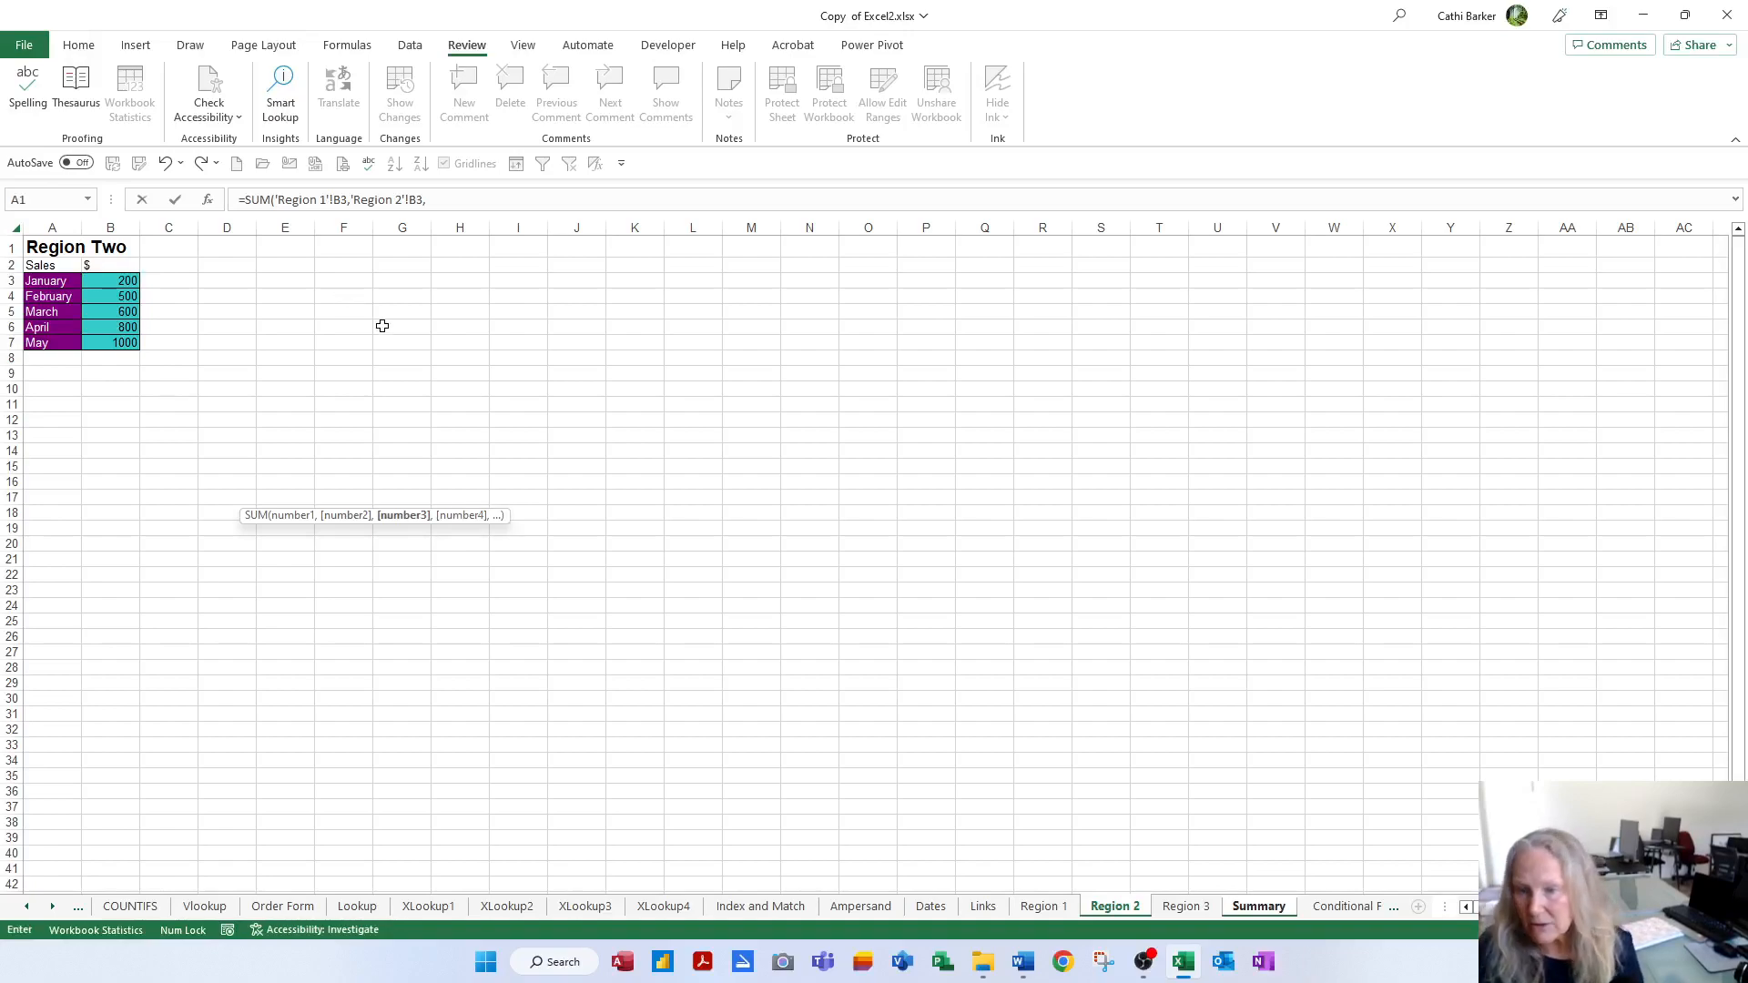
{"action": "left_click", "coordinate": [1185, 906]}
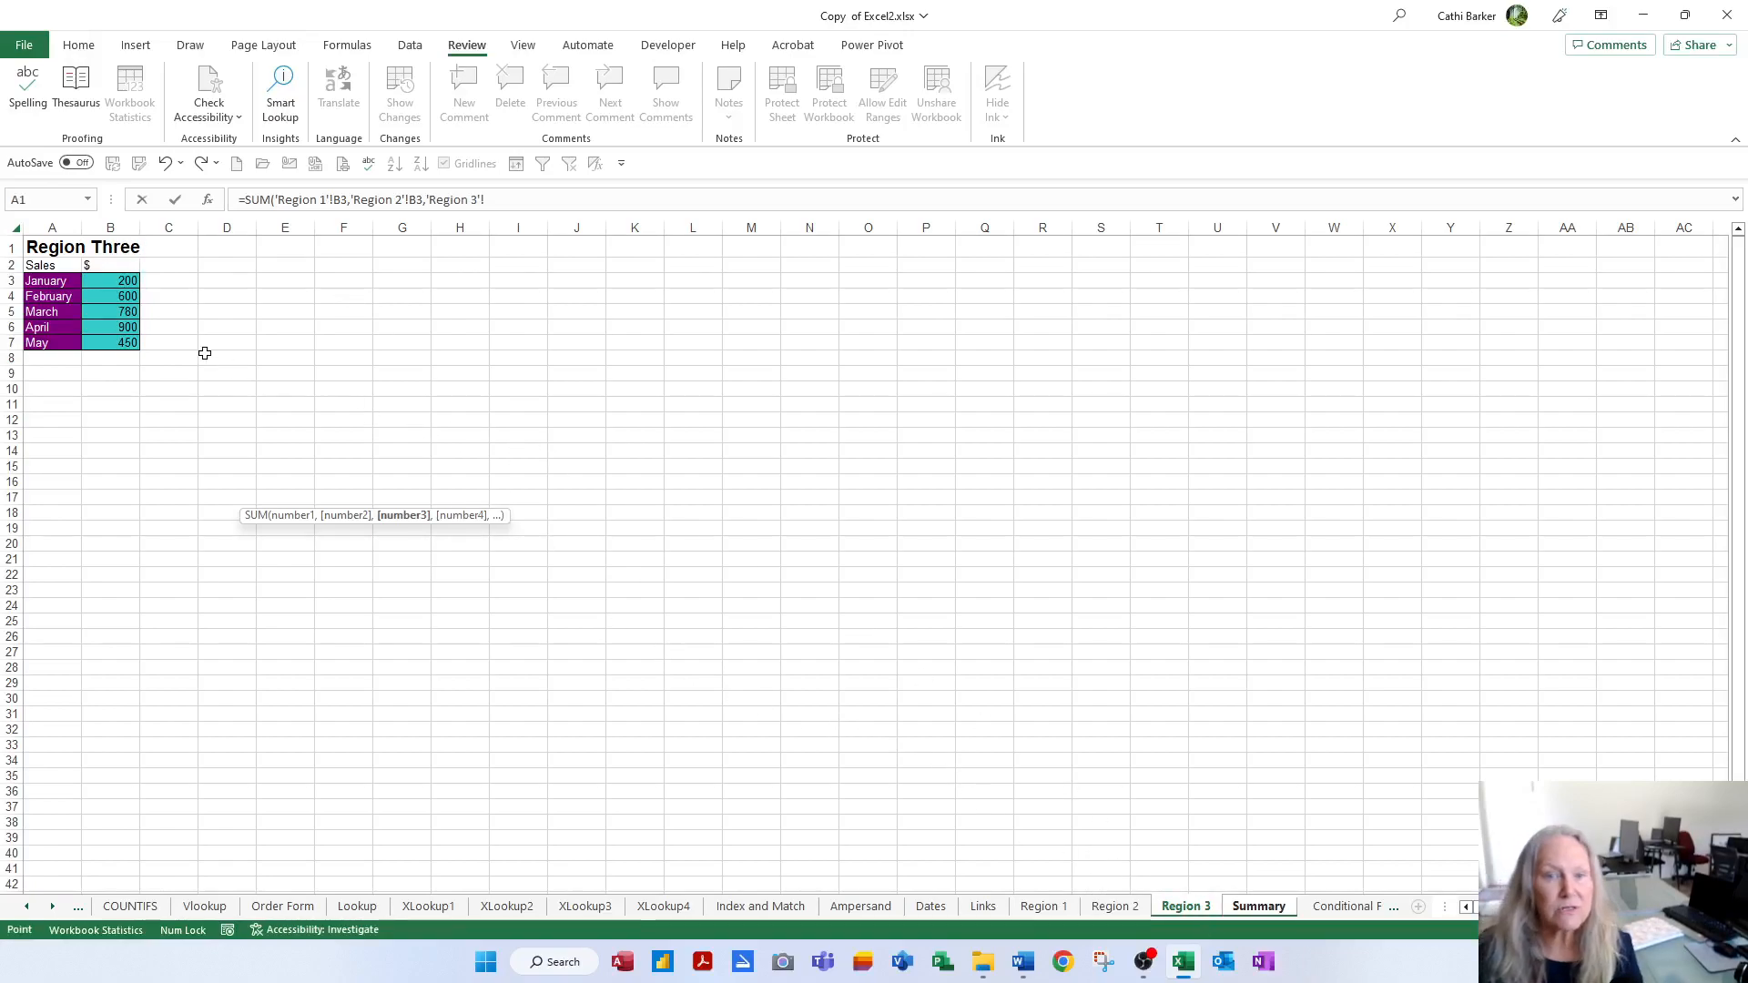
{"action": "left_click", "coordinate": [109, 280]}
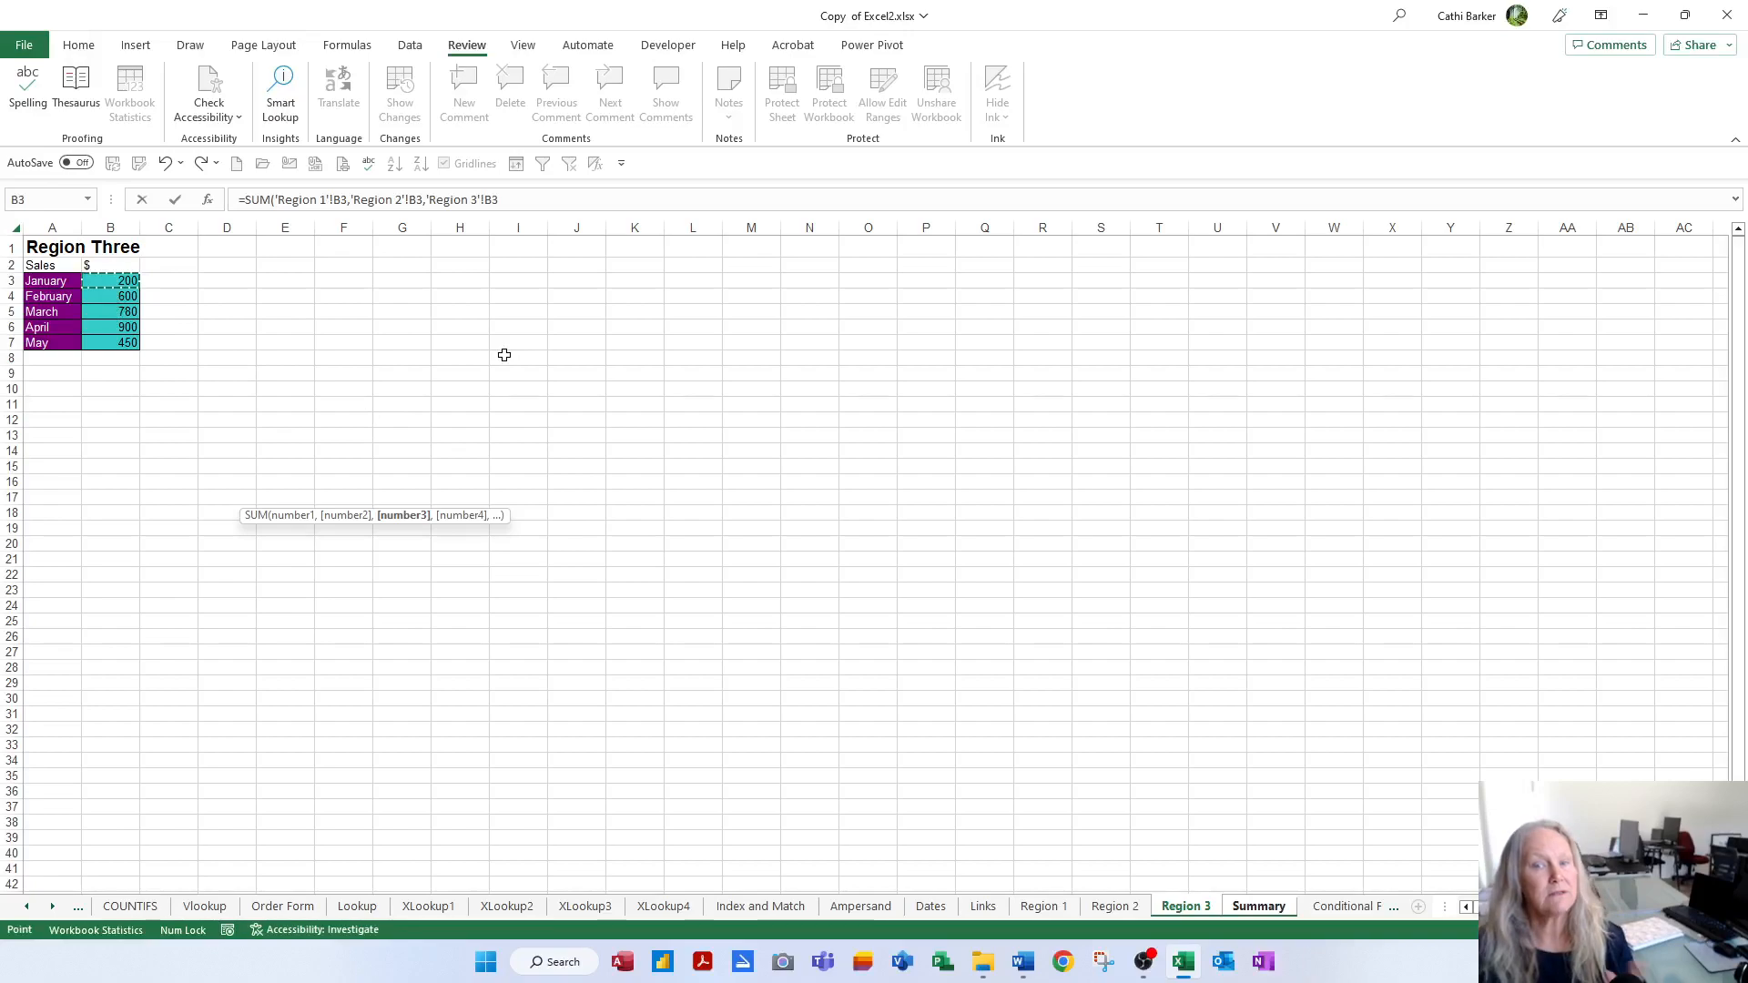
{"action": "left_click", "coordinate": [1258, 906]}
{"action": "type", "text": ")"}
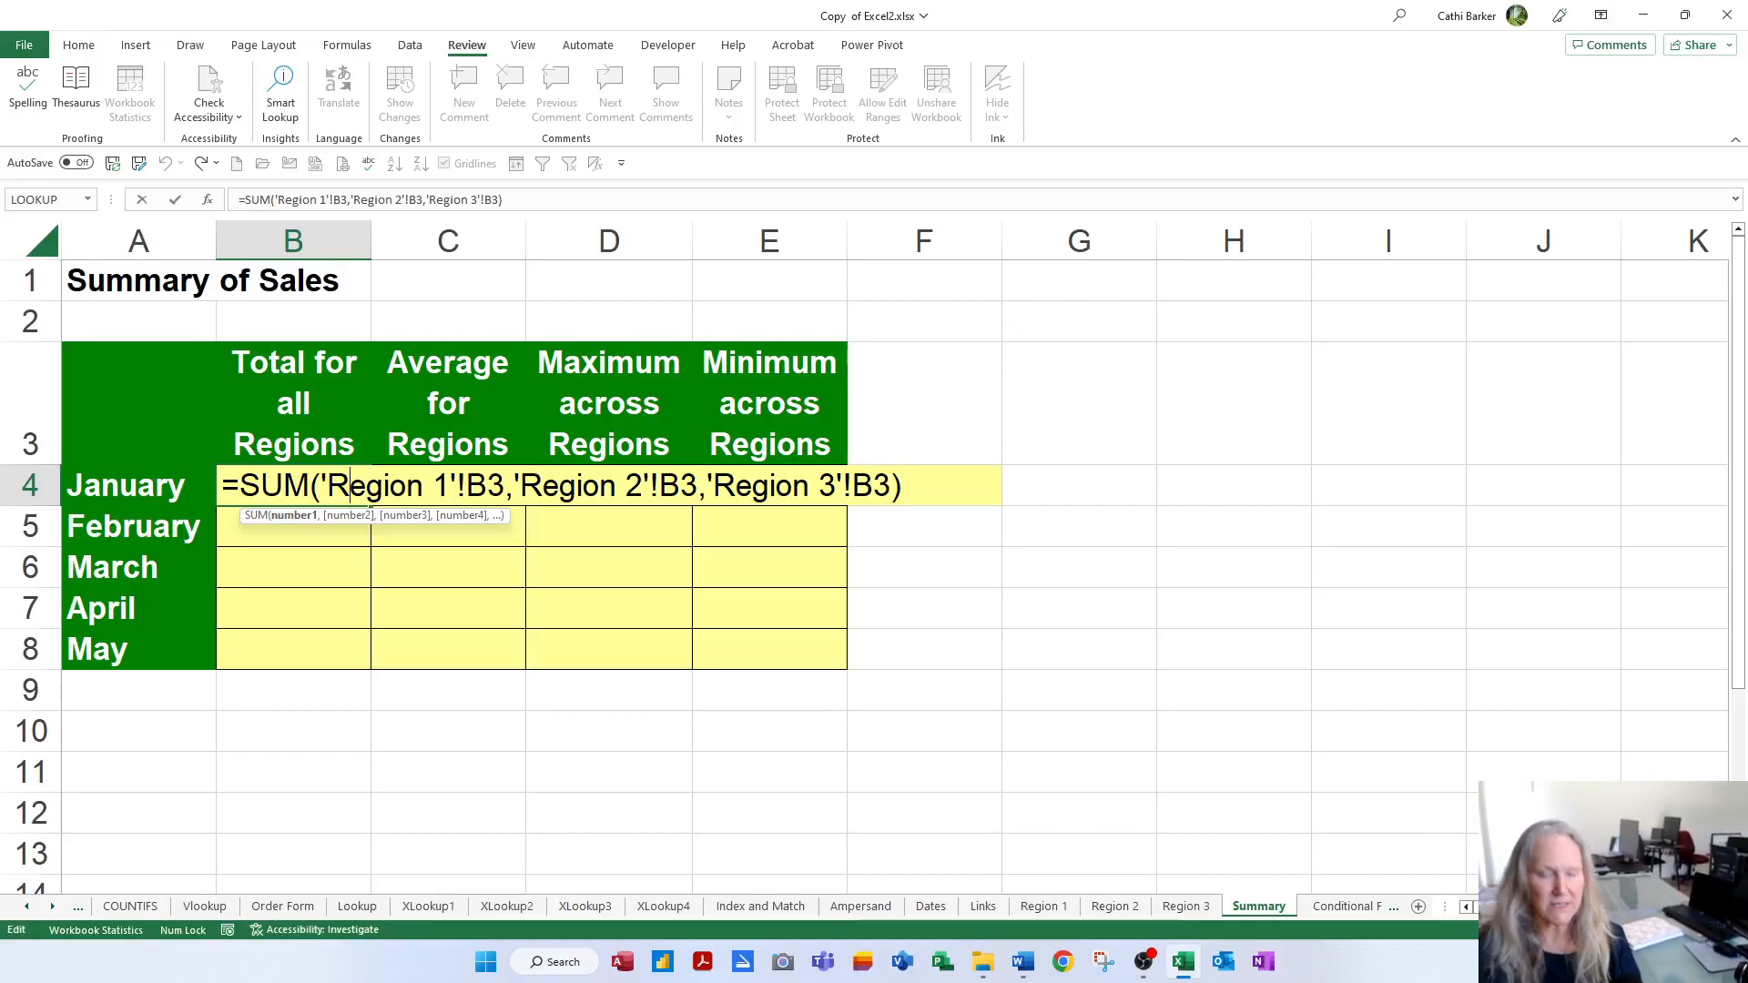
Commit the January SUM formula and fill totals down through May (1950)
{"action": "key", "text": "Enter"}
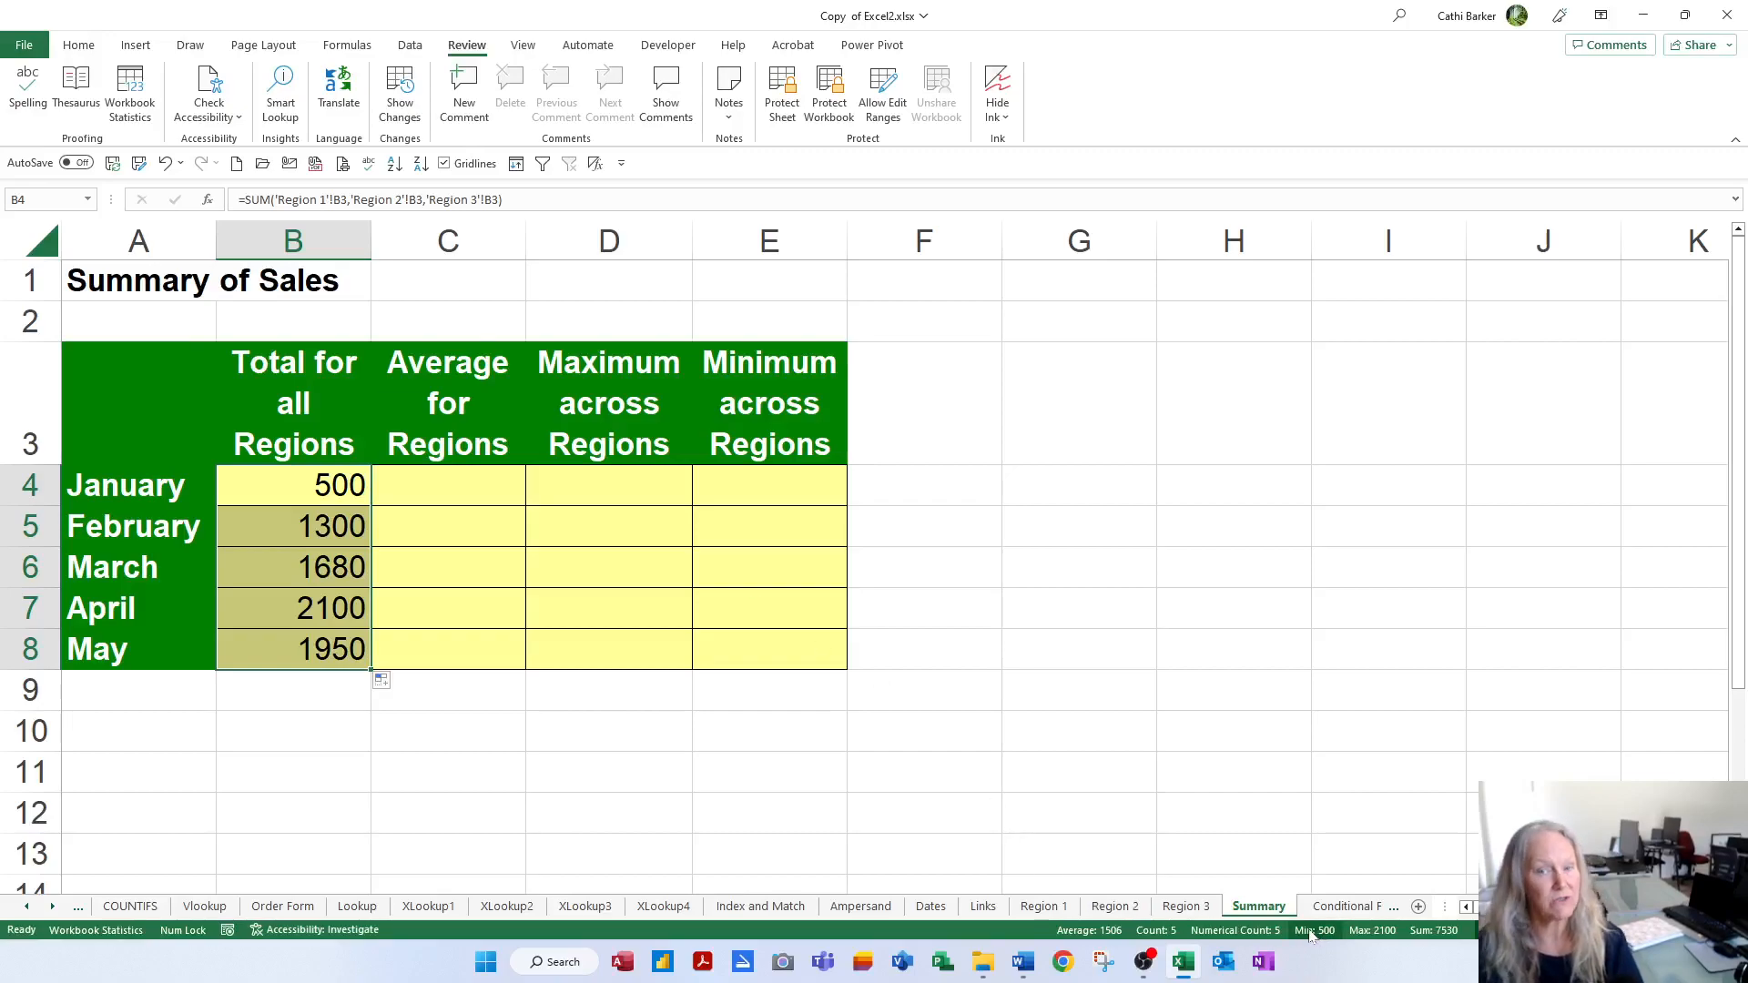
{"action": "mouse_move", "coordinate": [613, 538]}
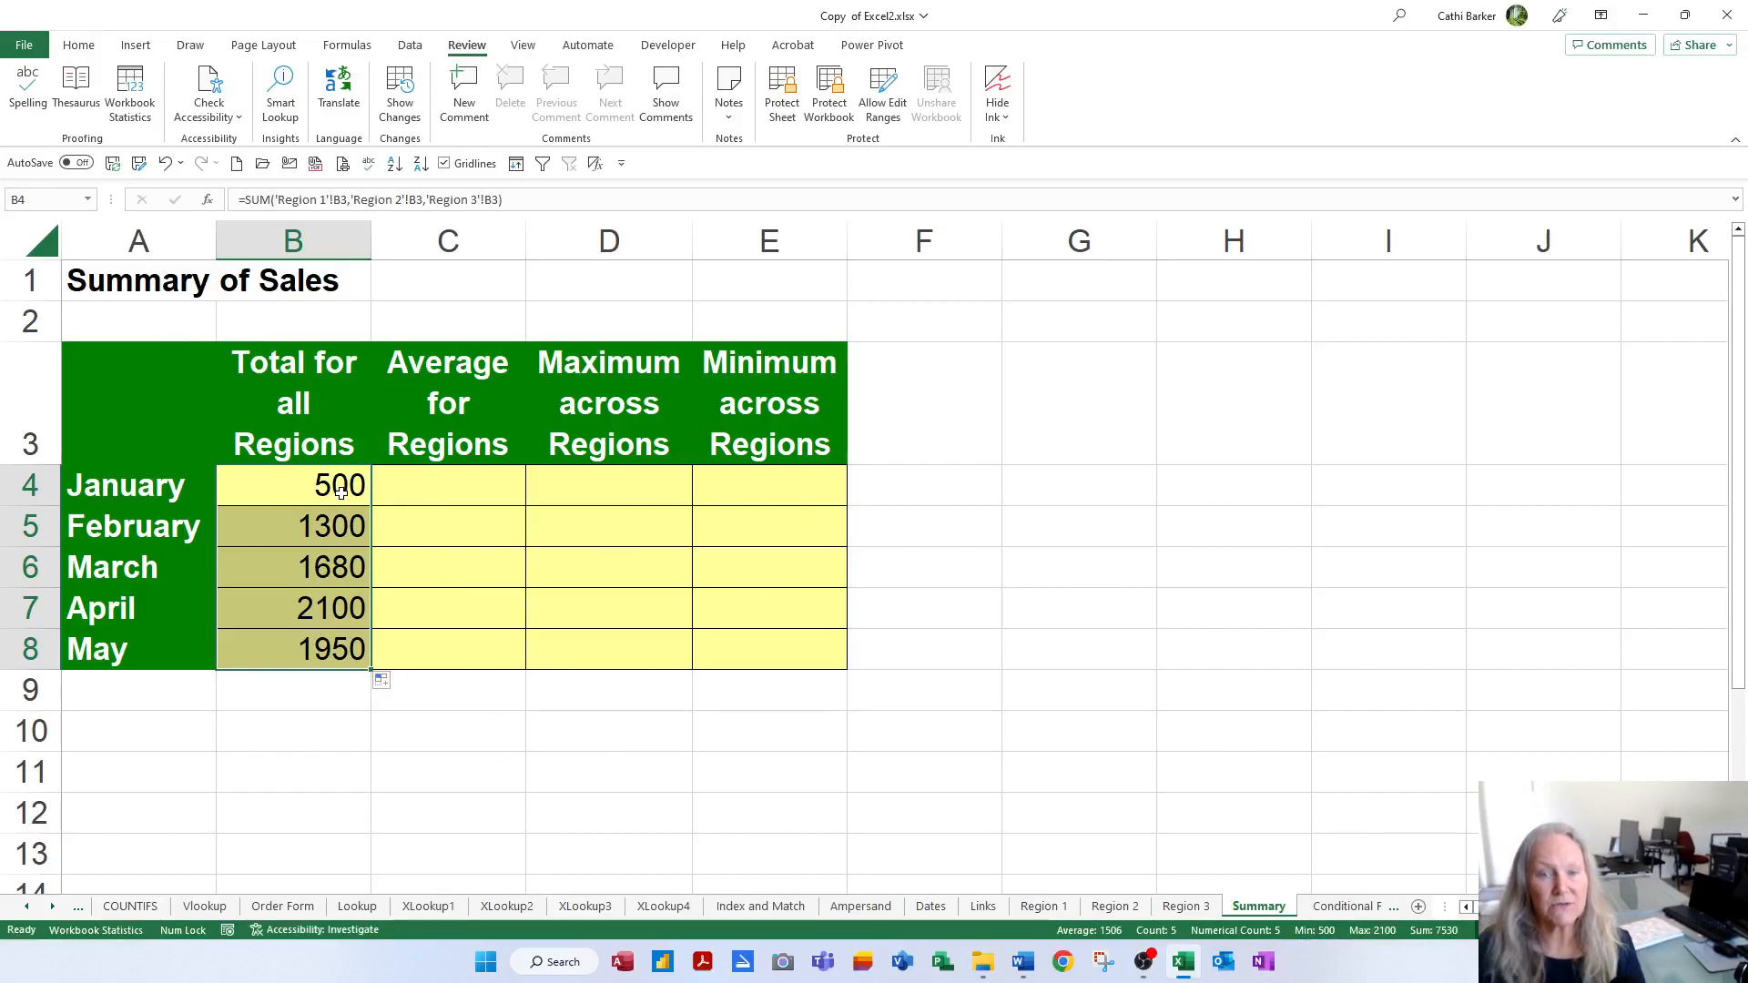
Edit B4 with F4 so each region reference is column-locked ($B3), then confirm
{"action": "double_click", "coordinate": [293, 485]}
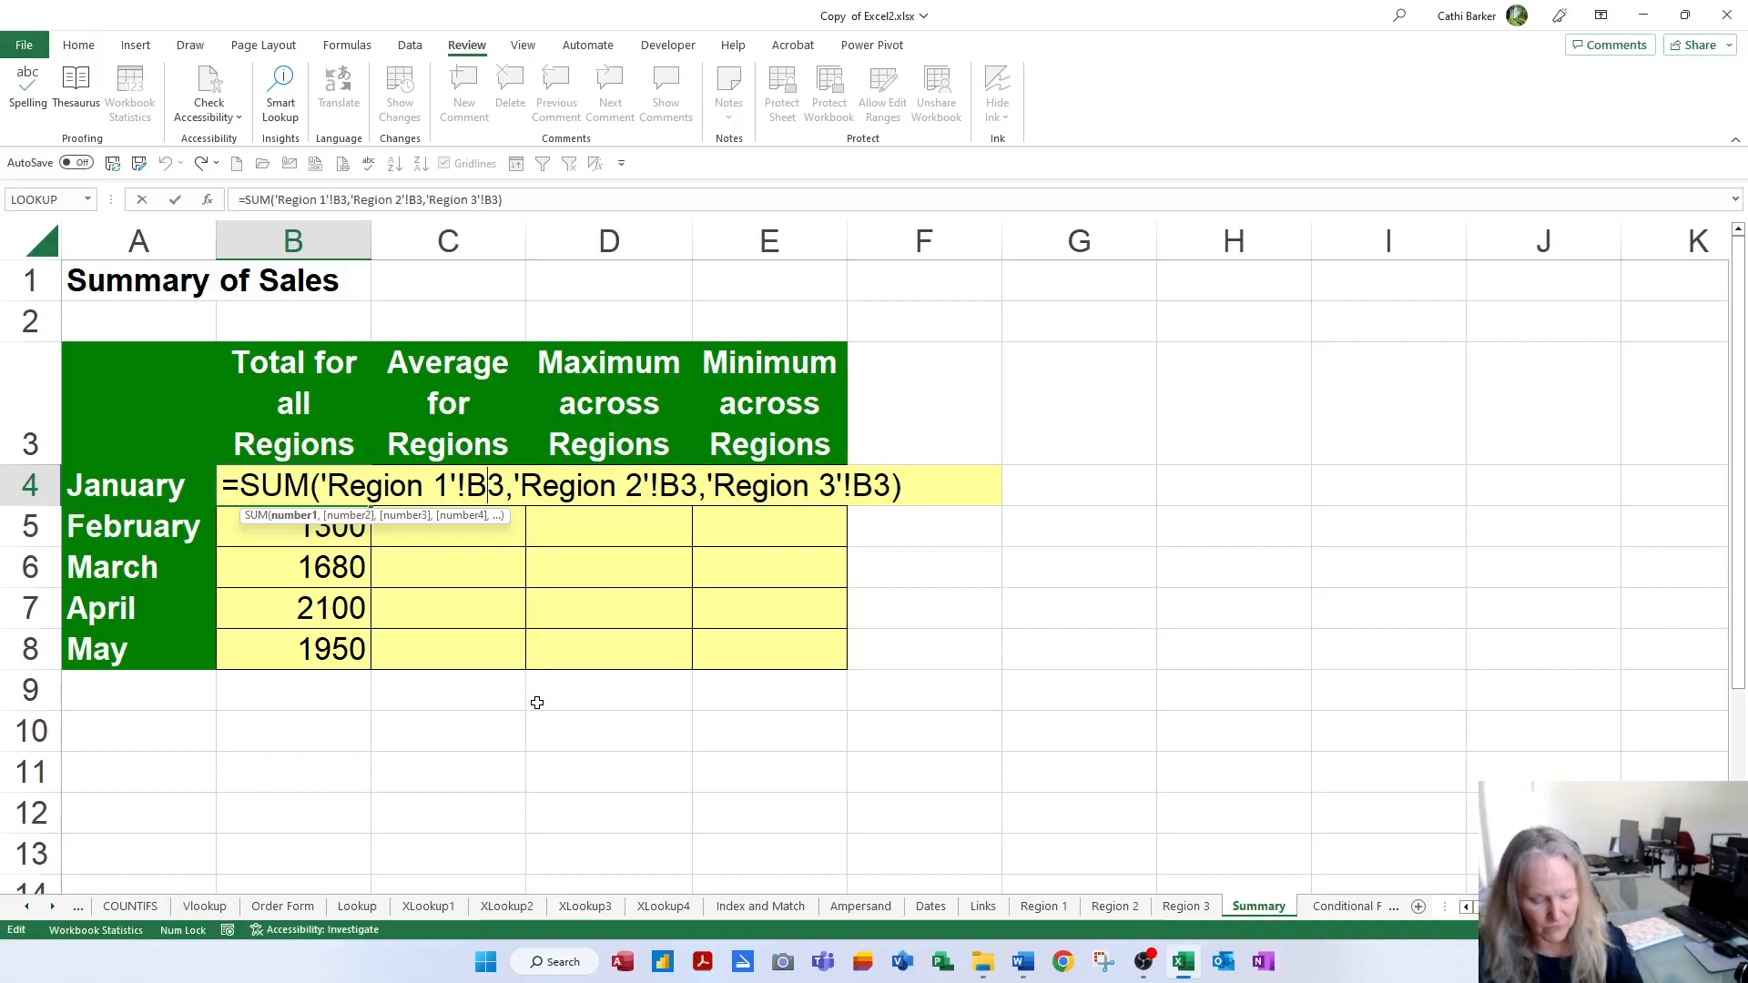
{"action": "key", "text": "F4"}
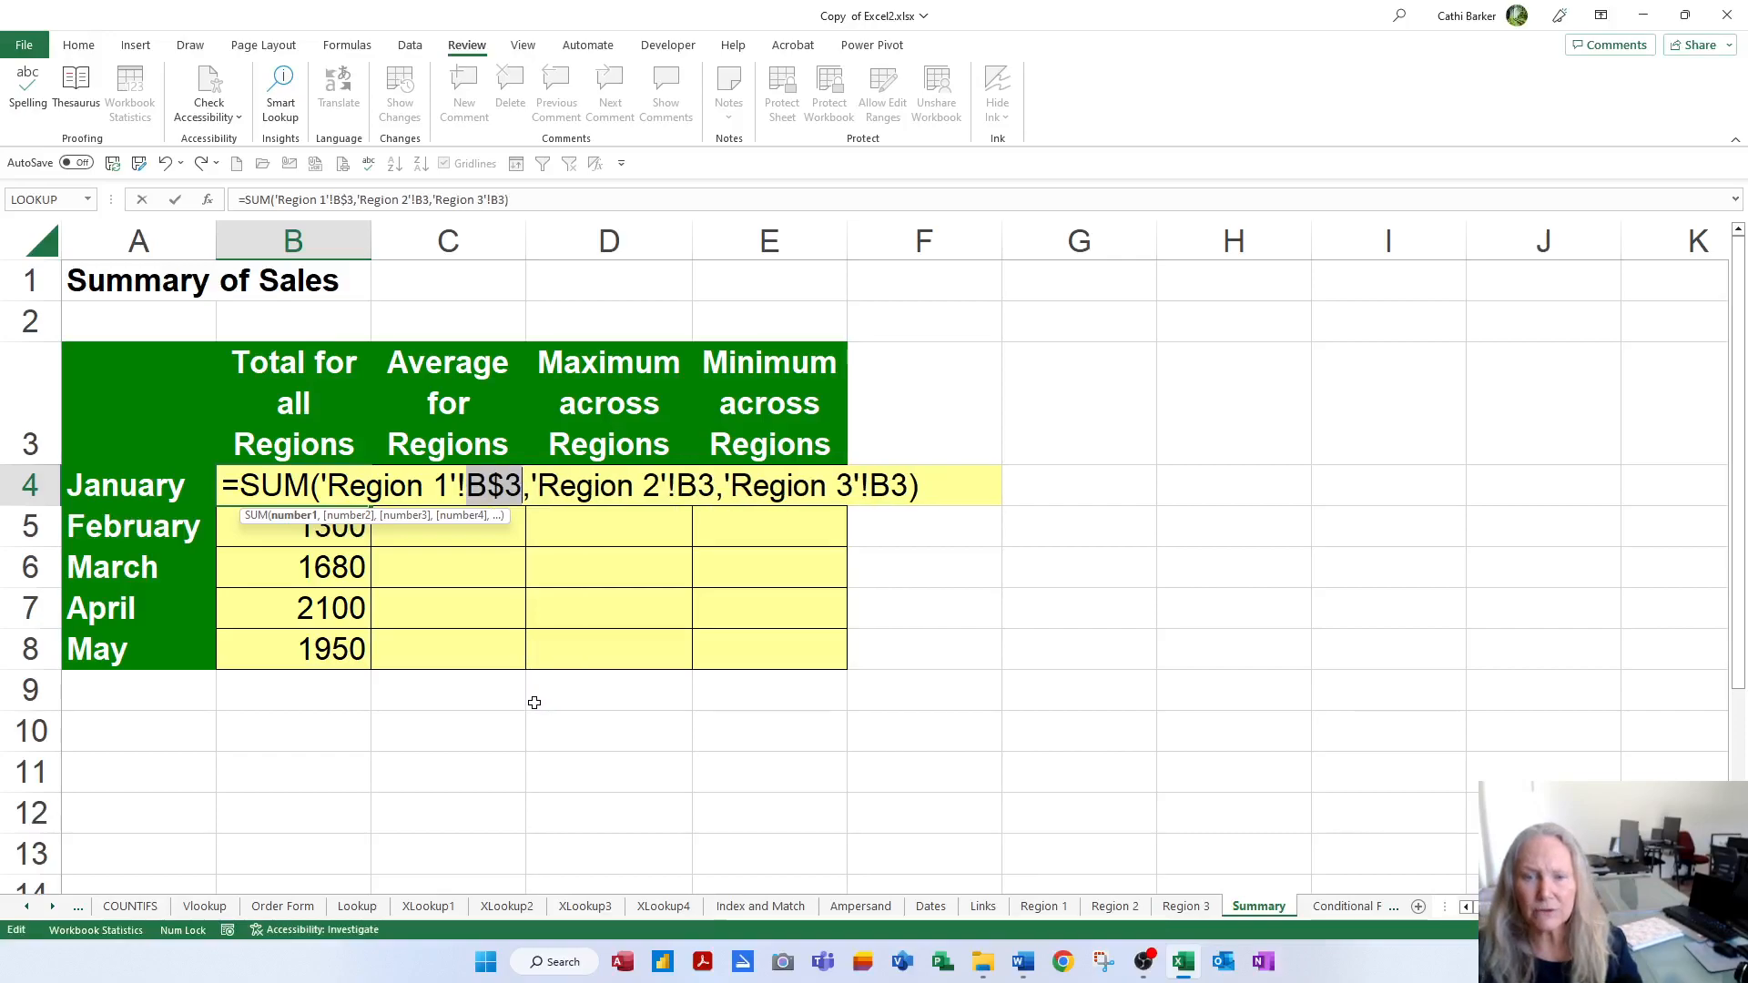
{"action": "key", "text": "F4"}
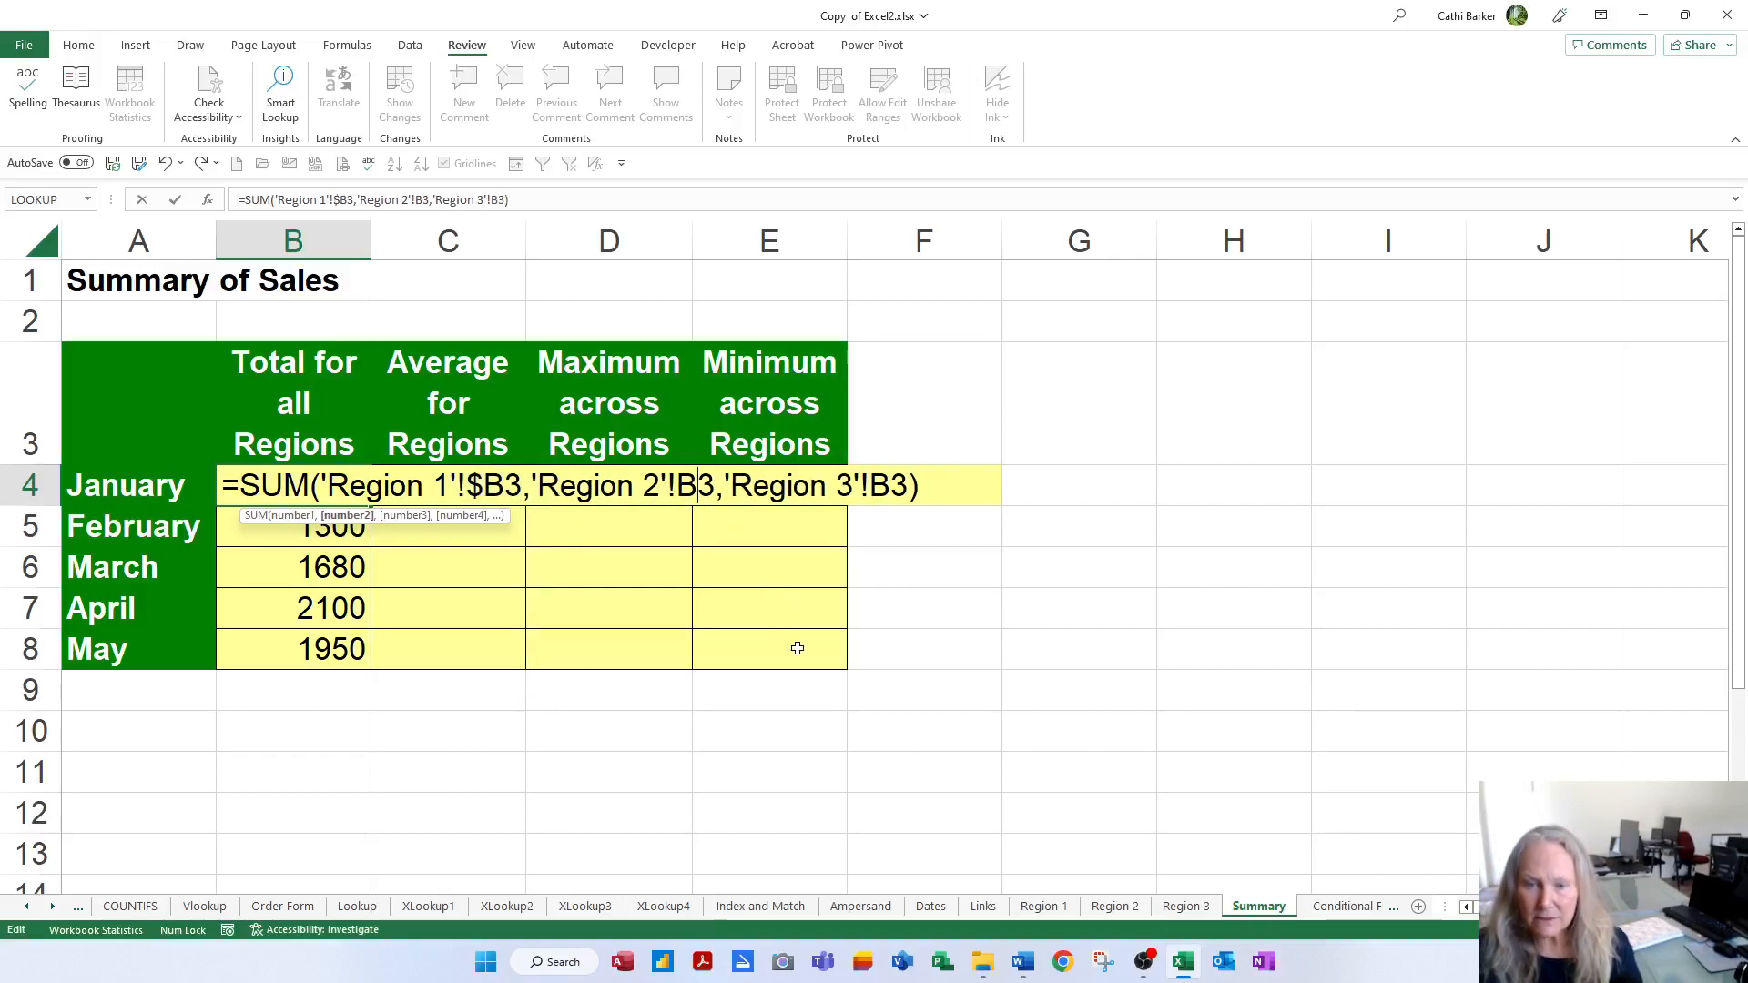
{"action": "key", "text": "F4"}
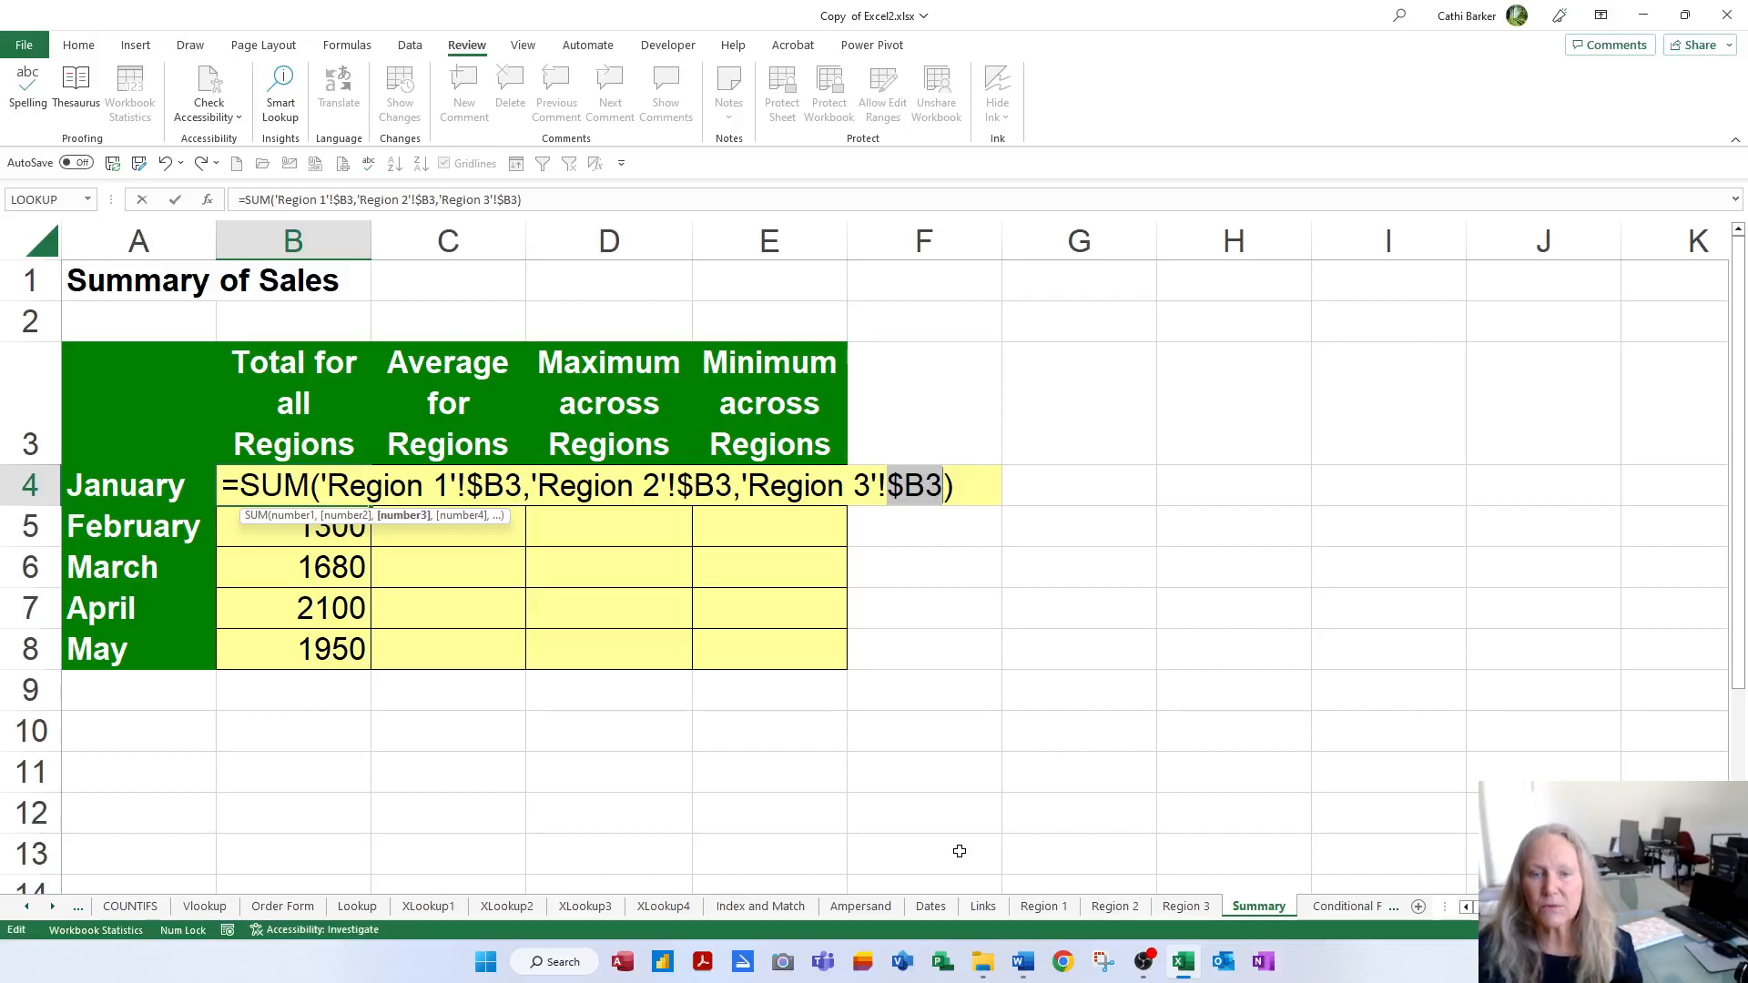
{"action": "key", "text": "Enter"}
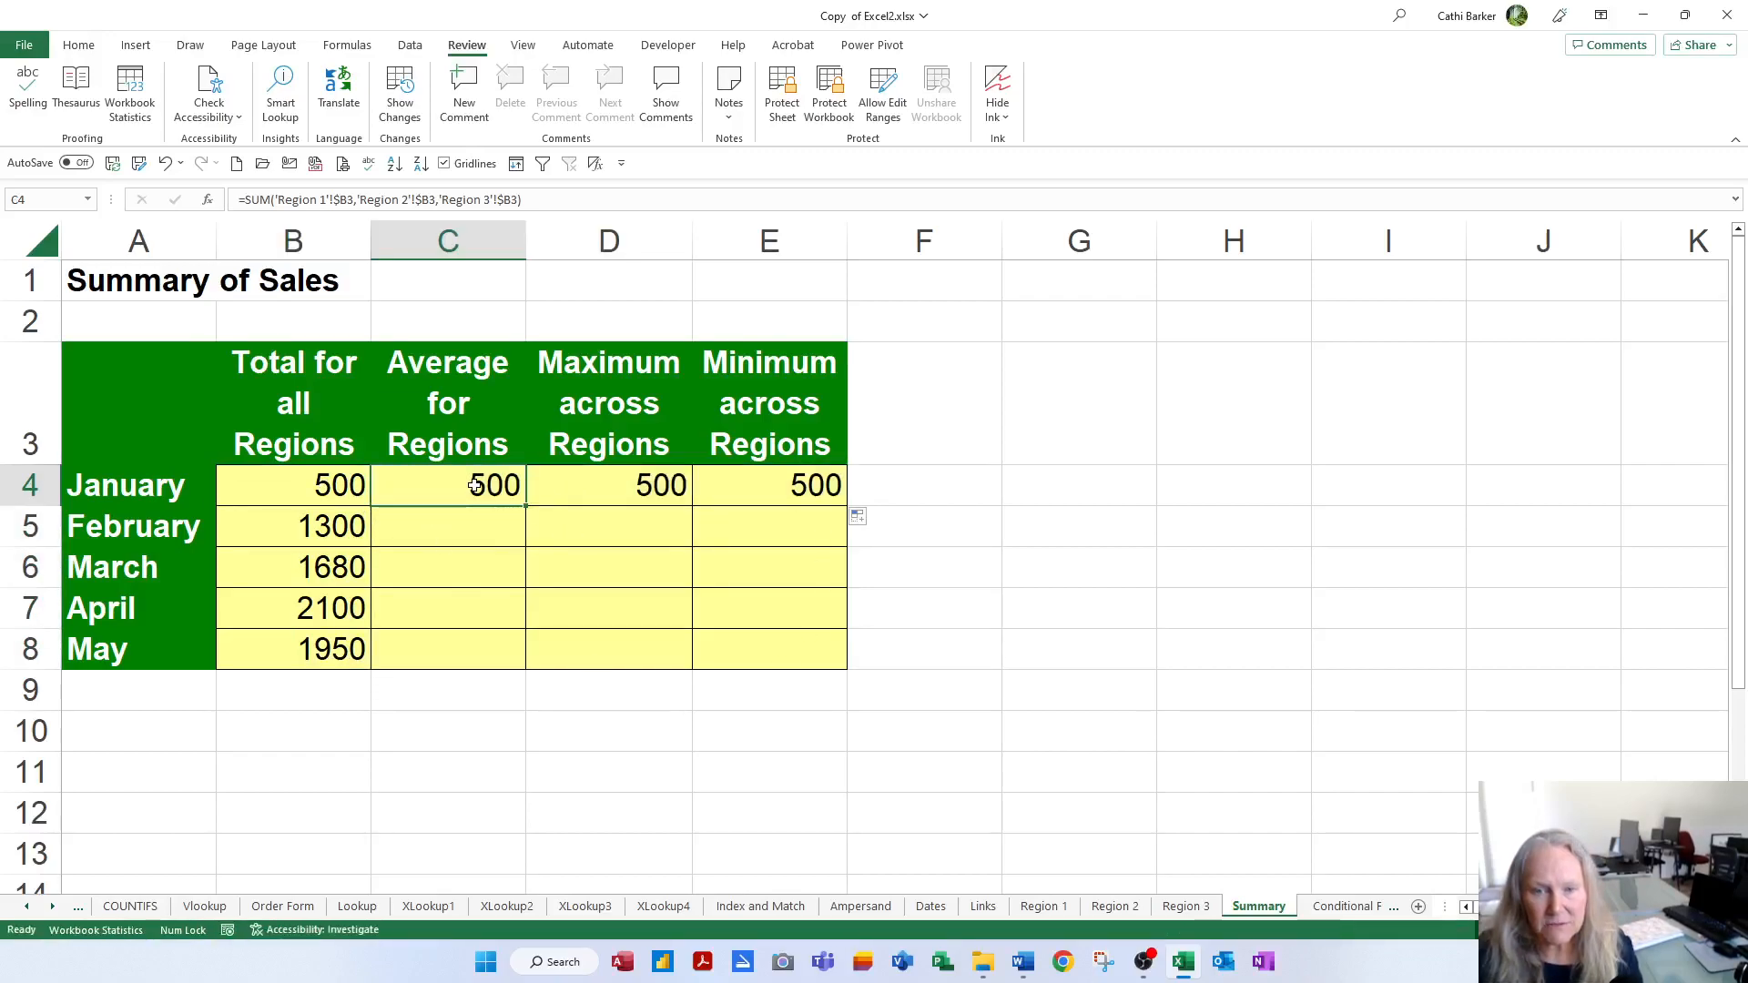
Change C4:E4 to AVERAGE, MAX and MIN, then fill them down to May
{"action": "double_click", "coordinate": [477, 485]}
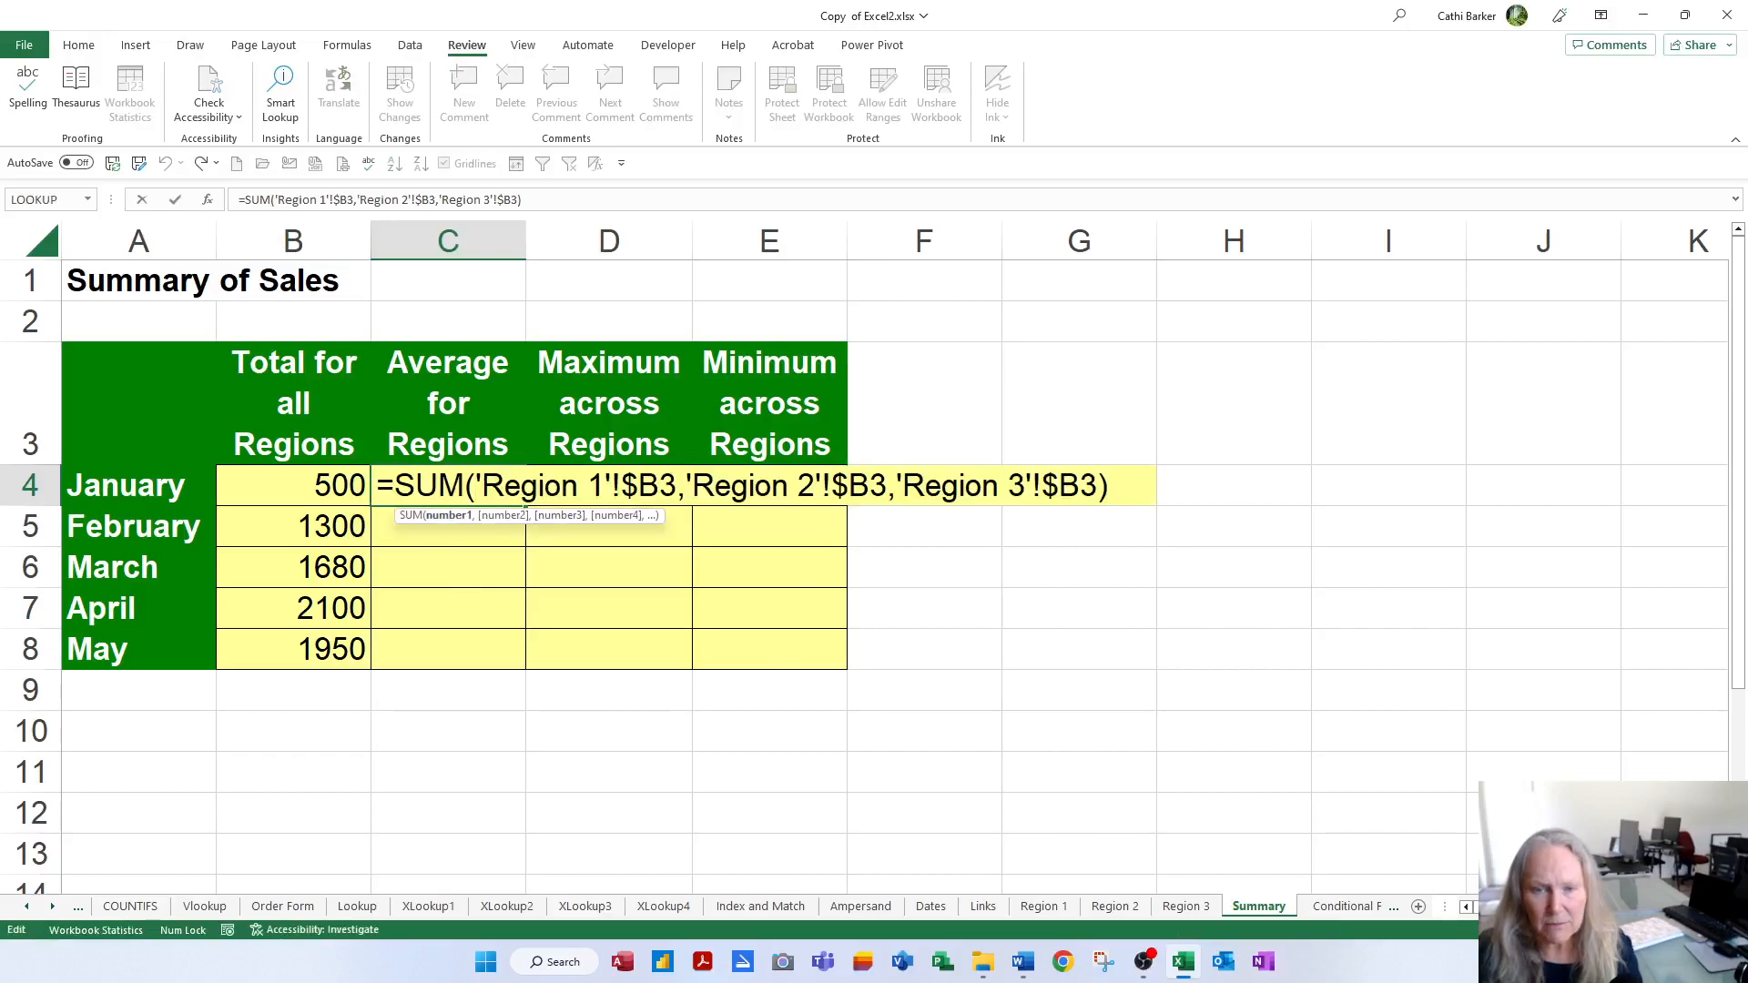
{"action": "type", "text": "av"}
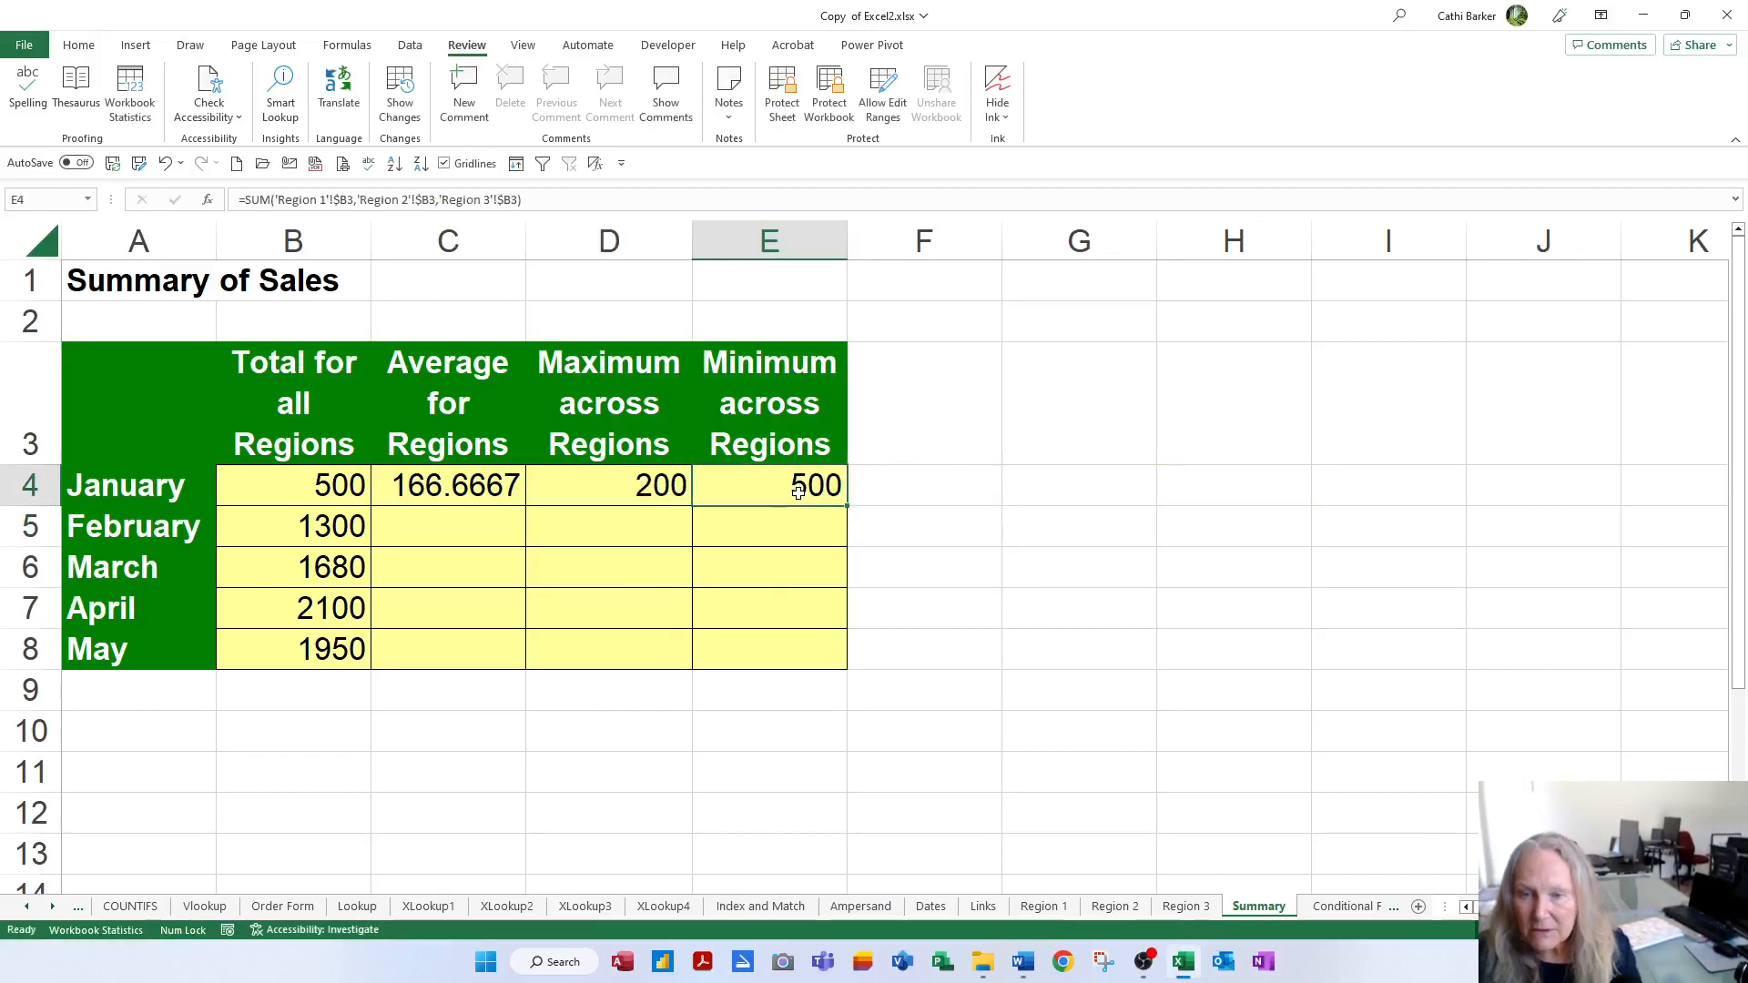
{"action": "double_click", "coordinate": [793, 485]}
{"action": "type", "text": "IN"}
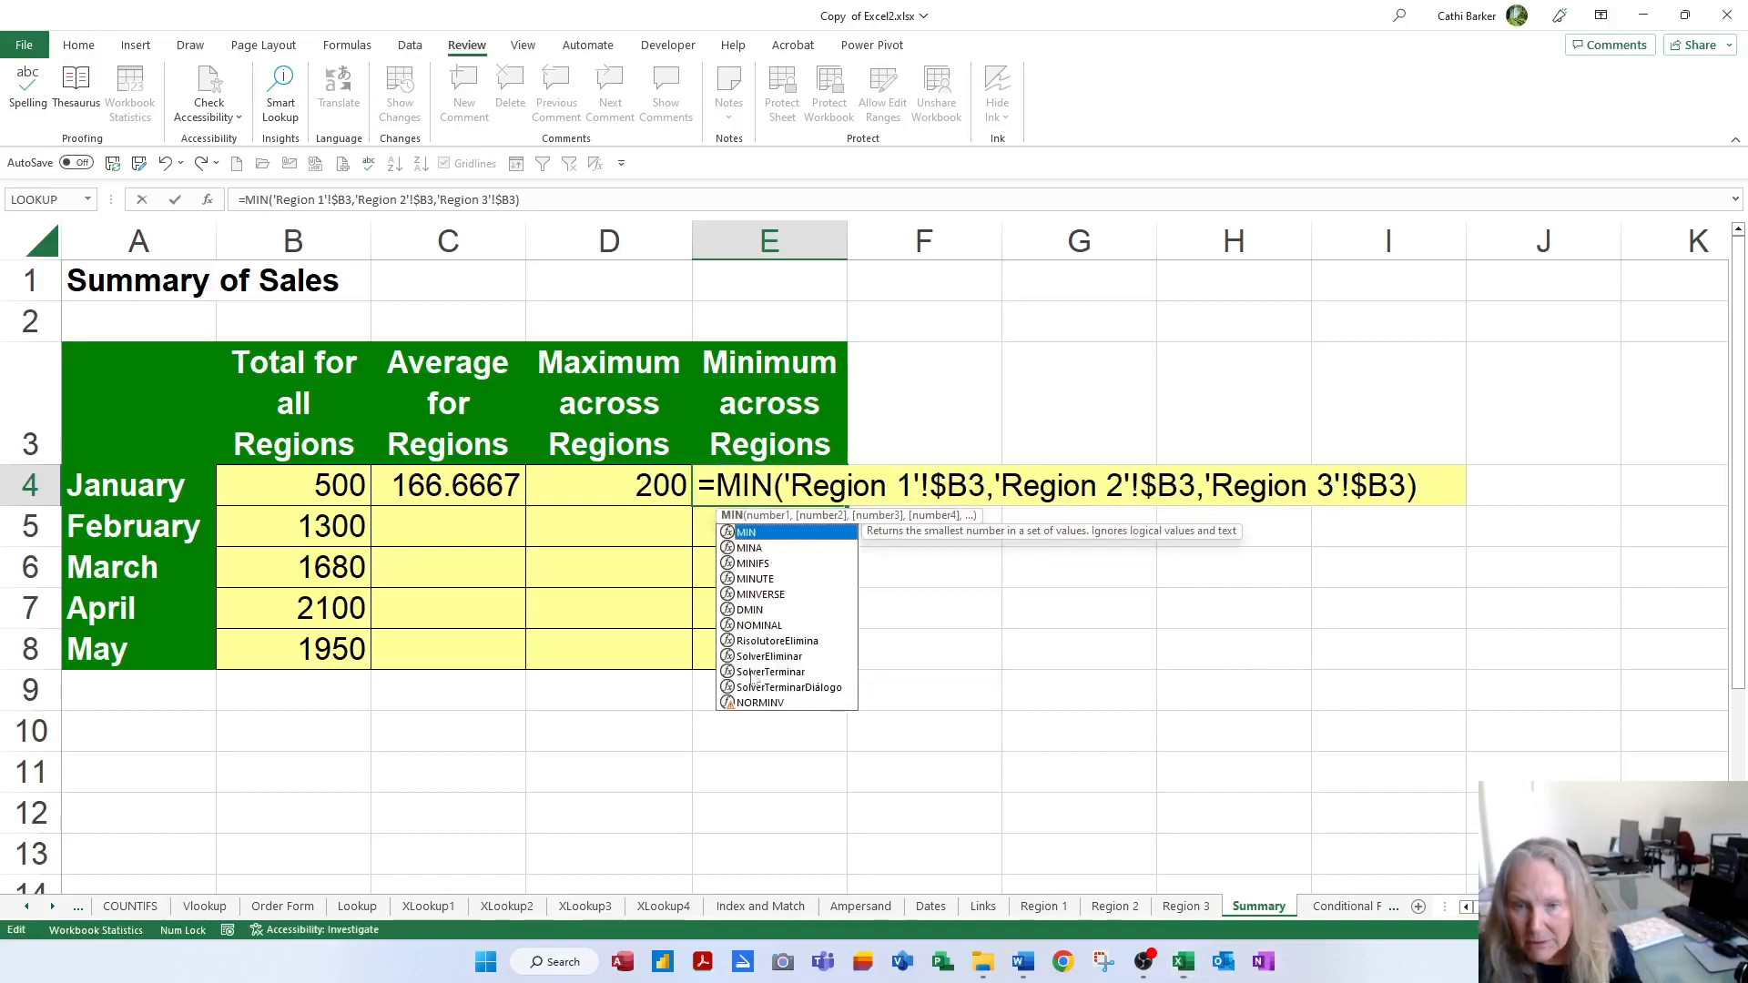
{"action": "key", "text": "Enter"}
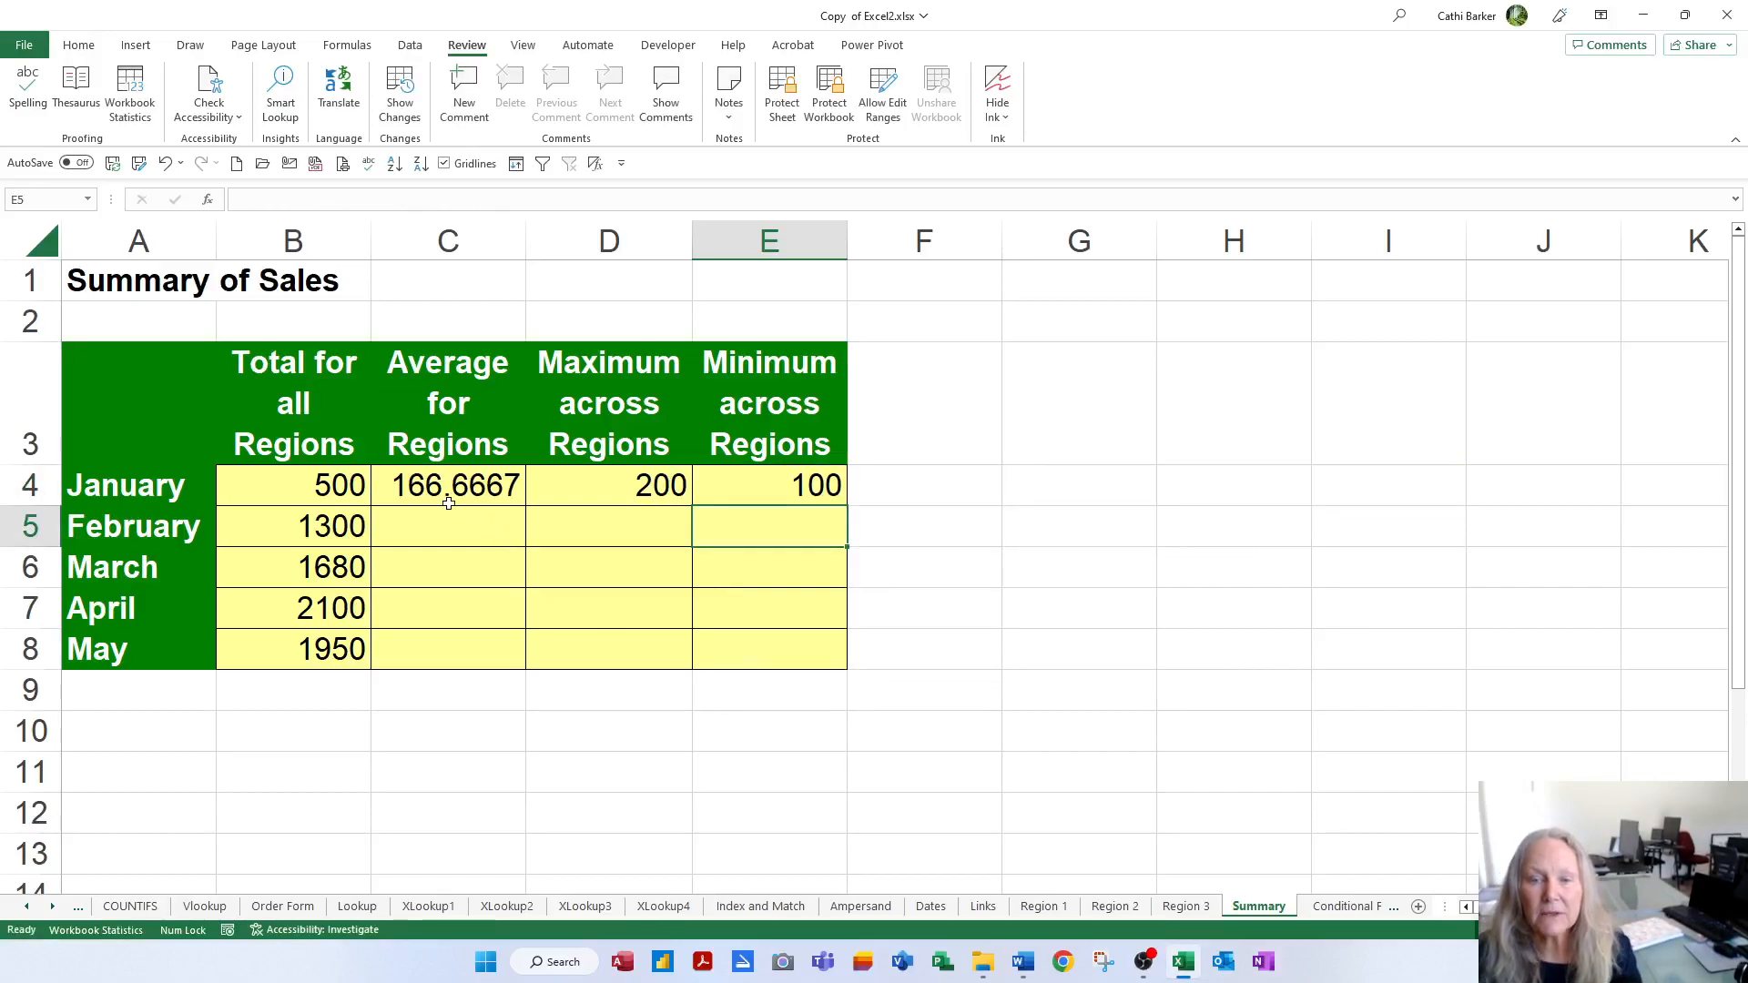
{"action": "left_click_drag", "start_coordinate": [447, 483], "coordinate": [768, 484]}
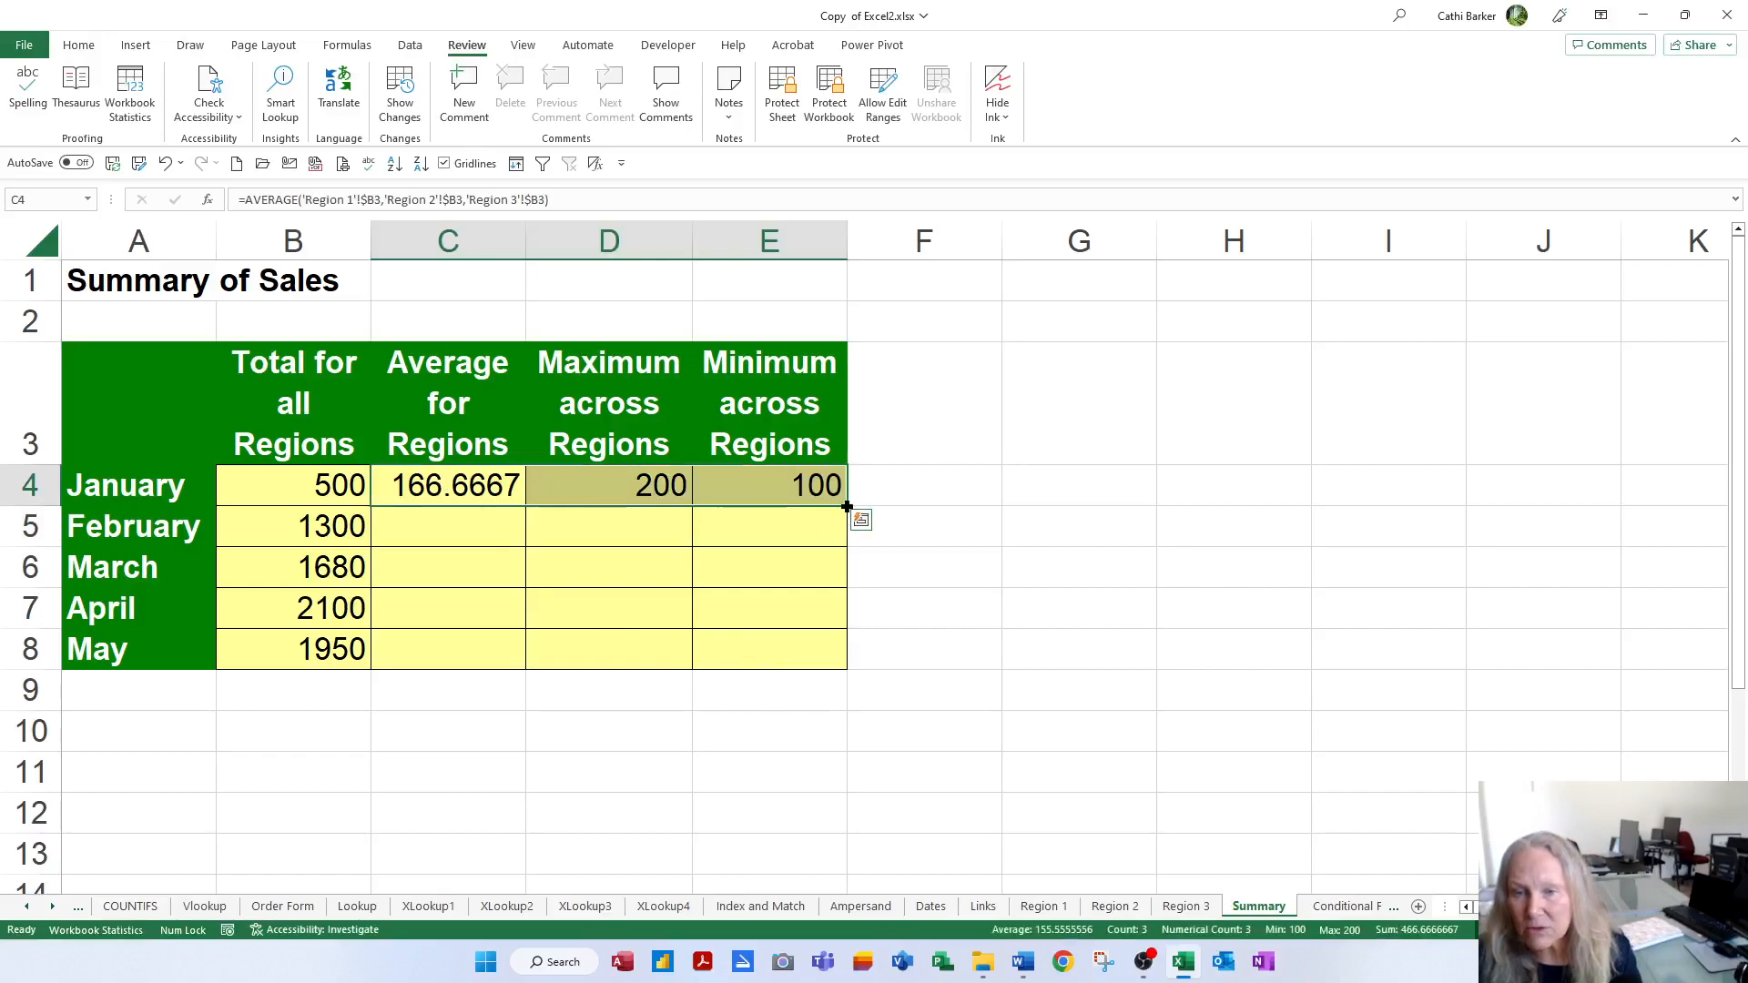
{"action": "left_click_drag", "start_coordinate": [846, 501], "coordinate": [845, 663]}
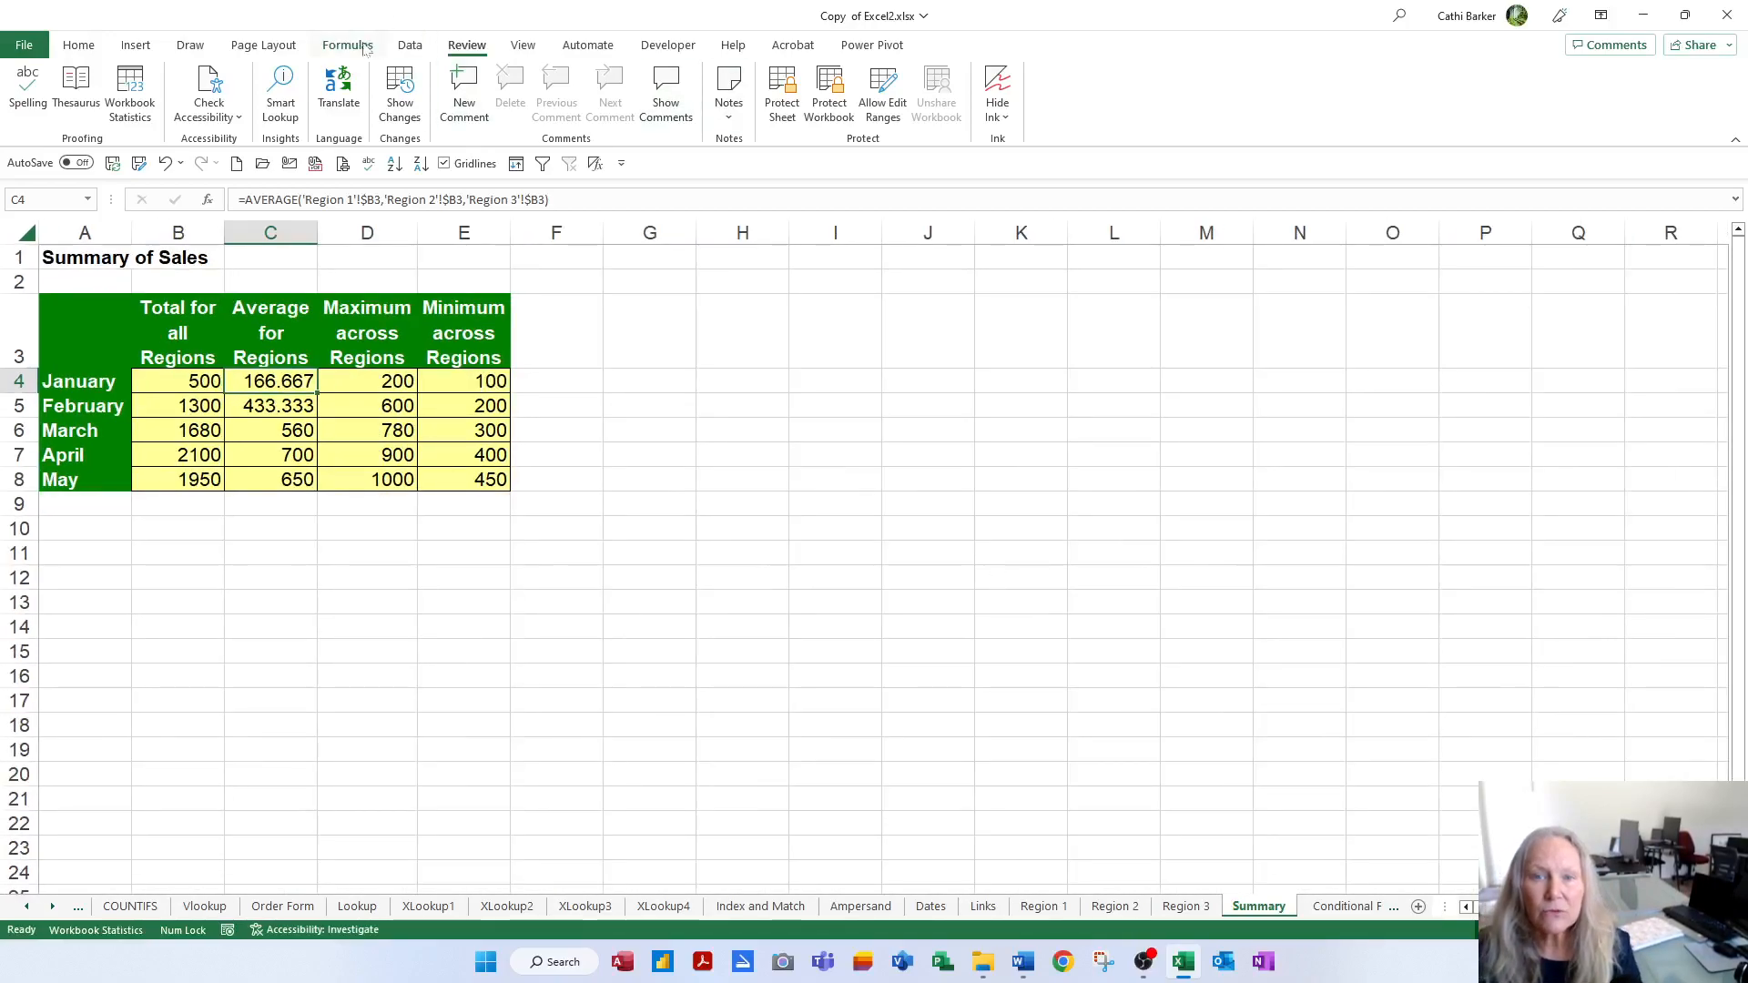
{"action": "left_click", "coordinate": [873, 72]}
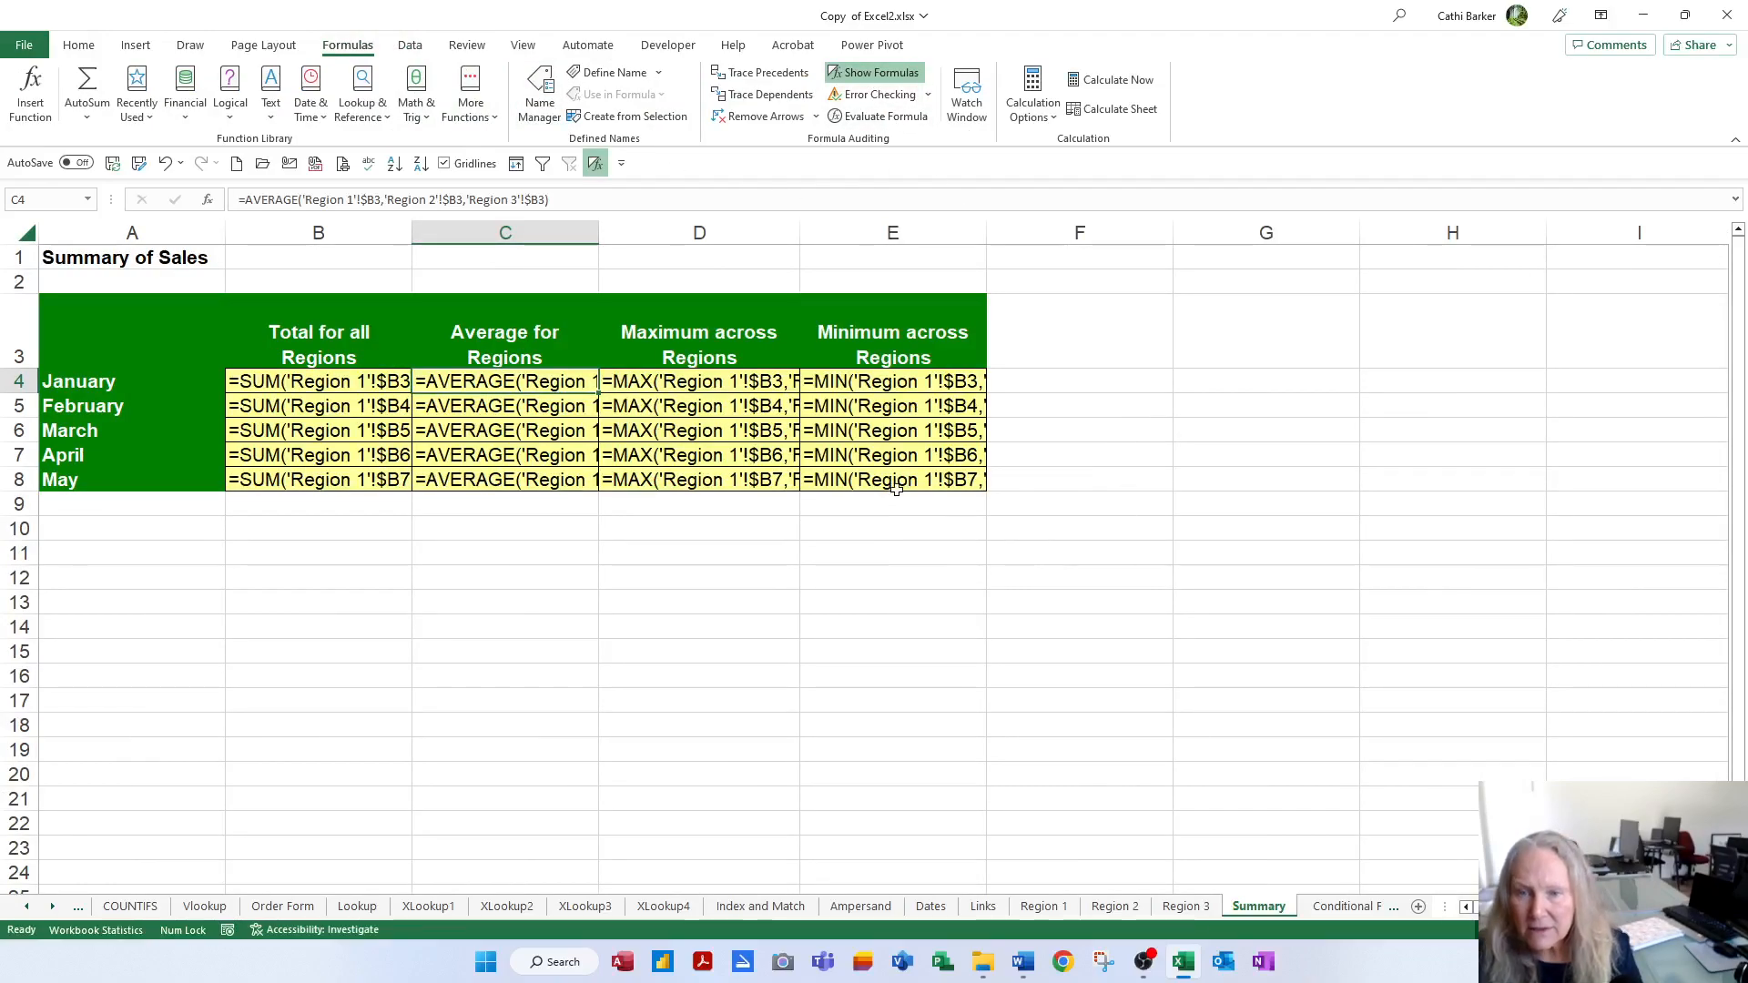
{"action": "left_click_drag", "start_coordinate": [411, 233], "coordinate": [689, 232]}
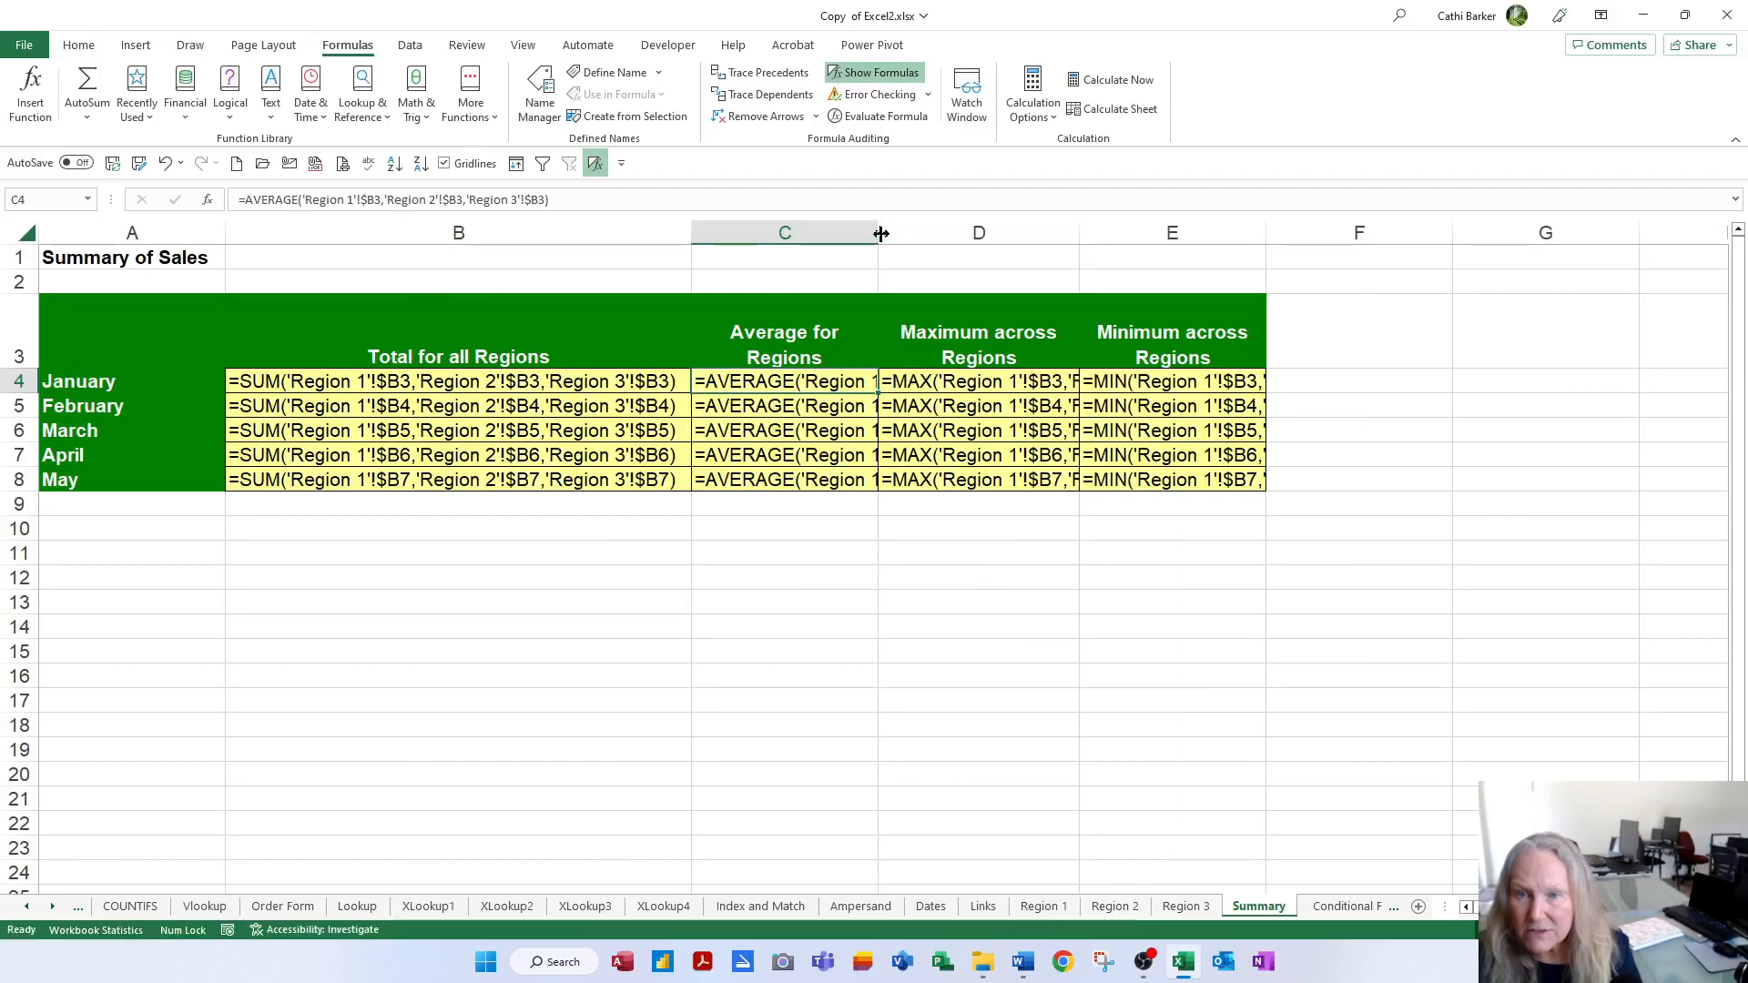
{"action": "left_click_drag", "start_coordinate": [883, 232], "coordinate": [1206, 233]}
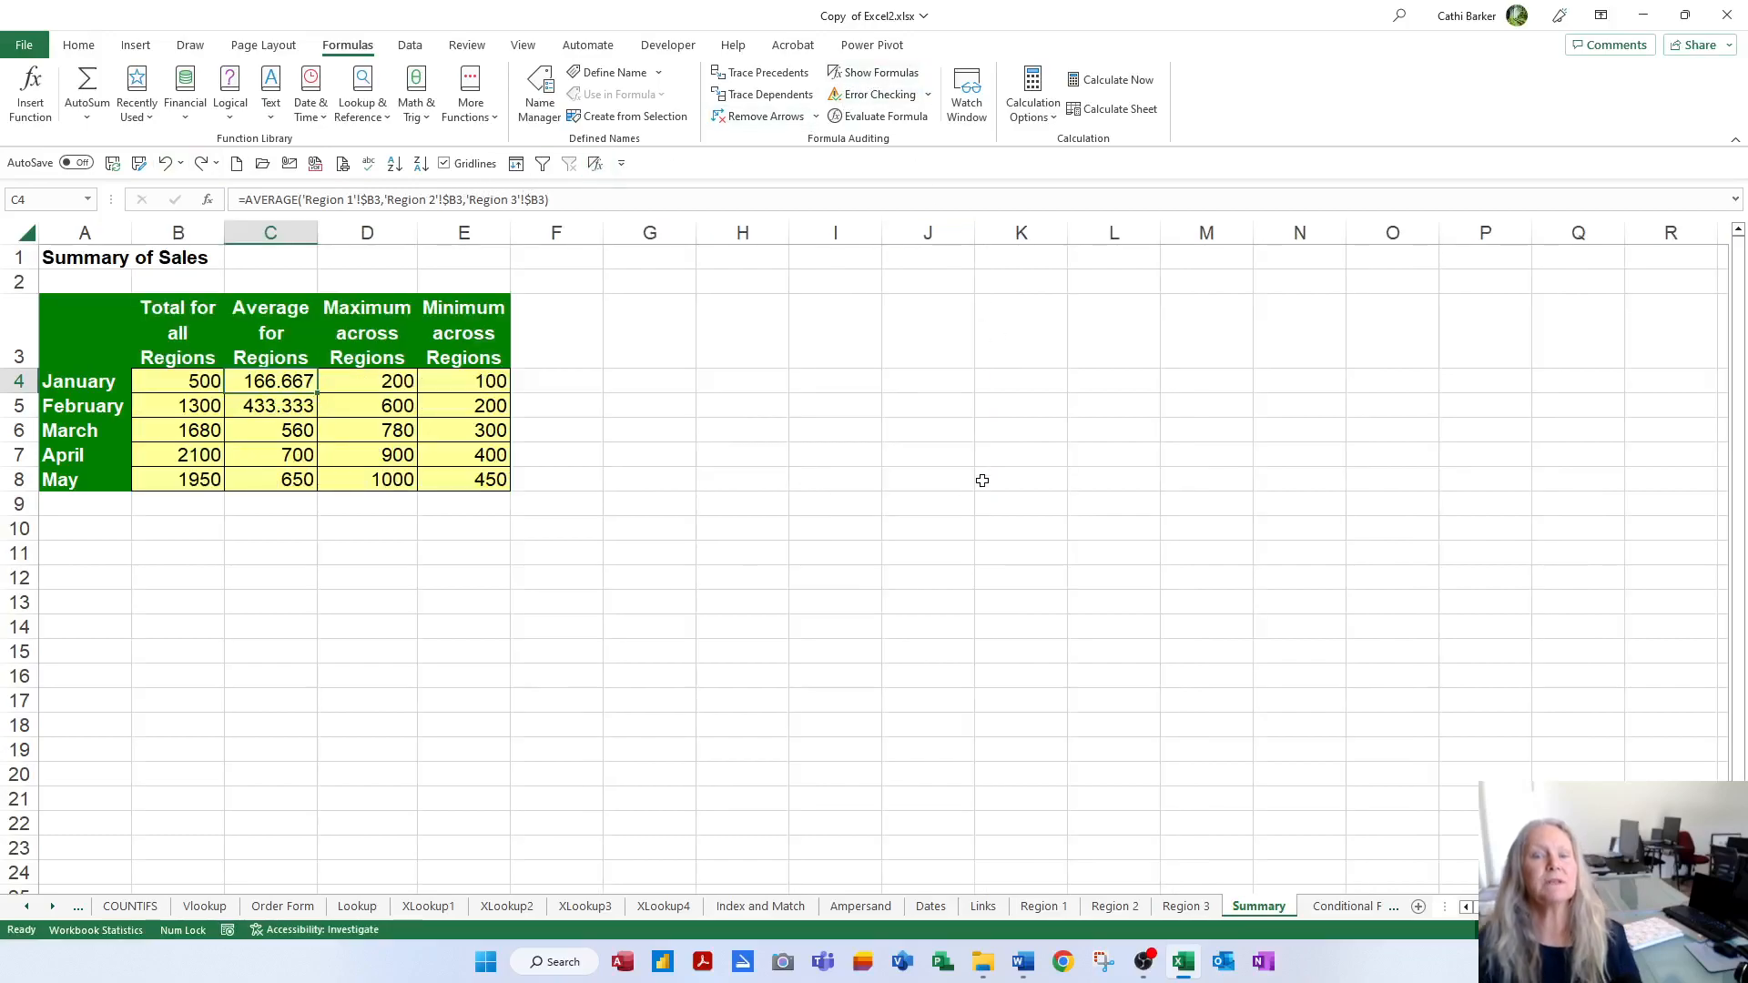
{"action": "mouse_move", "coordinate": [1026, 600]}
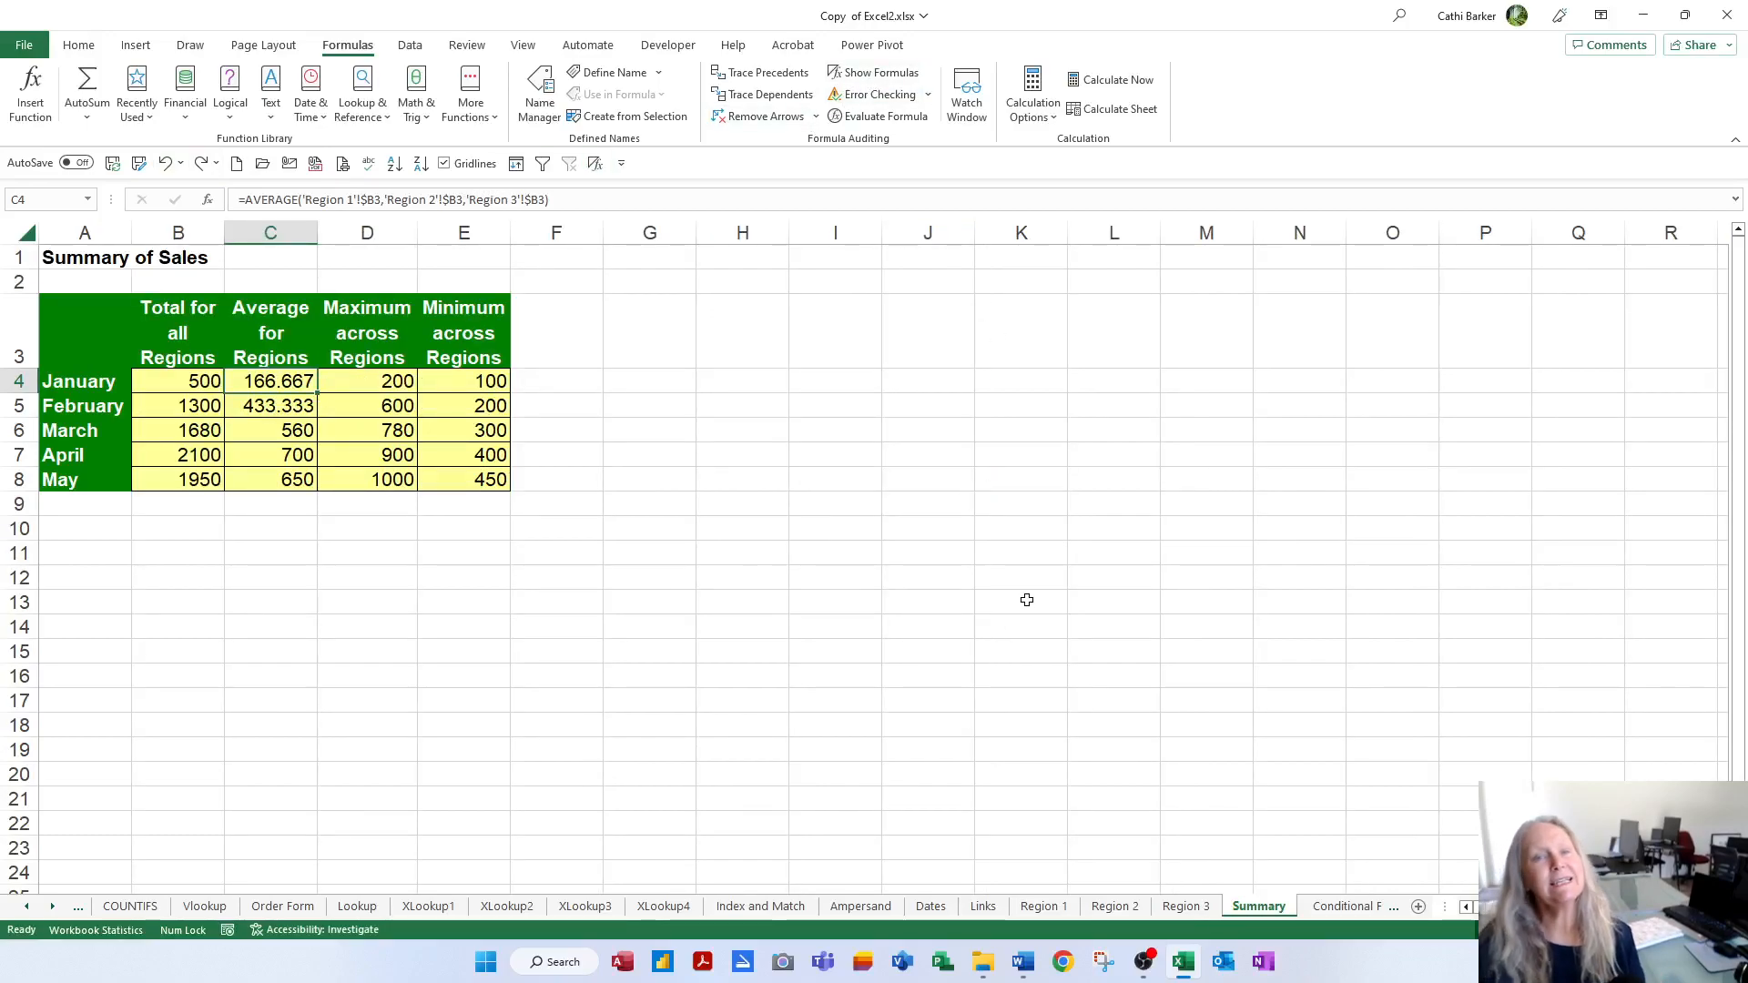